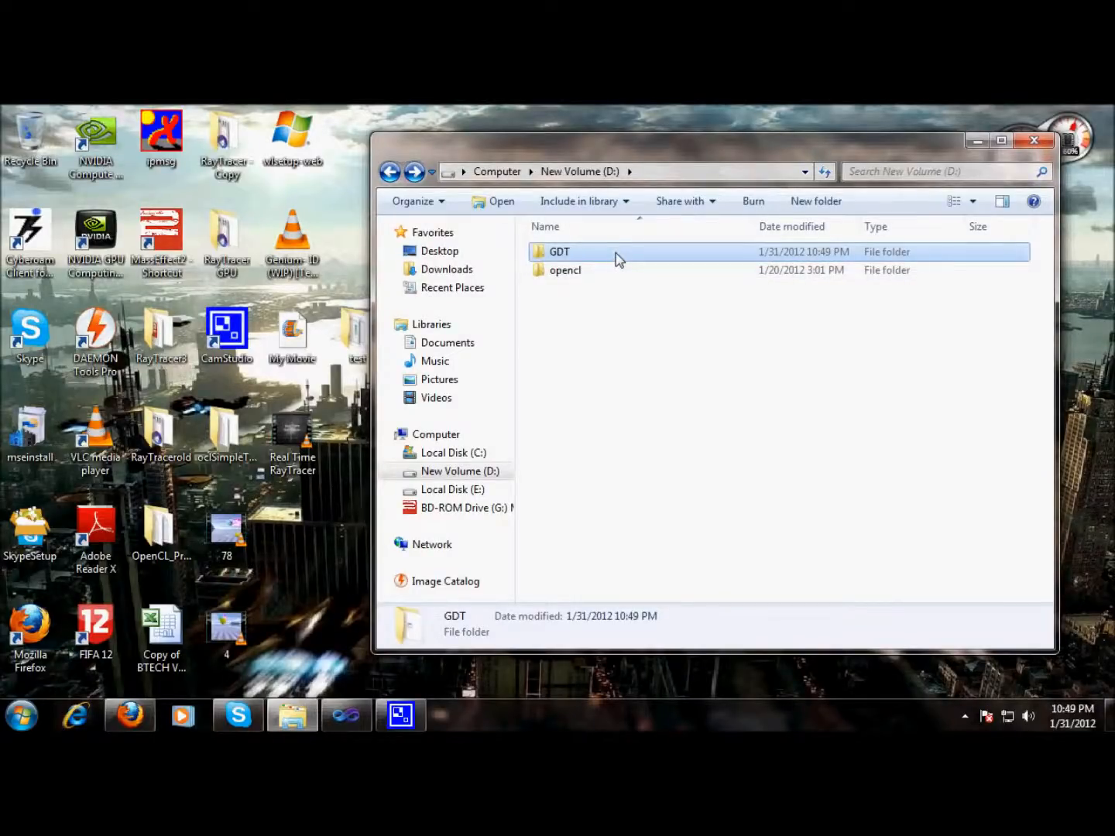
Browse the GDT folder's Sounds and Sprites > Bouncing Balls asset folders in Explorer.
{"action": "double_click", "coordinate": [559, 251]}
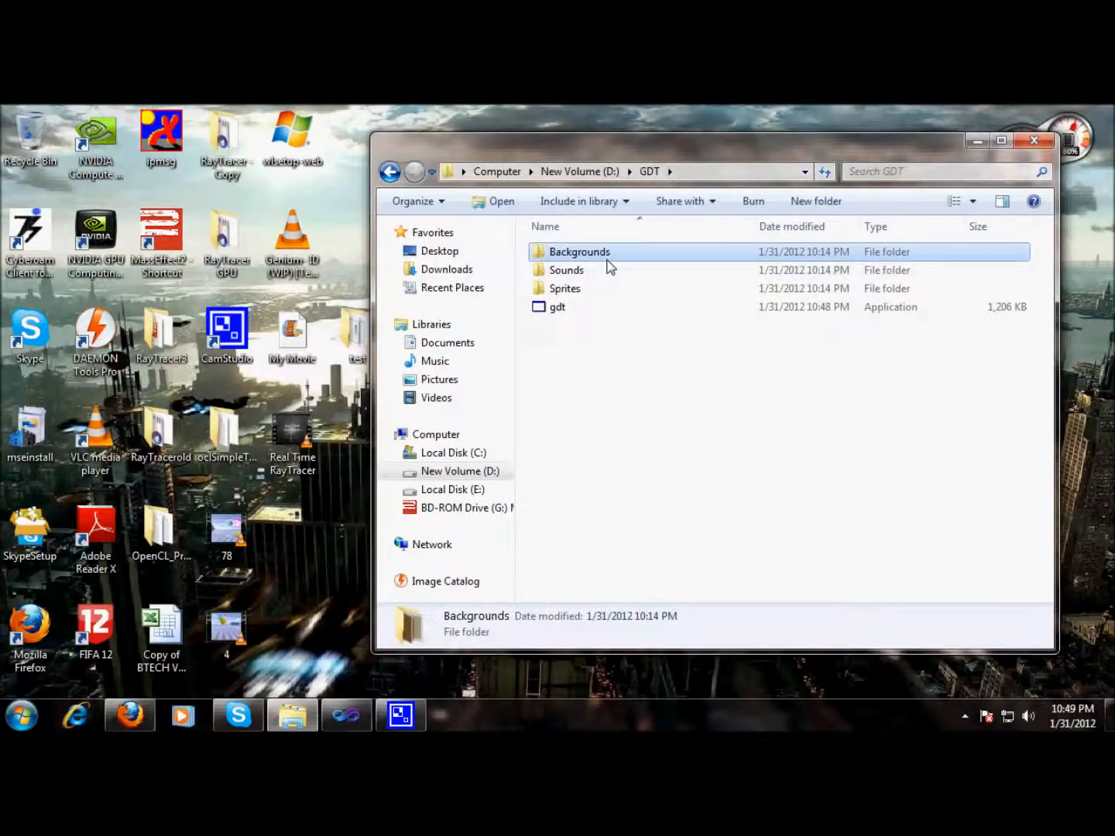
{"action": "double_click", "coordinate": [579, 251]}
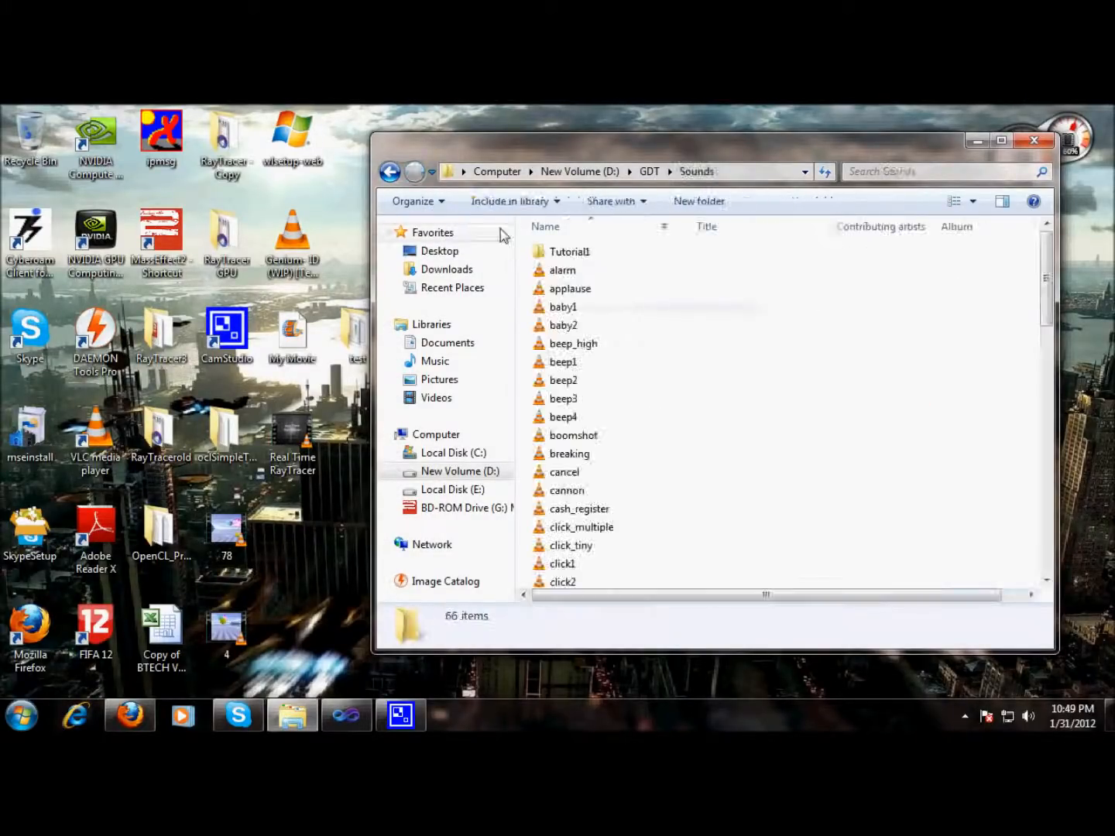
{"action": "left_click", "coordinate": [390, 171]}
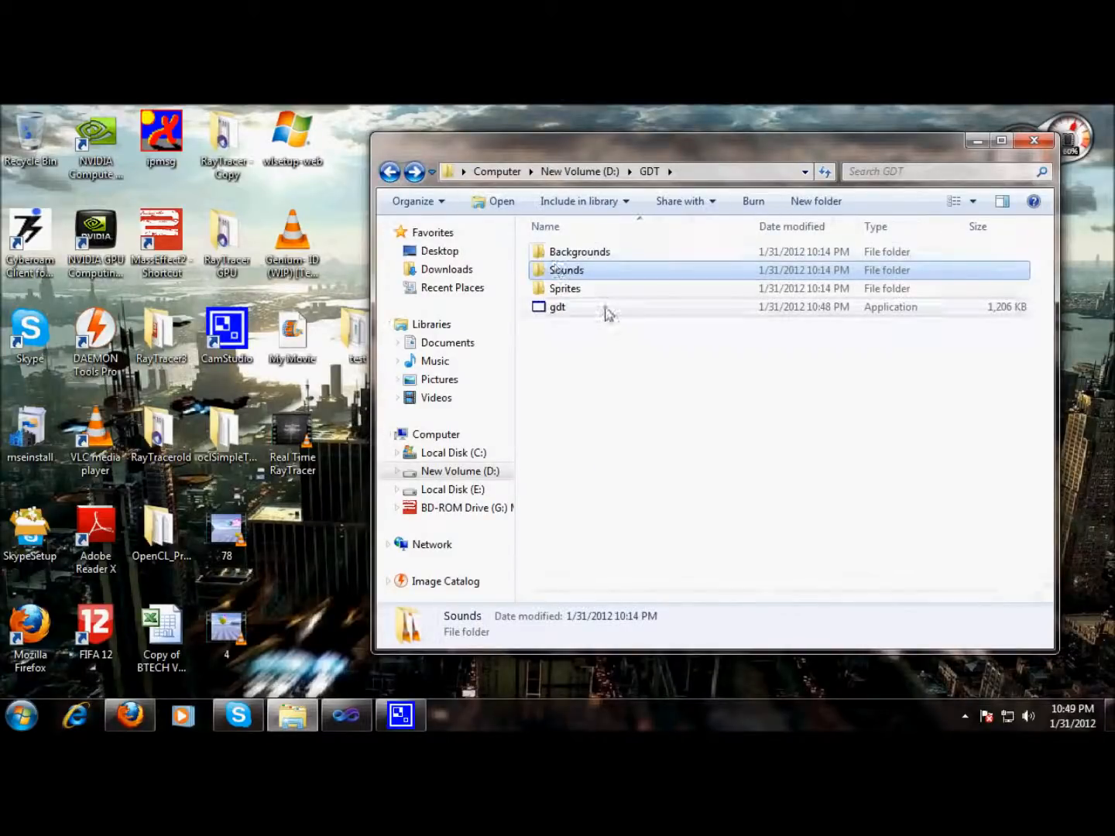
{"action": "double_click", "coordinate": [563, 288]}
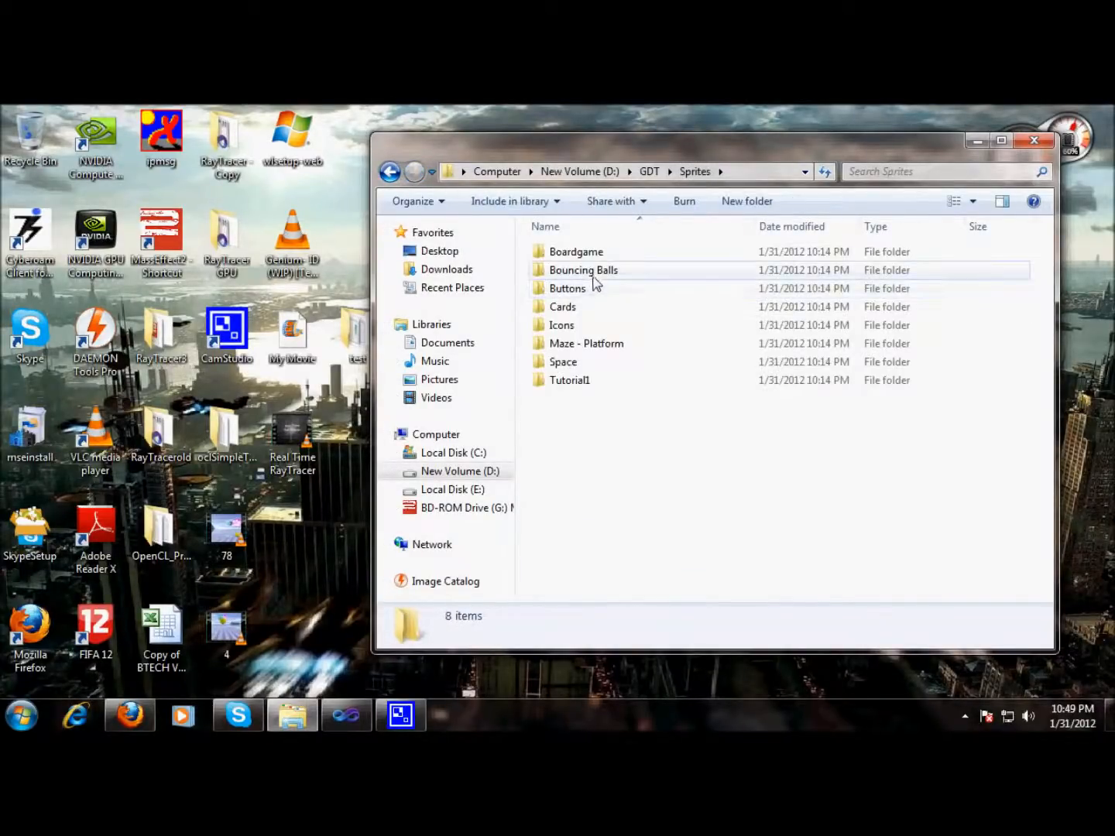
{"action": "double_click", "coordinate": [582, 269]}
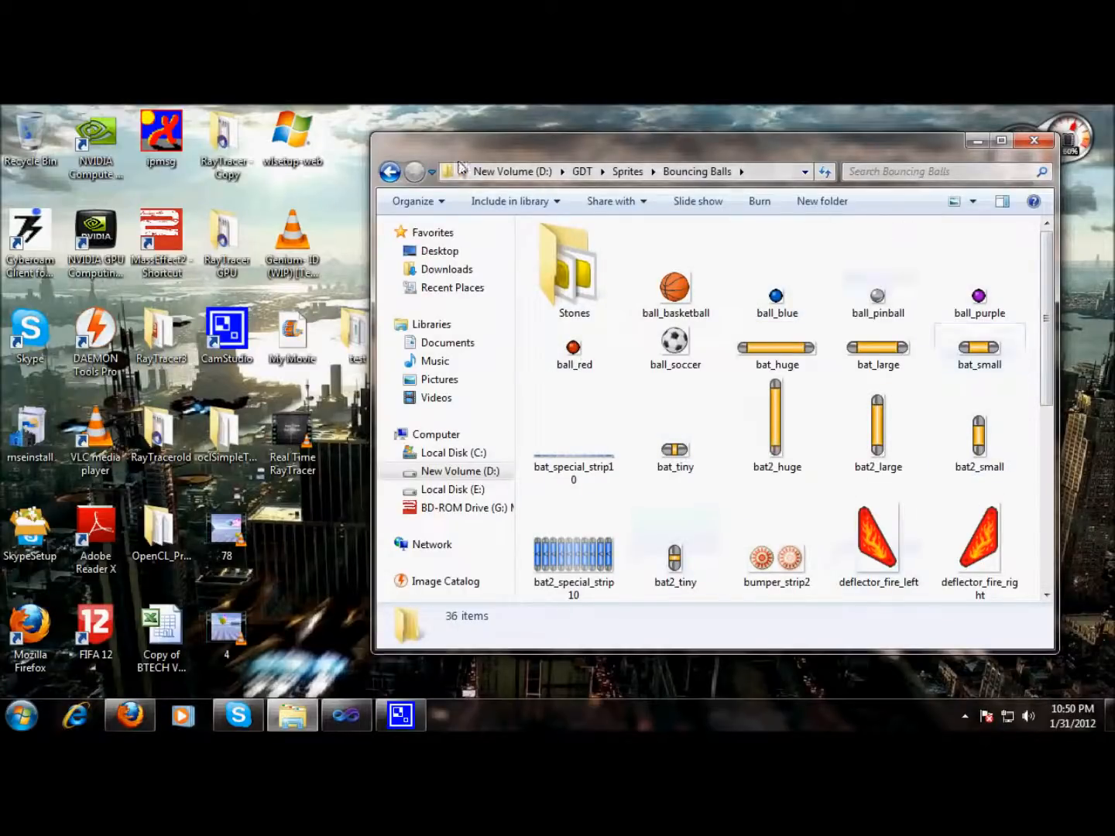
{"action": "left_click", "coordinate": [390, 170]}
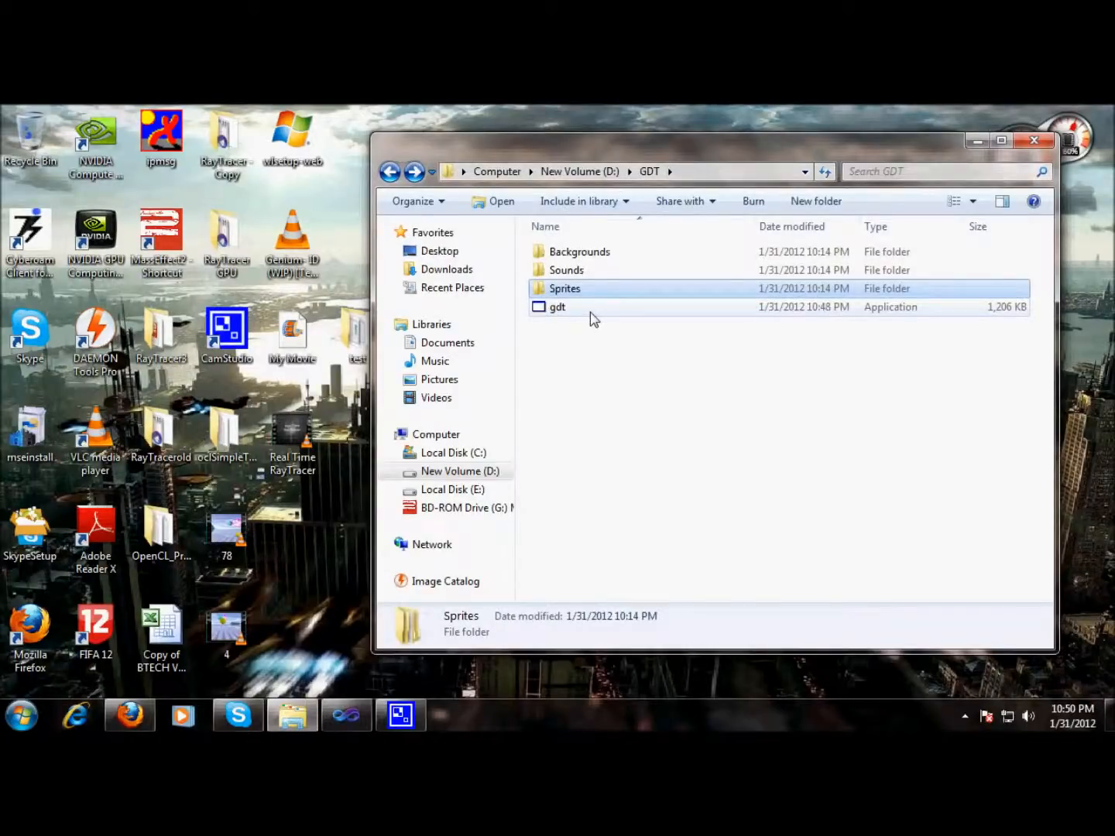
Launch the GDT application from the GDT folder.
{"action": "double_click", "coordinate": [556, 307]}
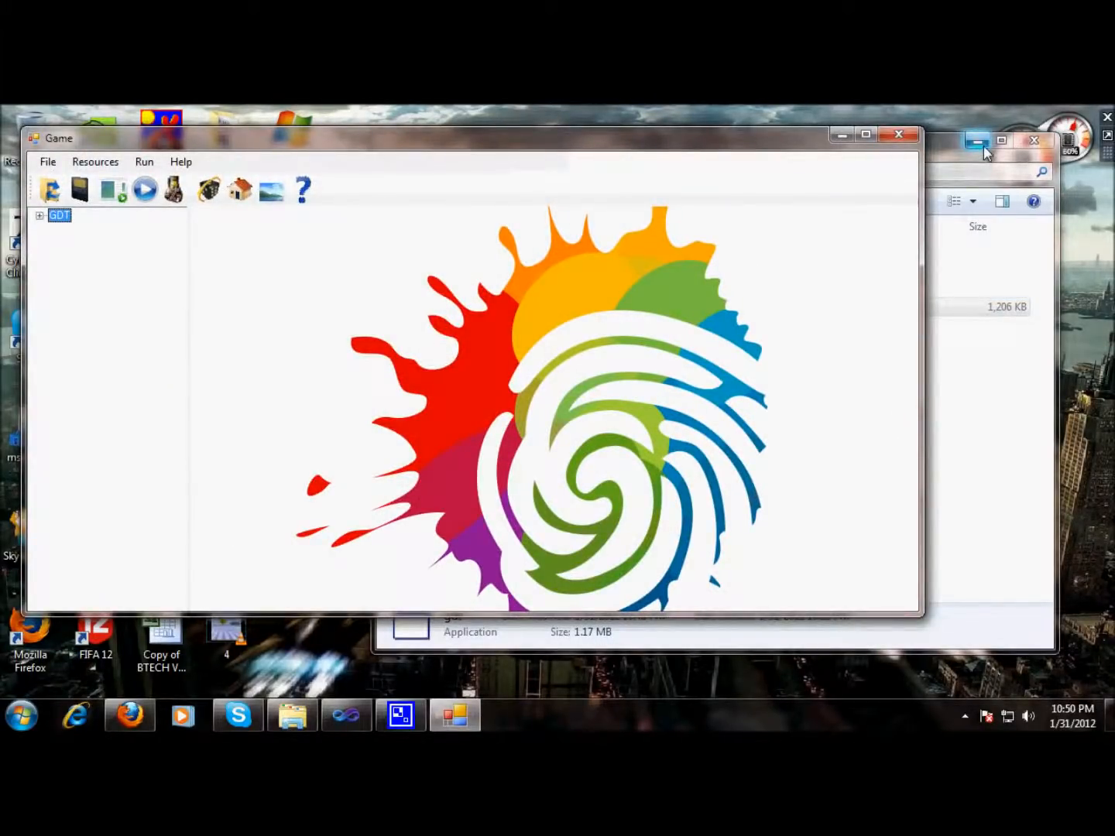
{"action": "mouse_move", "coordinate": [981, 141]}
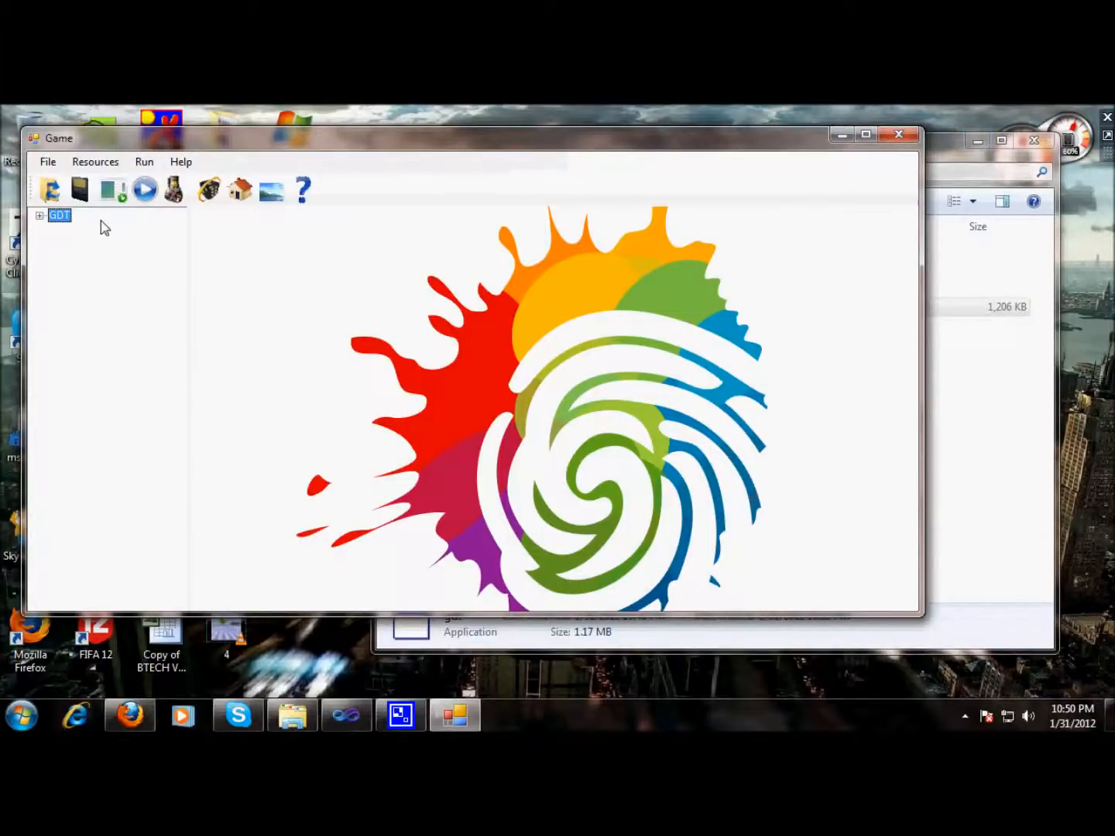
{"action": "left_click", "coordinate": [47, 161]}
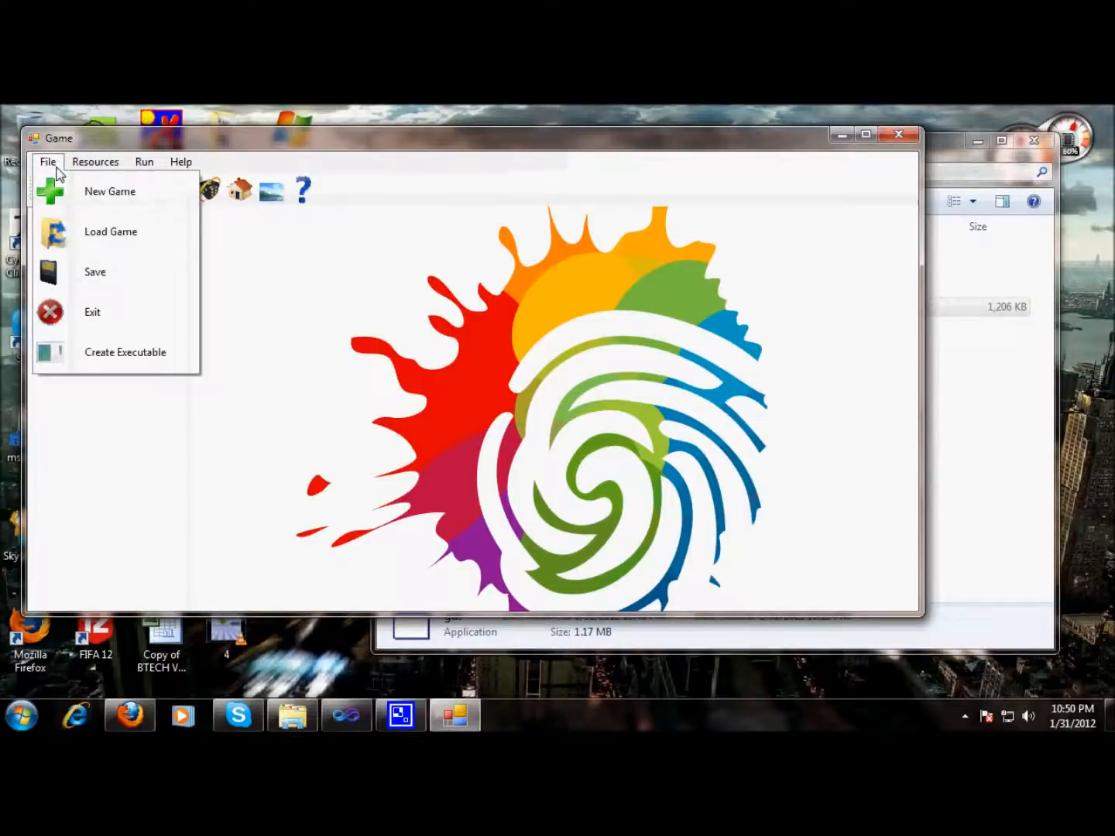
{"action": "mouse_move", "coordinate": [111, 233]}
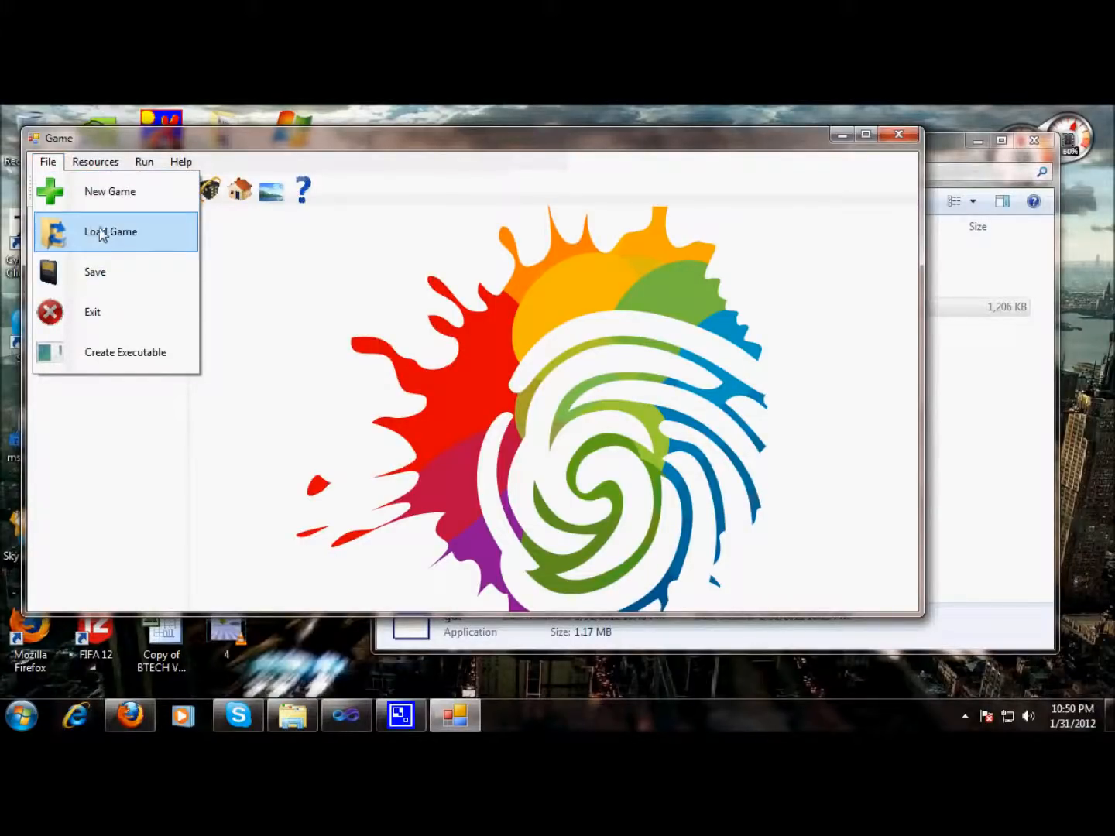
{"action": "mouse_move", "coordinate": [124, 353]}
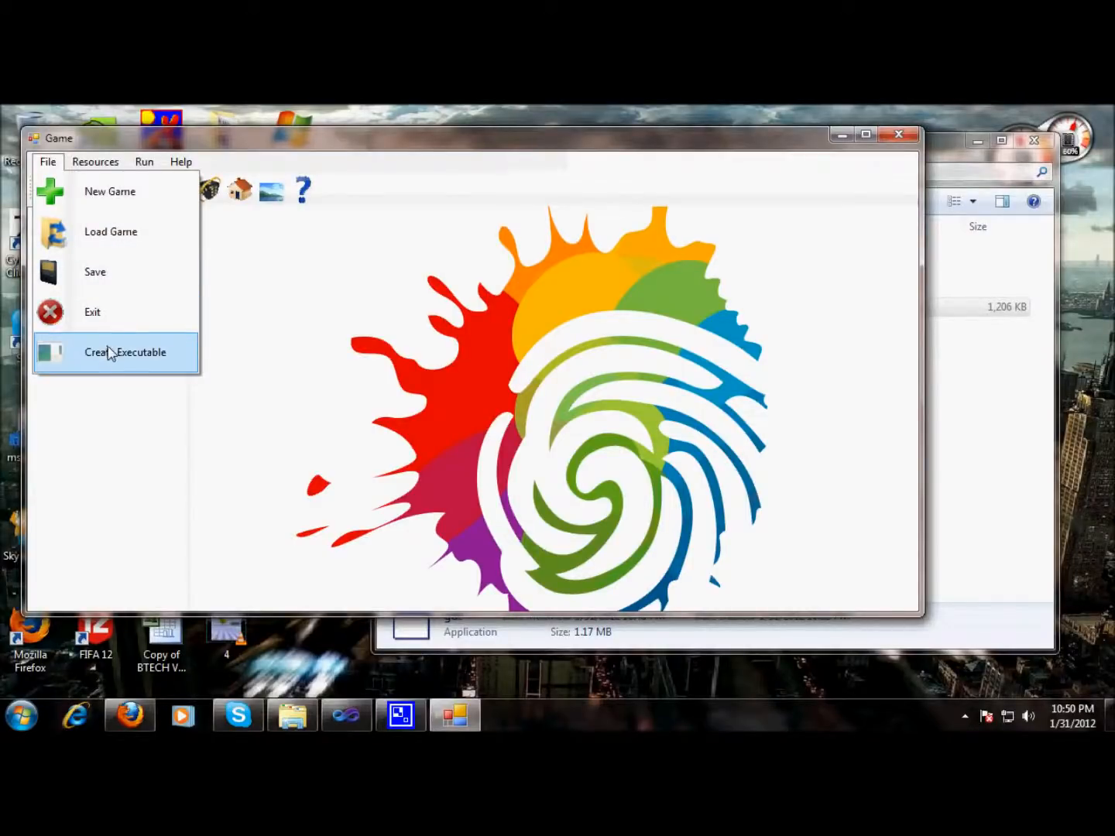
{"action": "left_click", "coordinate": [96, 161]}
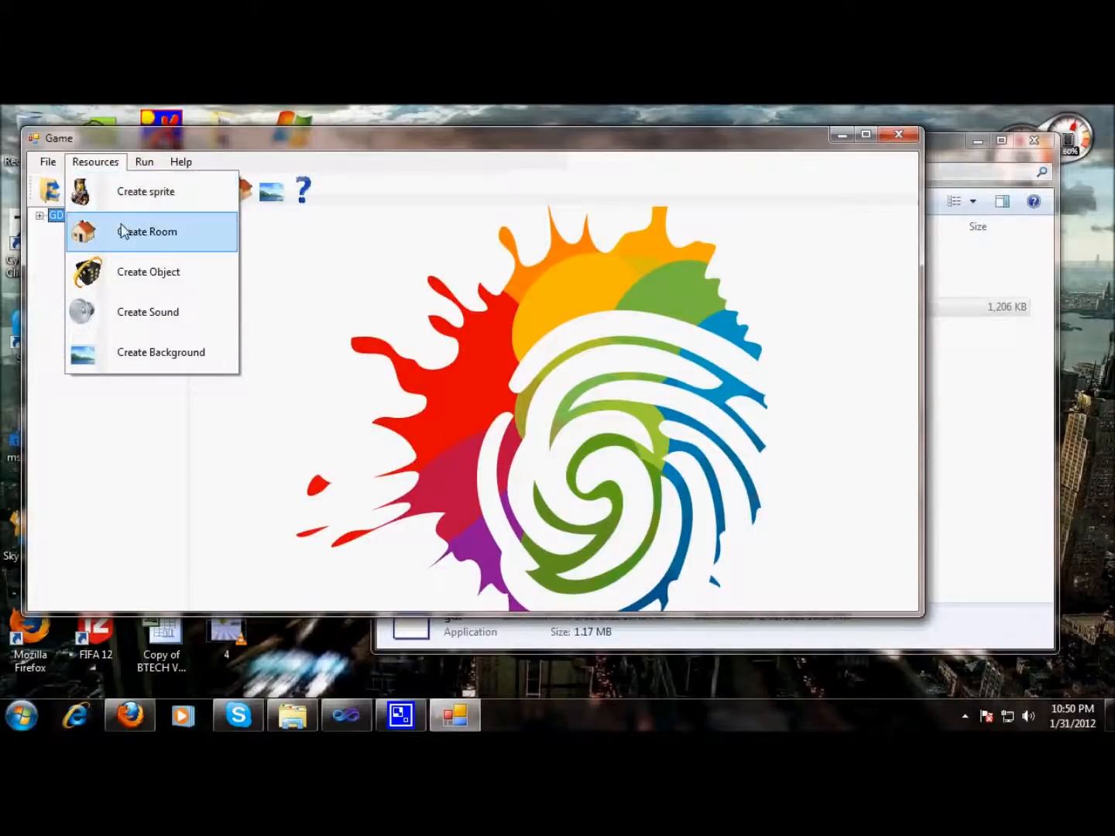
{"action": "mouse_move", "coordinate": [147, 273]}
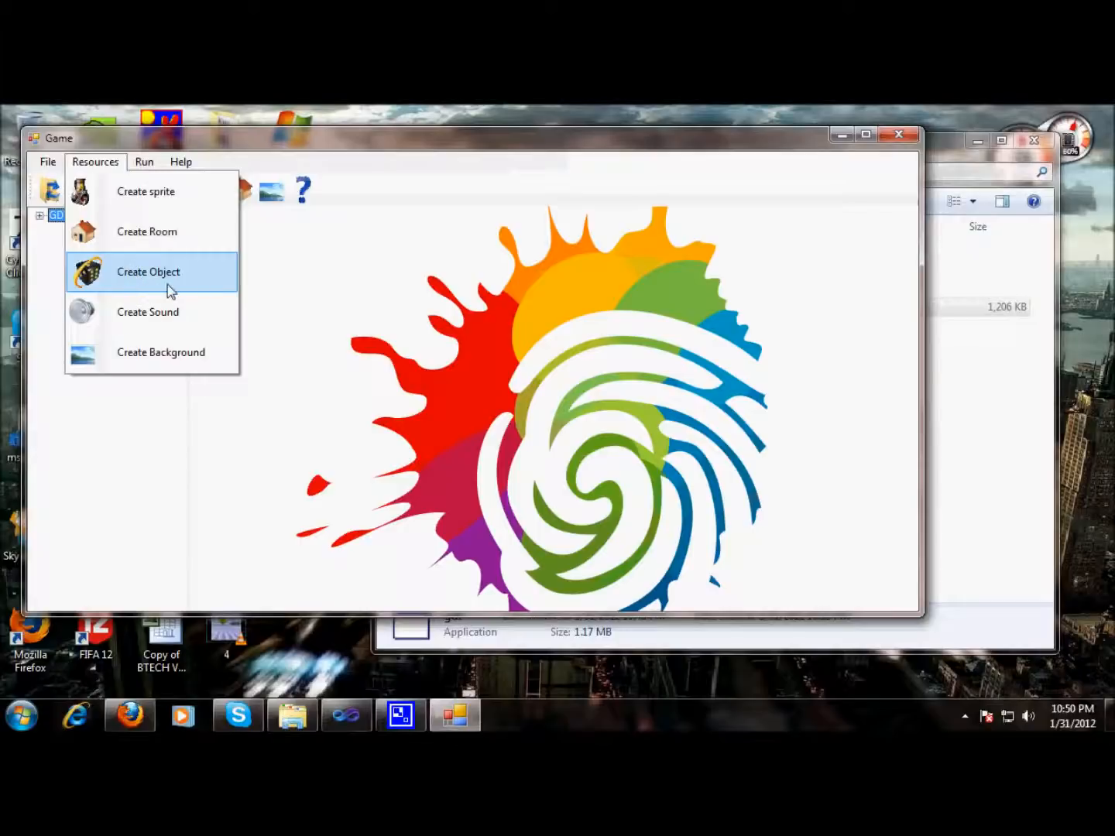
{"action": "mouse_move", "coordinate": [138, 171]}
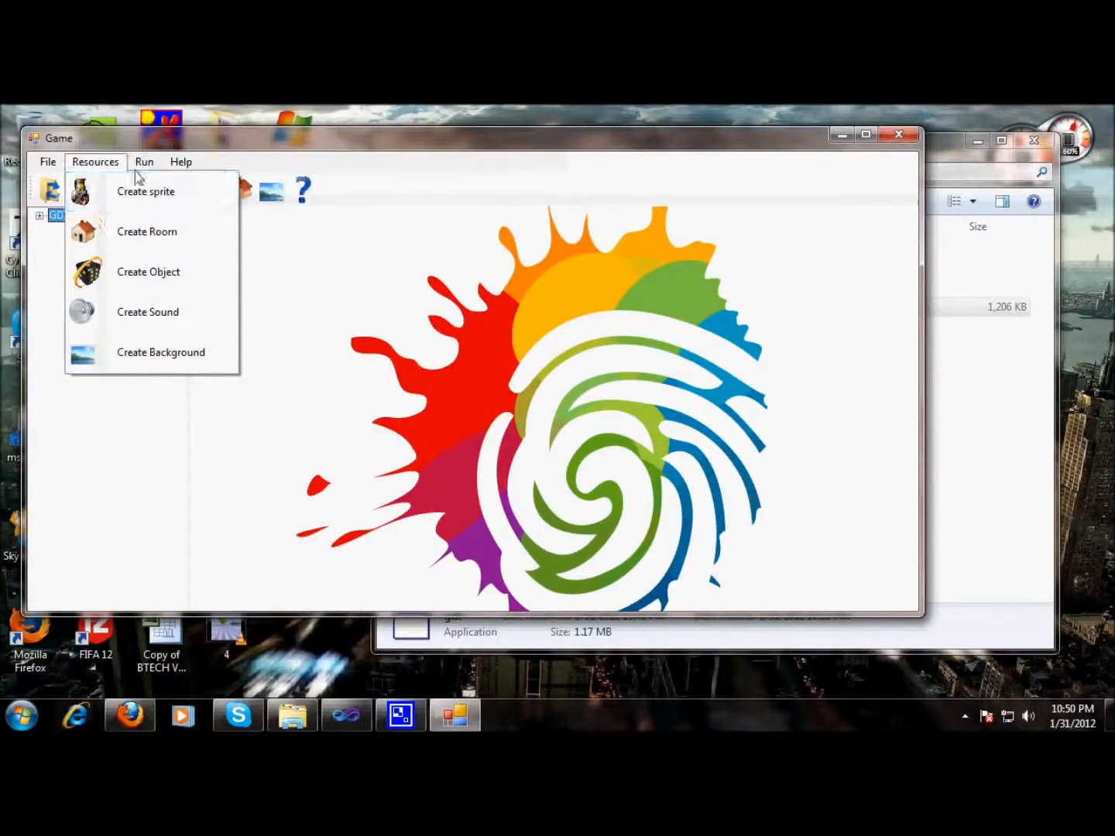
{"action": "left_click", "coordinate": [144, 161]}
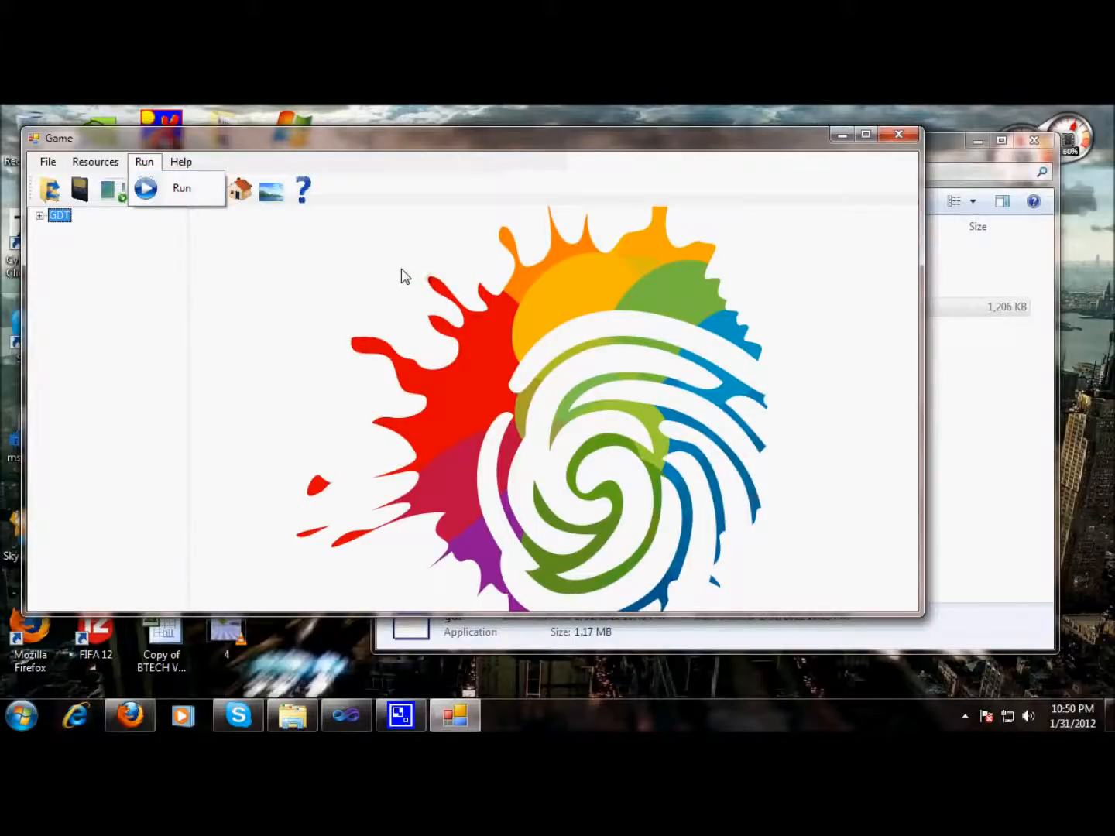
{"action": "left_click", "coordinate": [46, 161]}
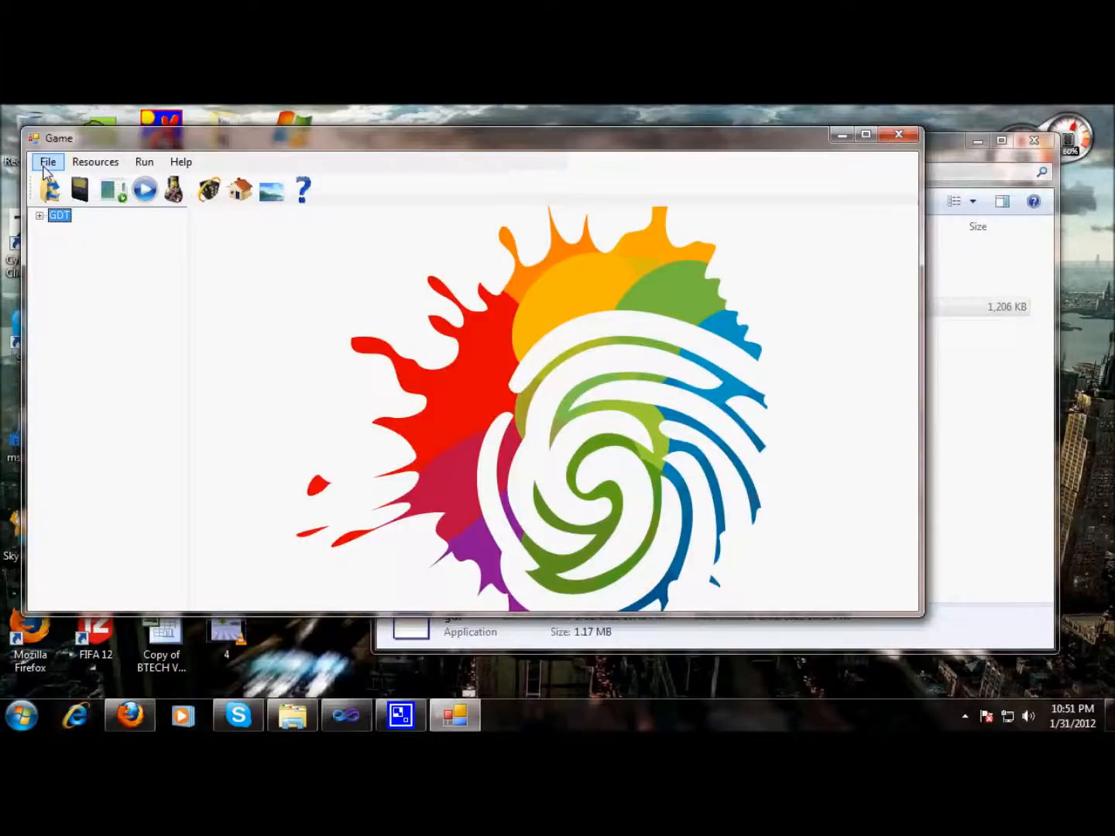
Start a new game via File > New Game and name it arkanoid.
{"action": "left_click", "coordinate": [50, 189]}
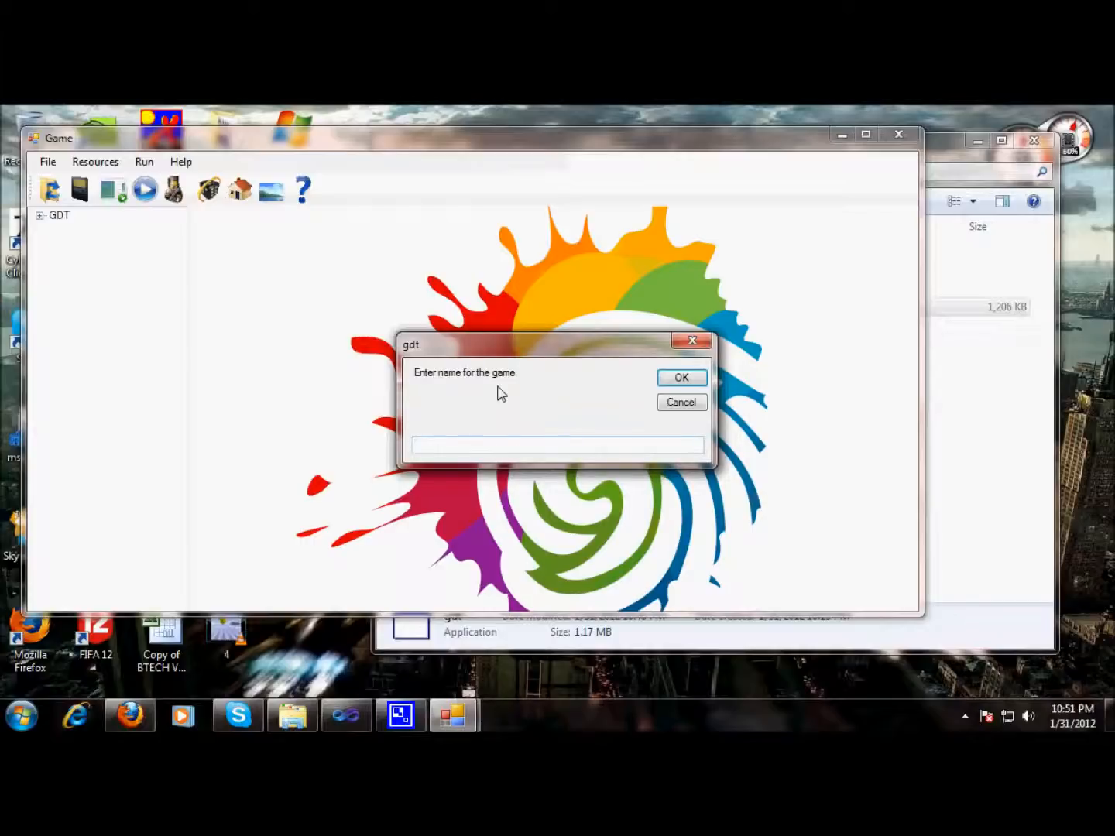
{"action": "type", "text": "arkanoi"}
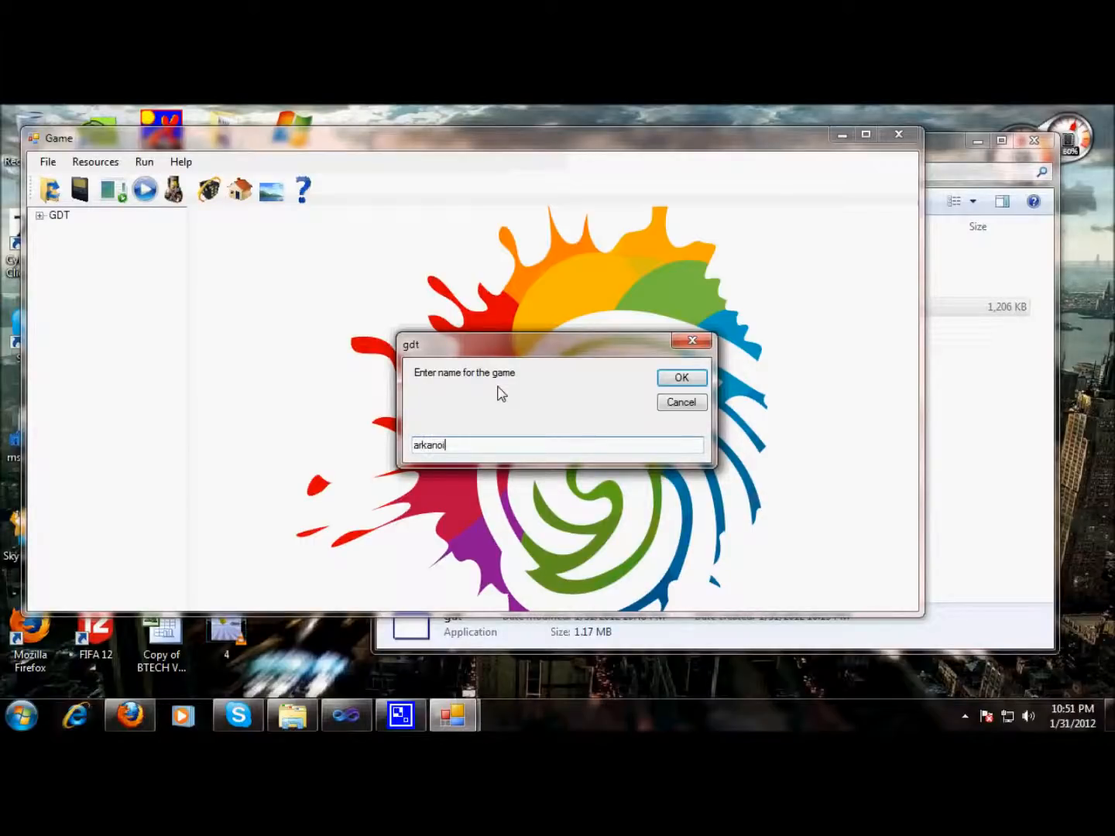
{"action": "type", "text": "d"}
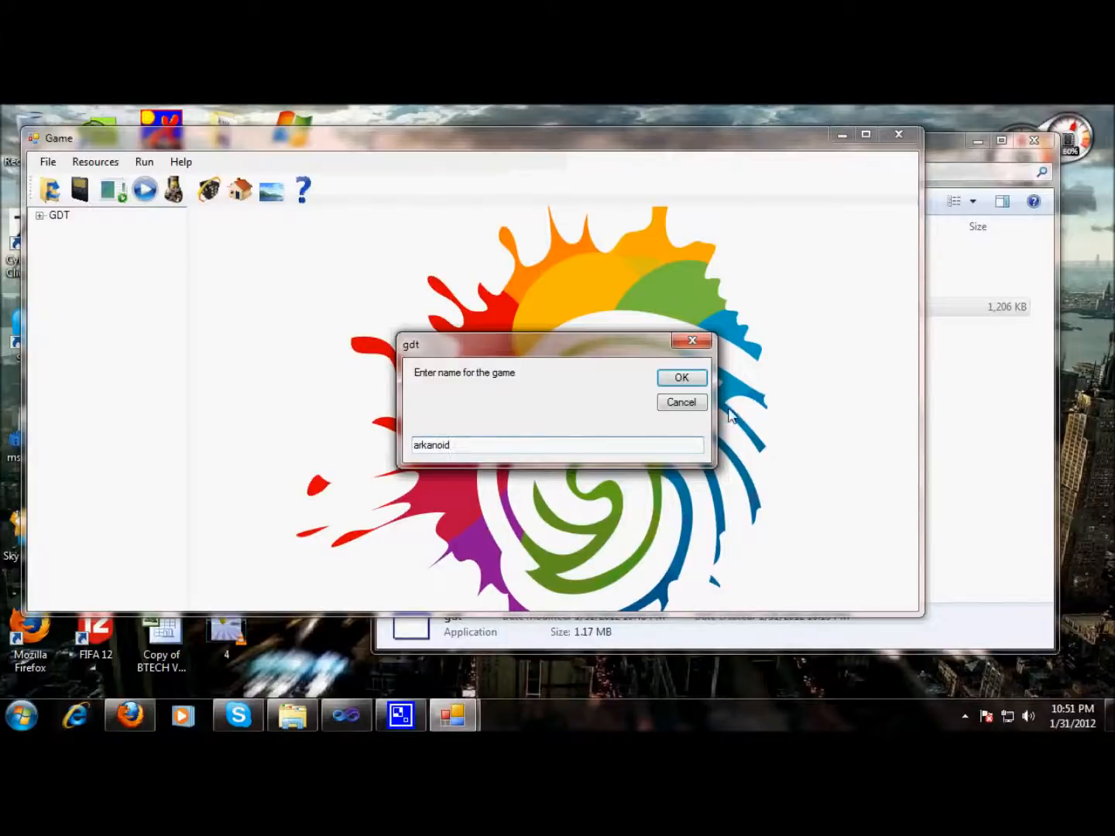
{"action": "left_click", "coordinate": [682, 377]}
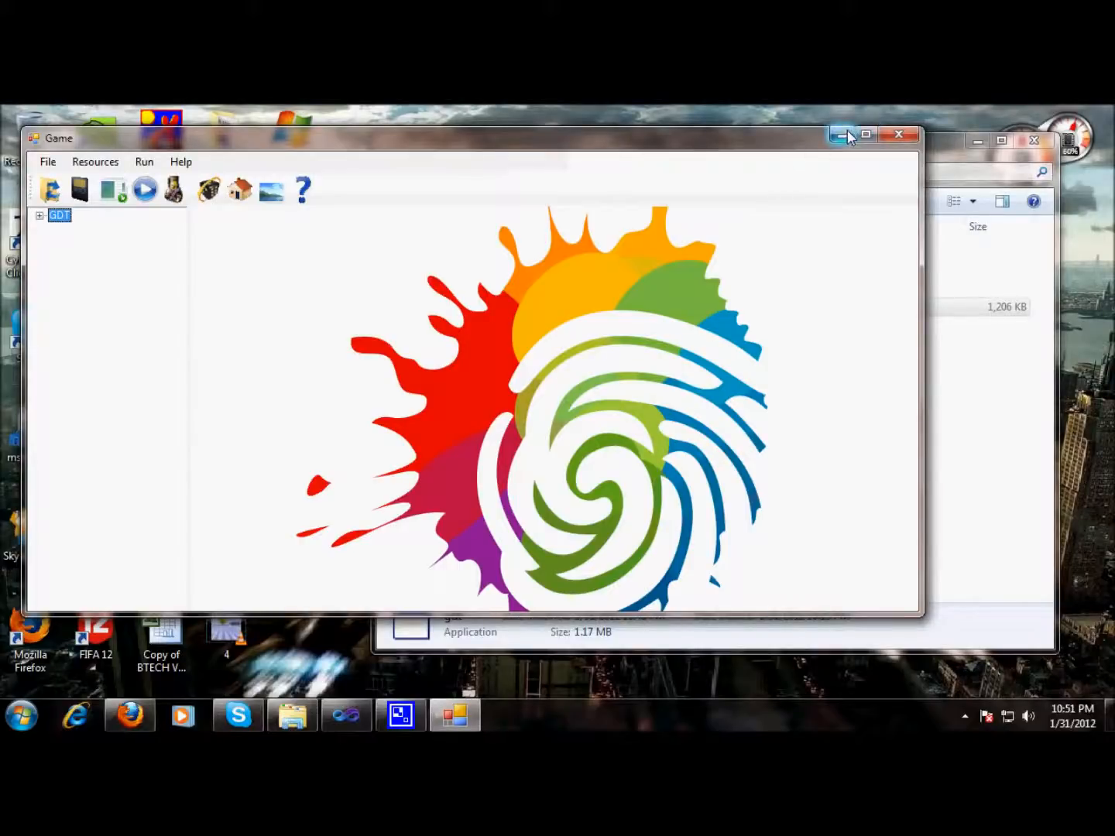
{"action": "mouse_move", "coordinate": [841, 135]}
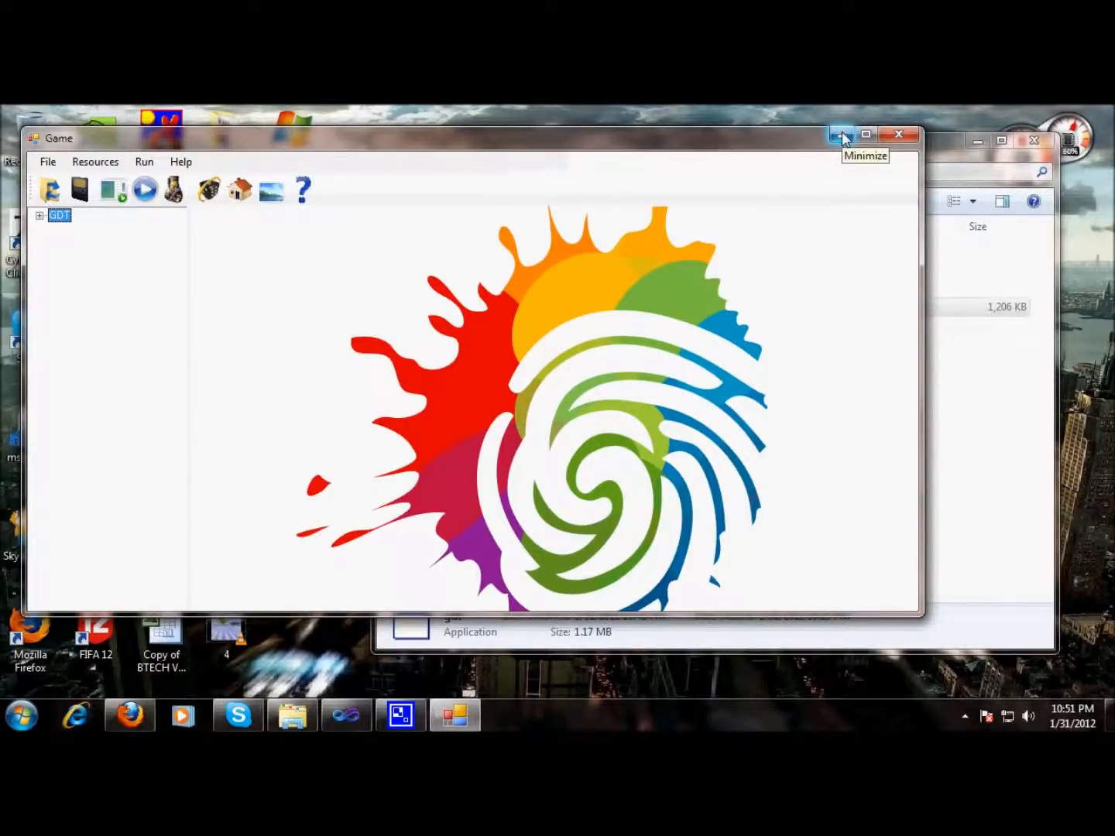
Minimize GDT and check in Explorer that GDT GAMES on drive D holds the arkanoid folder.
{"action": "left_click", "coordinate": [841, 135]}
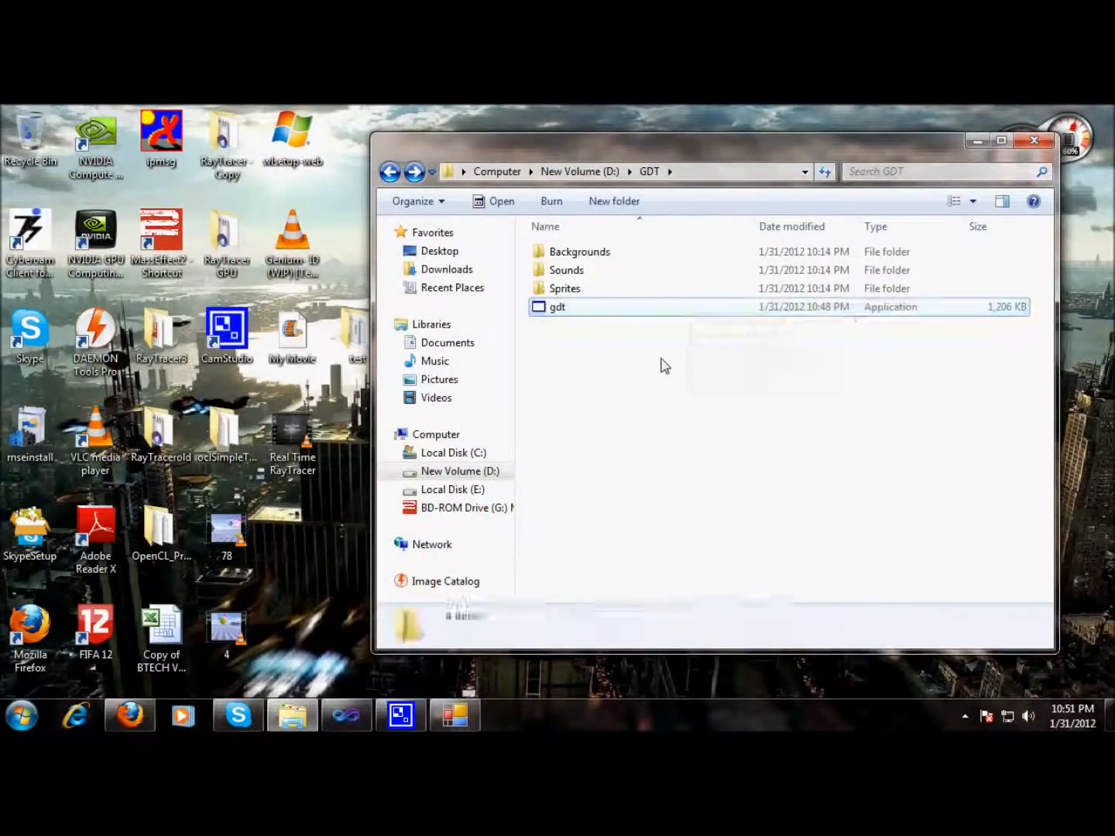
{"action": "left_click", "coordinate": [390, 170]}
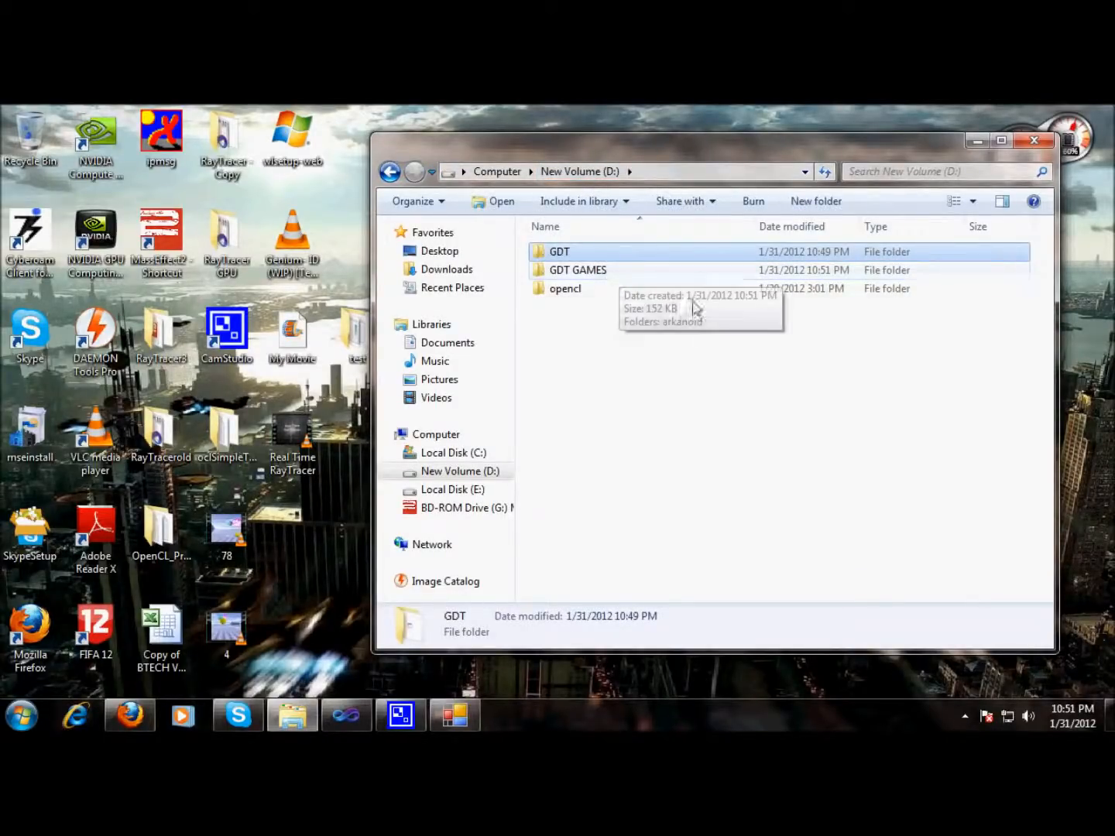
{"action": "mouse_move", "coordinate": [606, 194]}
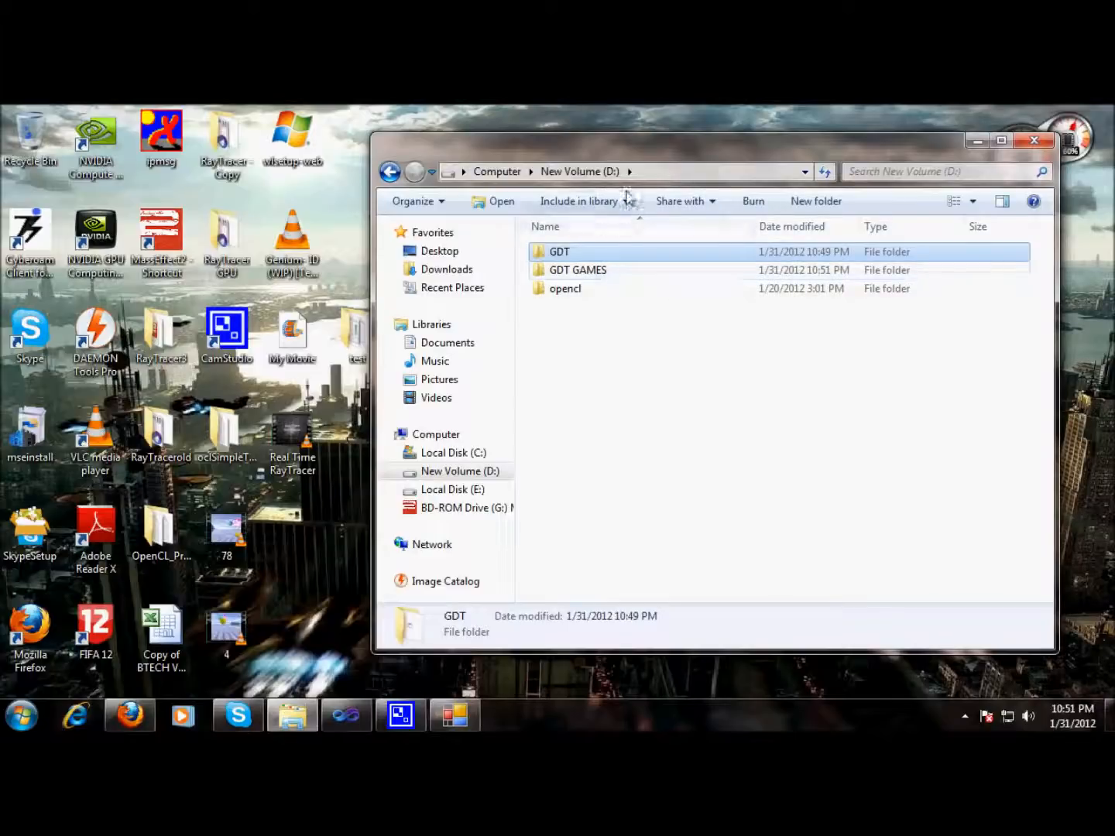
{"action": "double_click", "coordinate": [578, 270]}
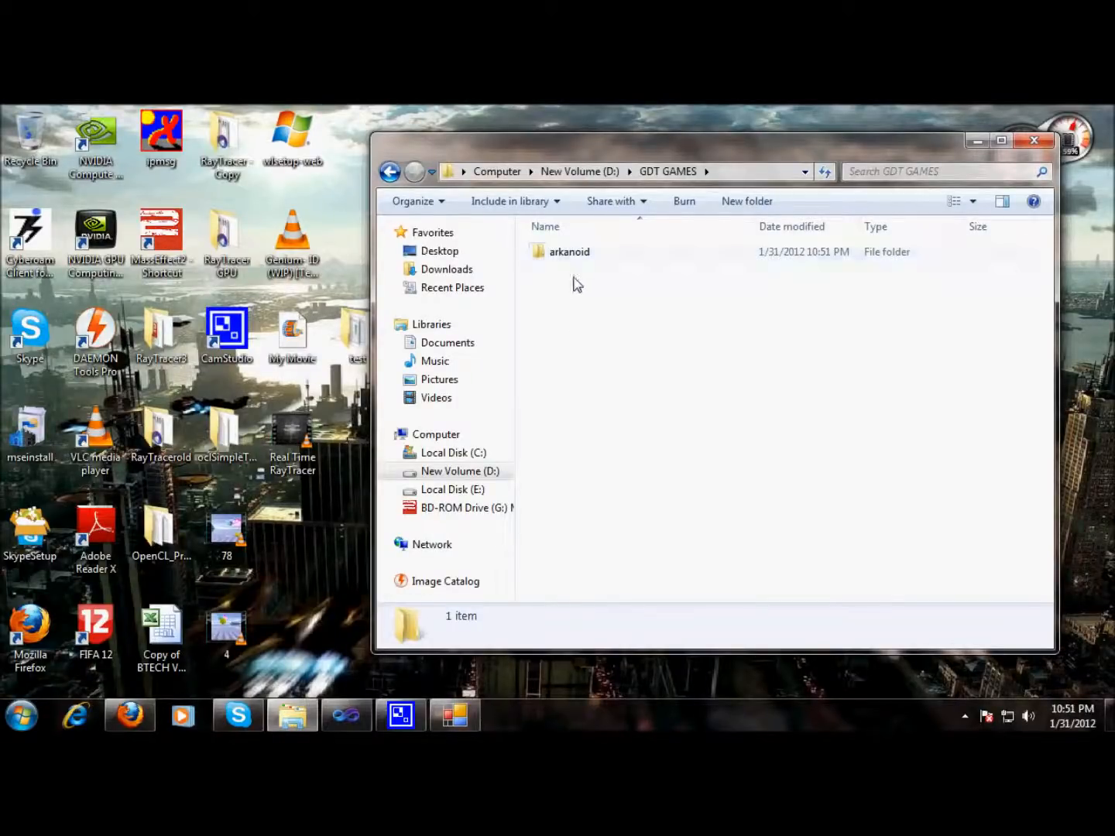
{"action": "left_click", "coordinate": [391, 171]}
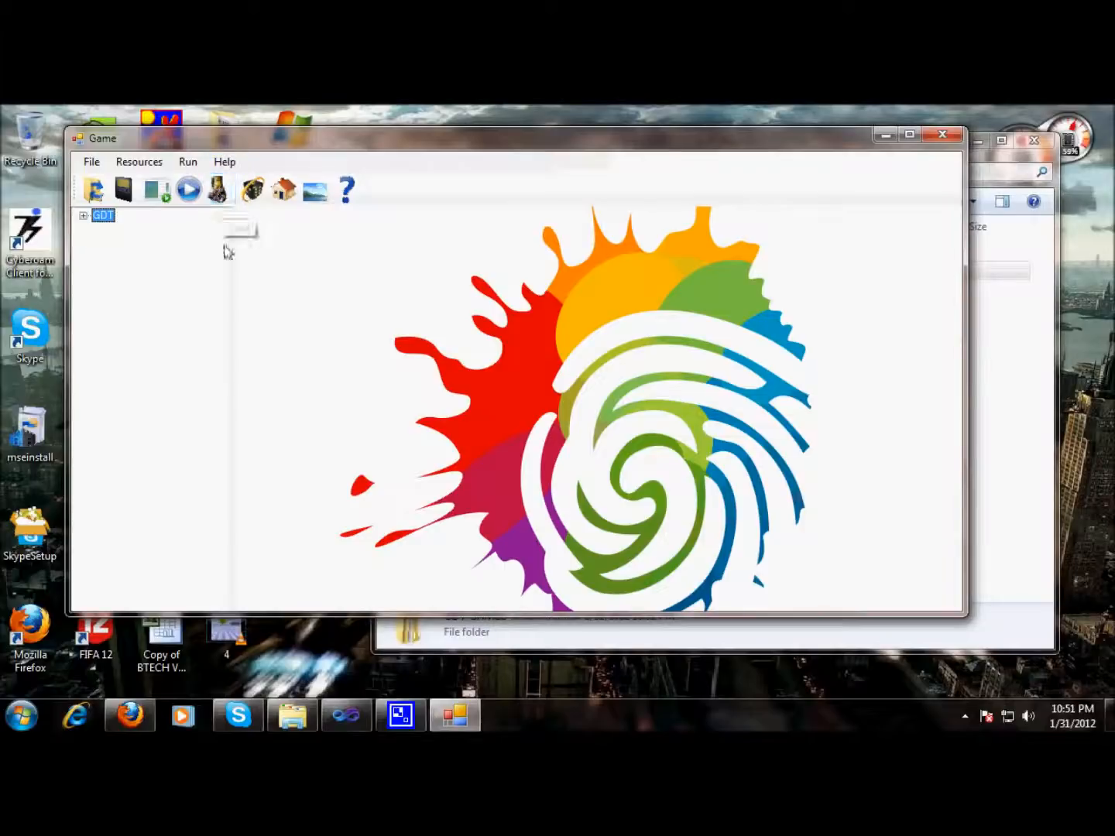
{"action": "mouse_move", "coordinate": [220, 188]}
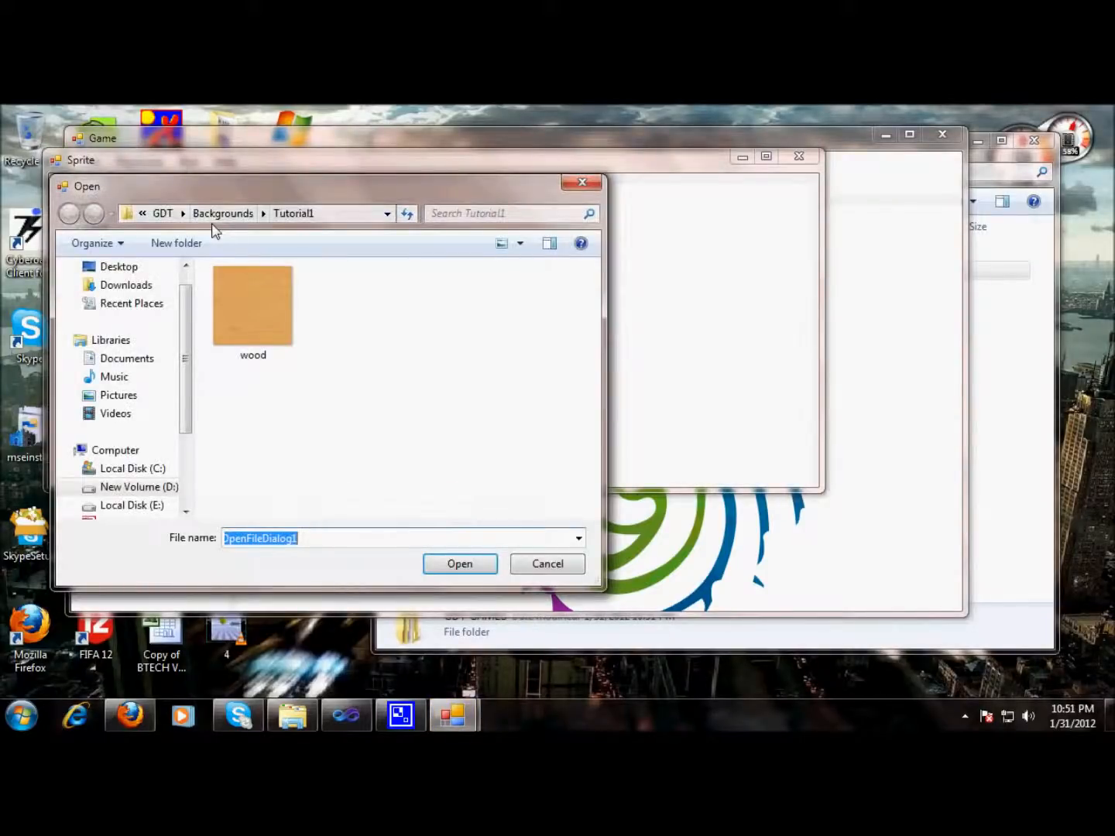
Pick the ball_purple image from Sprites > Bouncing Balls for the new sprite.
{"action": "left_click", "coordinate": [68, 214]}
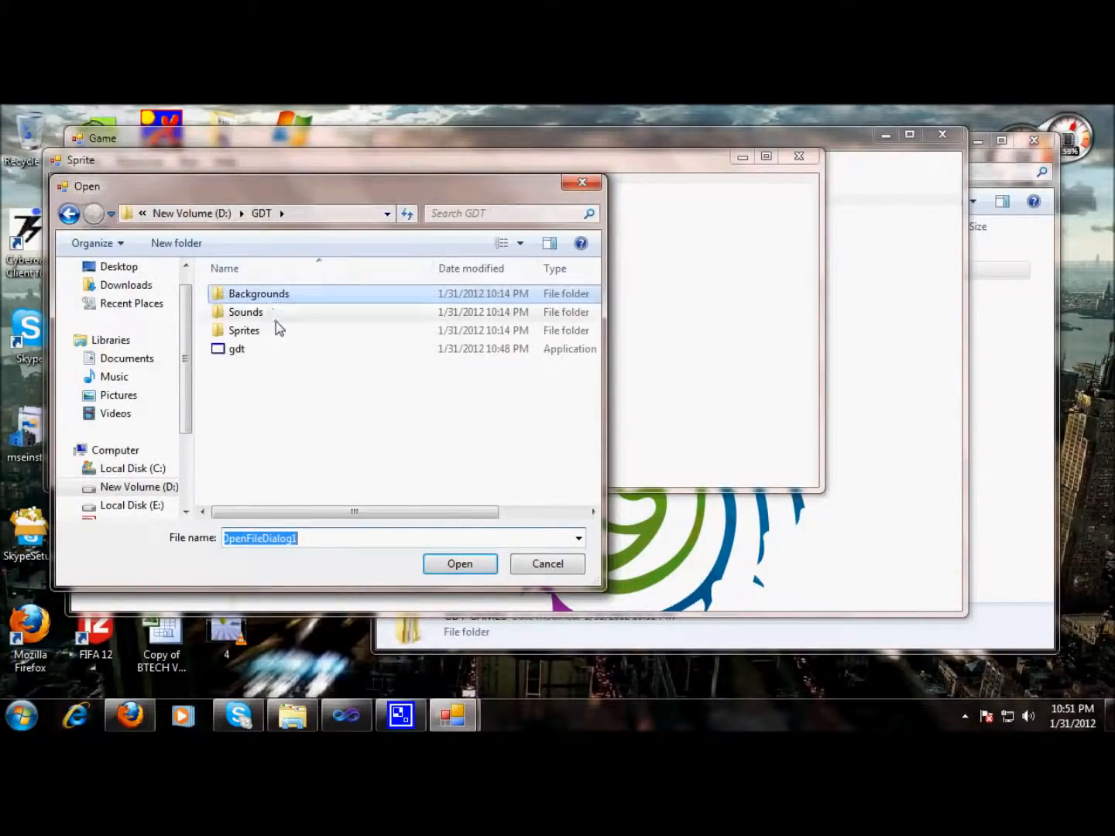
{"action": "double_click", "coordinate": [245, 330]}
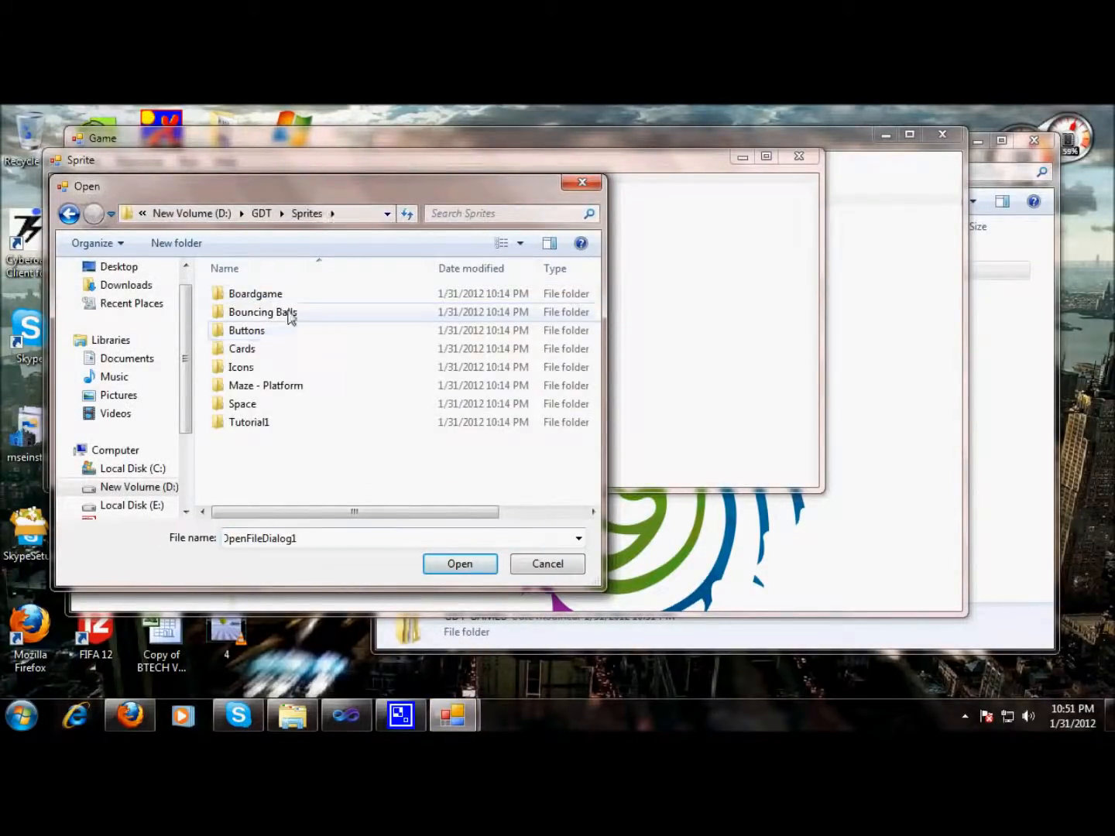
{"action": "double_click", "coordinate": [264, 311]}
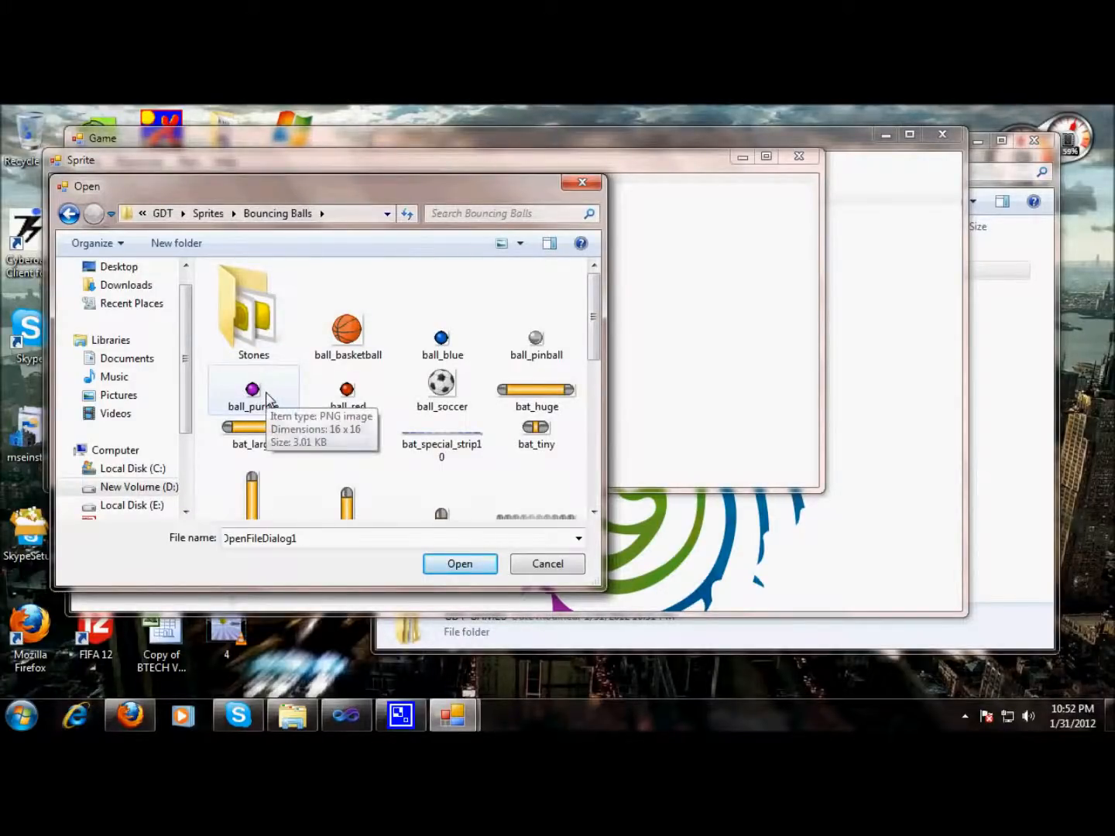
{"action": "left_click", "coordinate": [253, 391]}
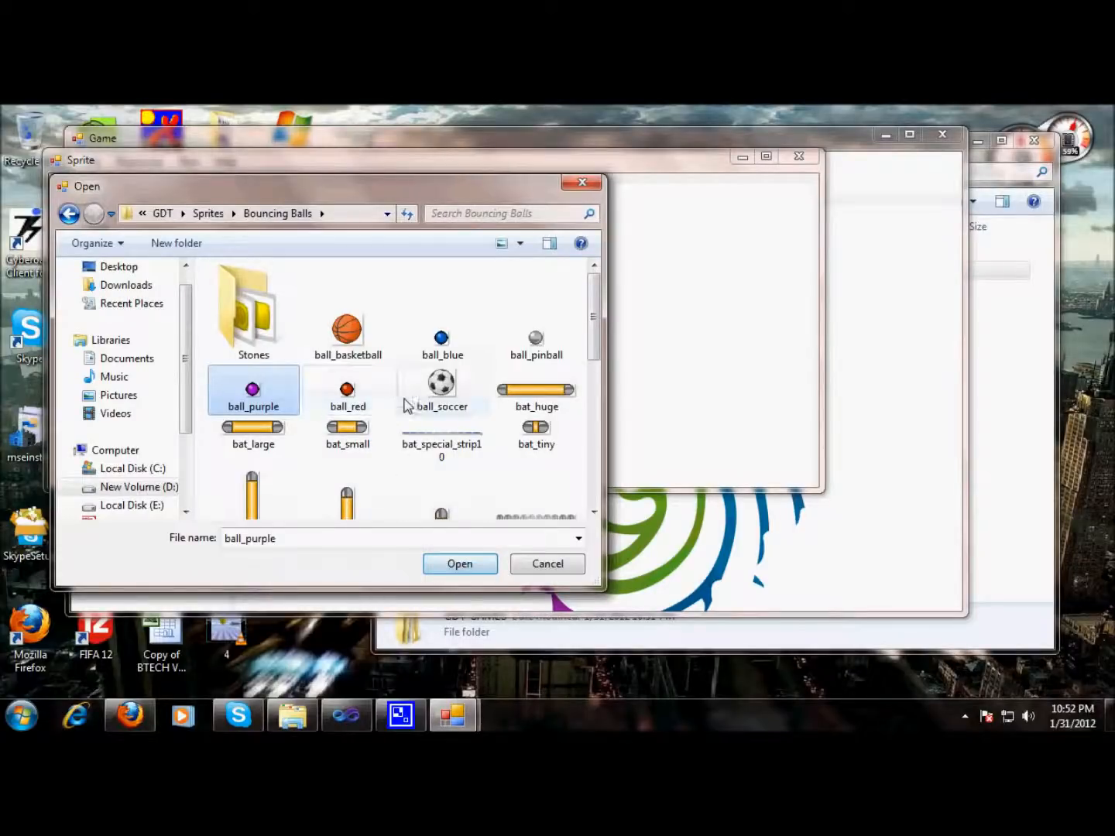
Name the new sprite ball and confirm it.
{"action": "left_click", "coordinate": [459, 564]}
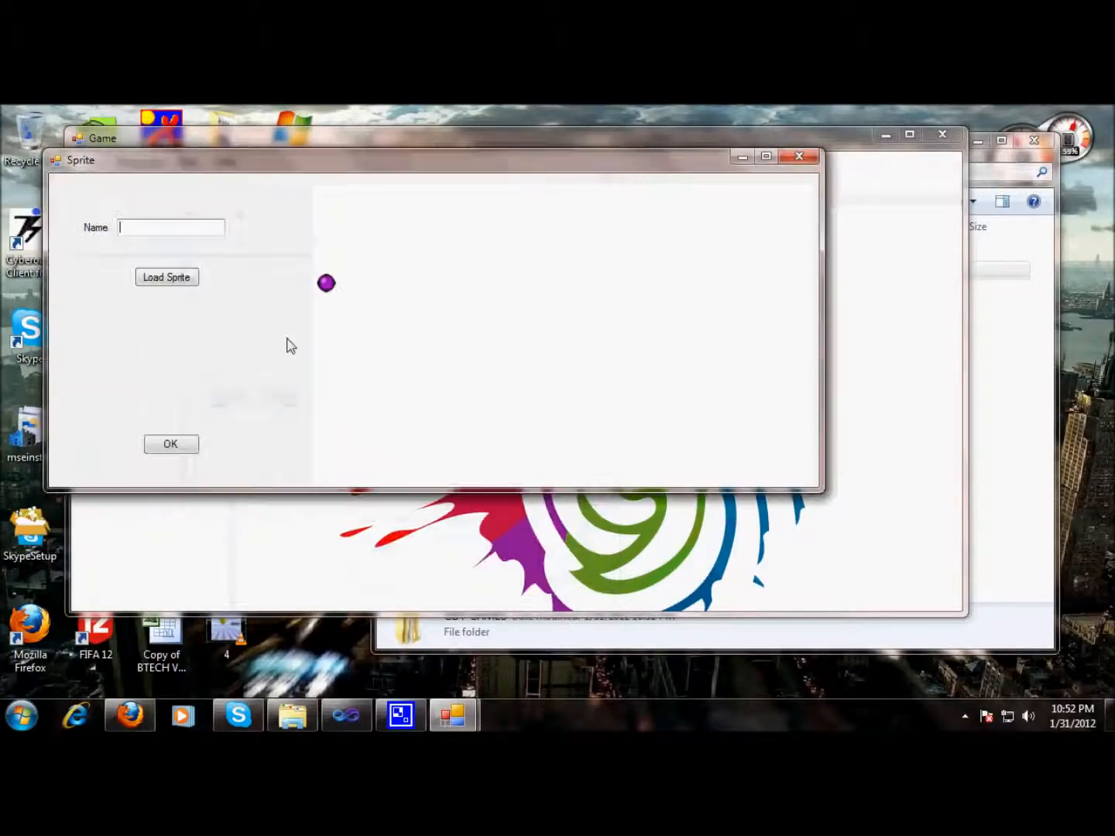
{"action": "type", "text": "ball"}
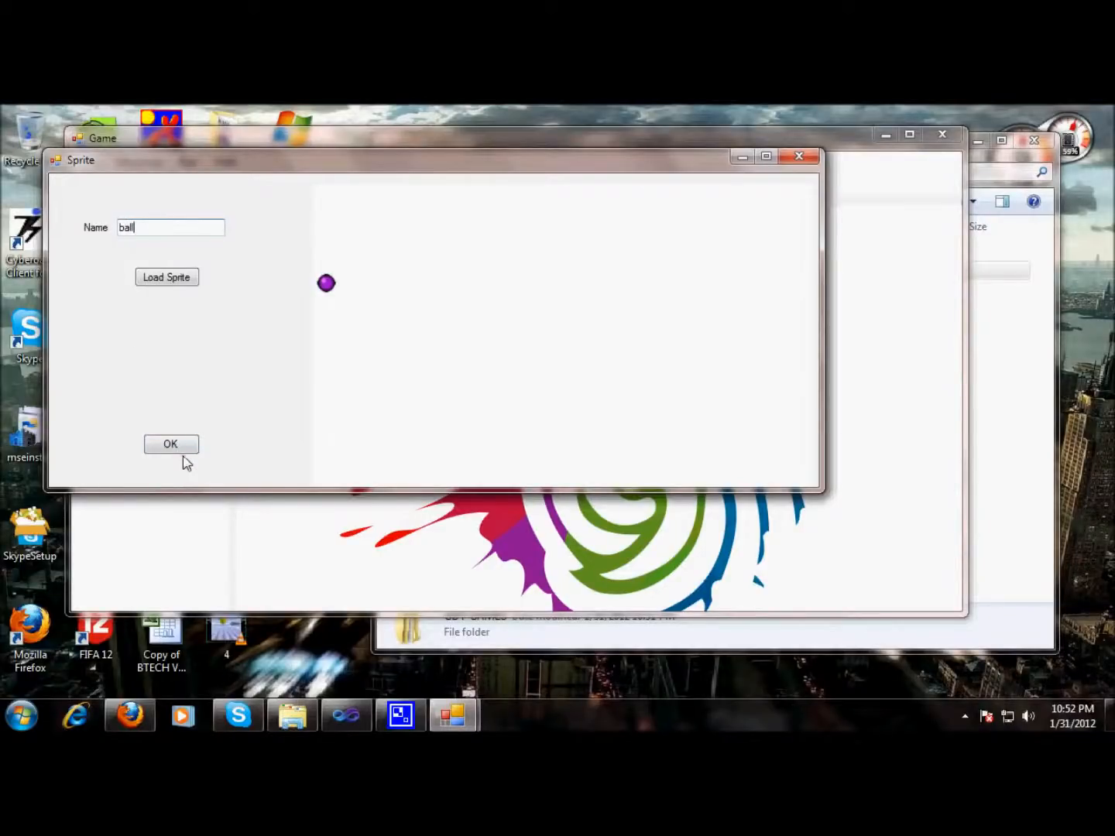
{"action": "left_click", "coordinate": [170, 443]}
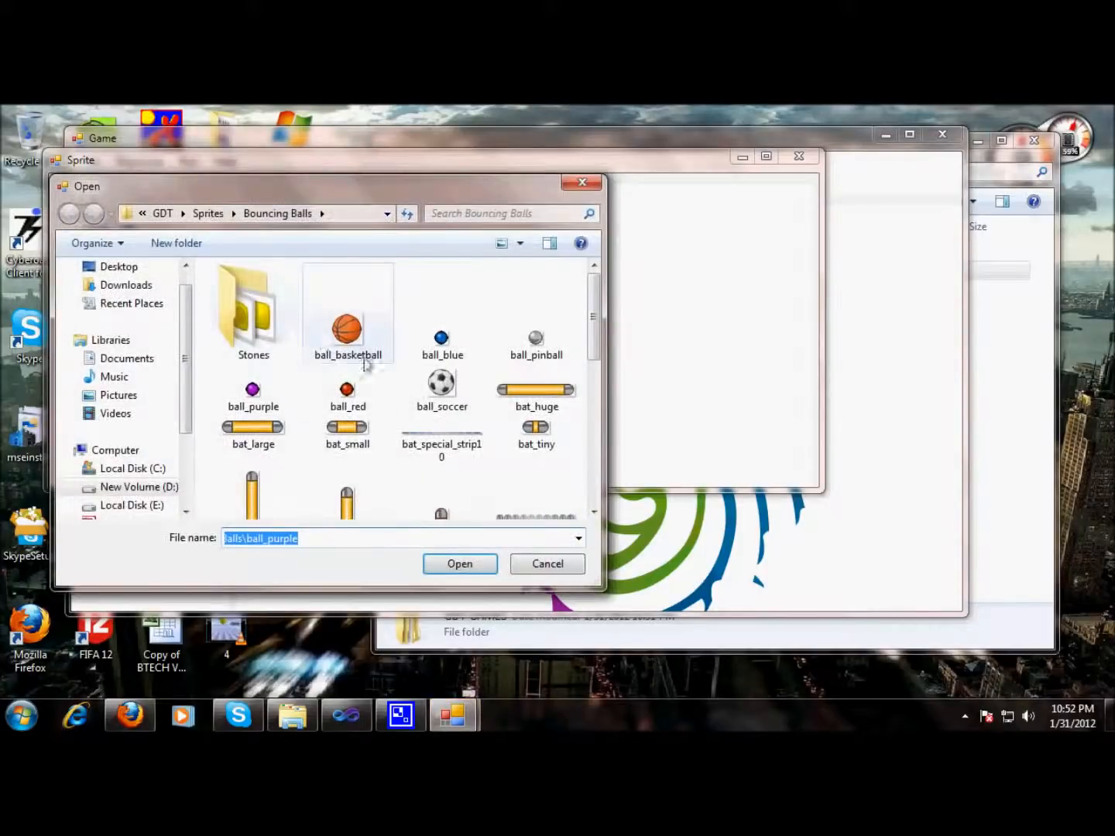
Create a second sprite from the bat_huge image and name it rod.
{"action": "left_click", "coordinate": [536, 390]}
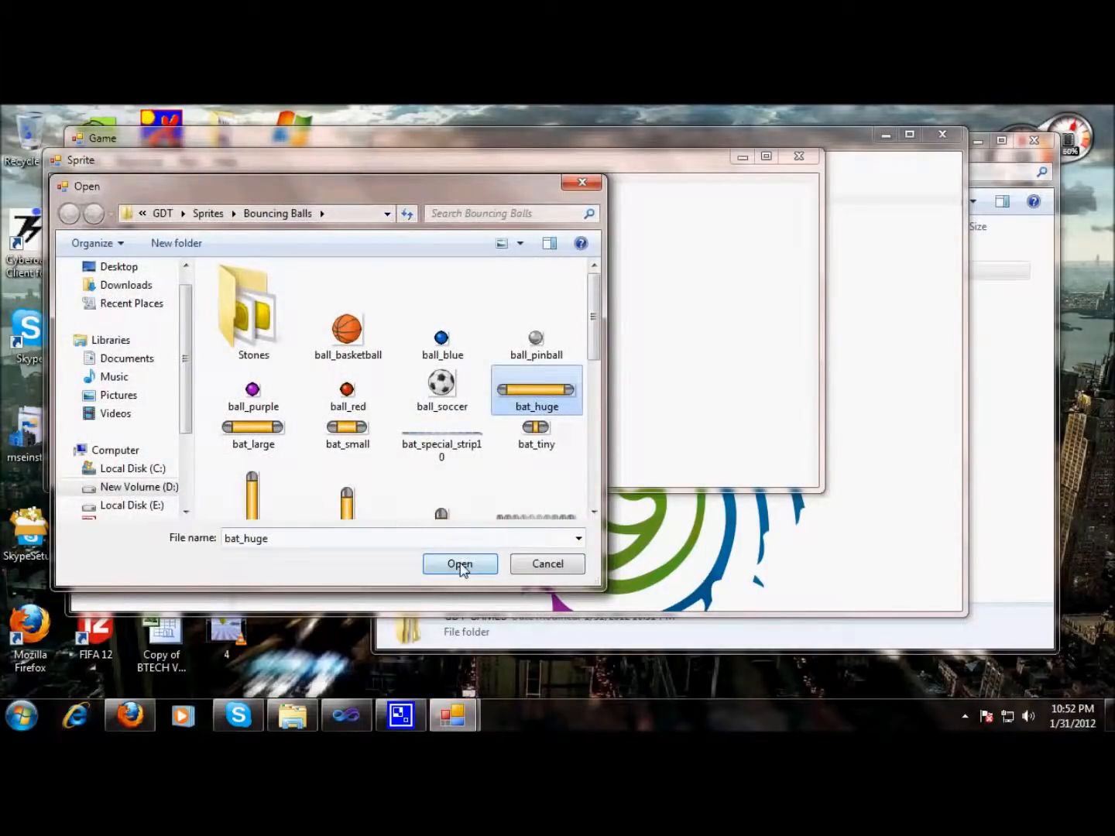
{"action": "left_click", "coordinate": [460, 563]}
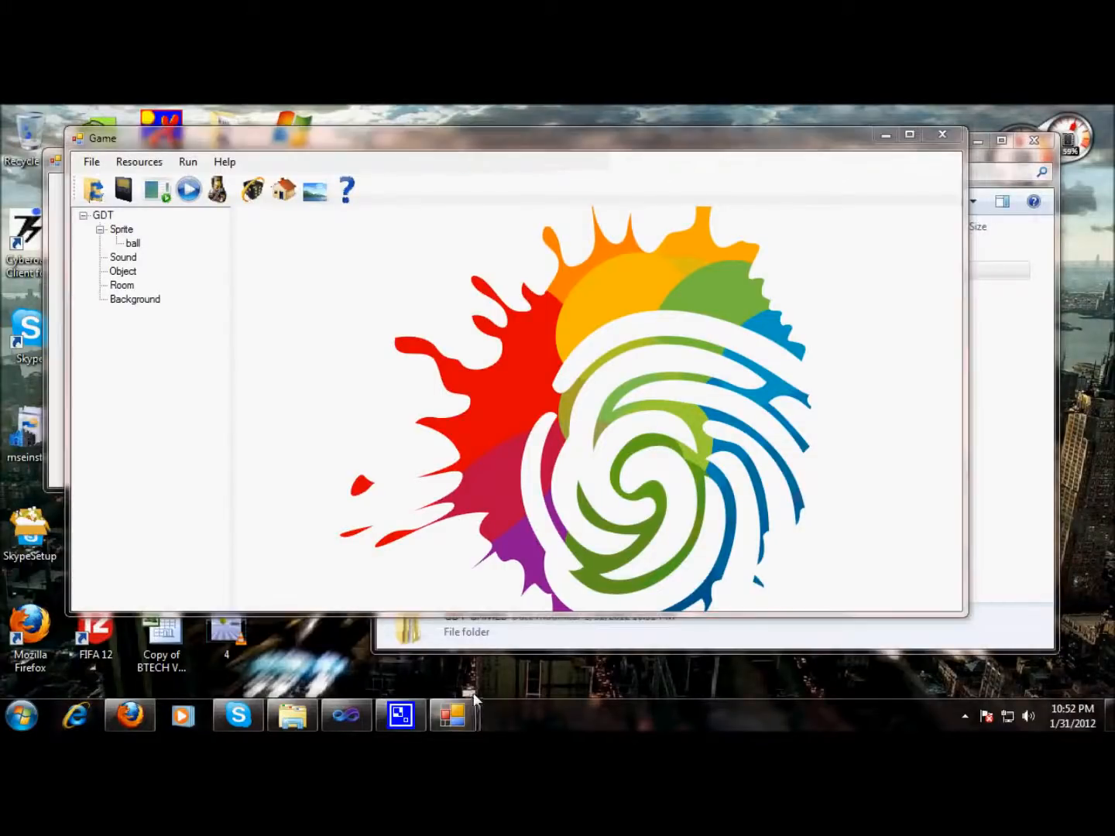
{"action": "double_click", "coordinate": [133, 243]}
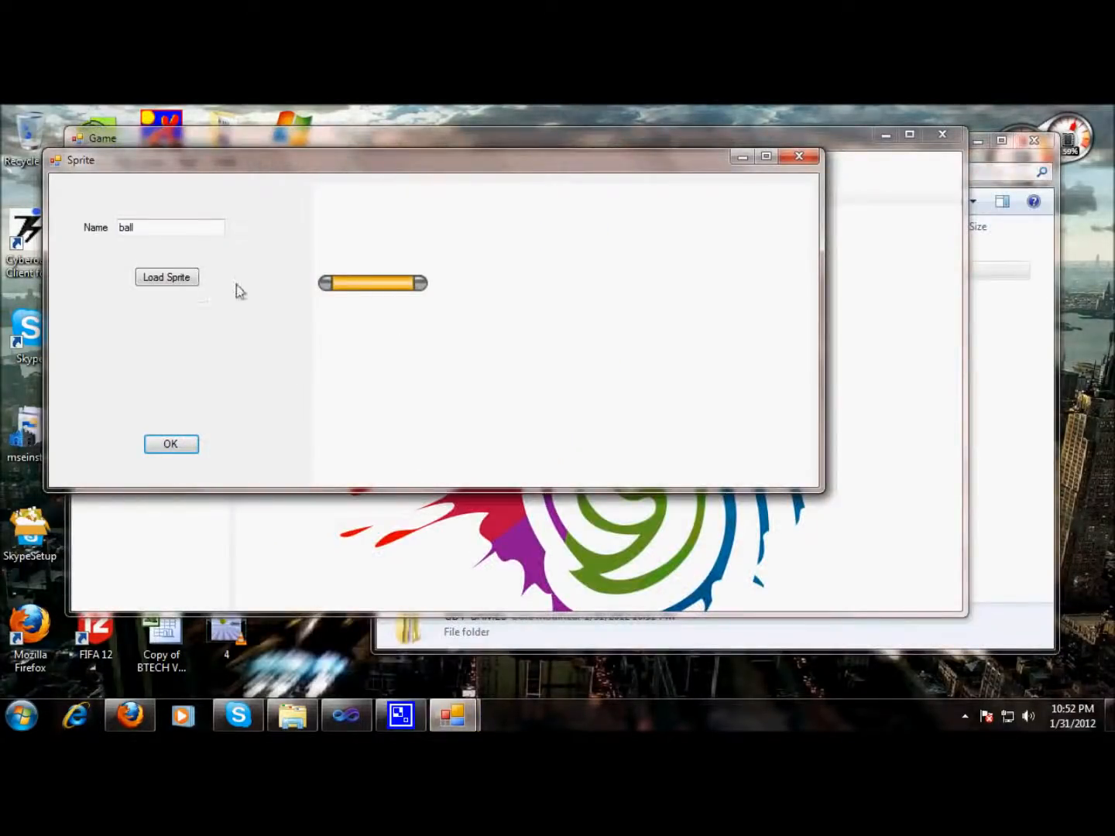
{"action": "left_click", "coordinate": [169, 227]}
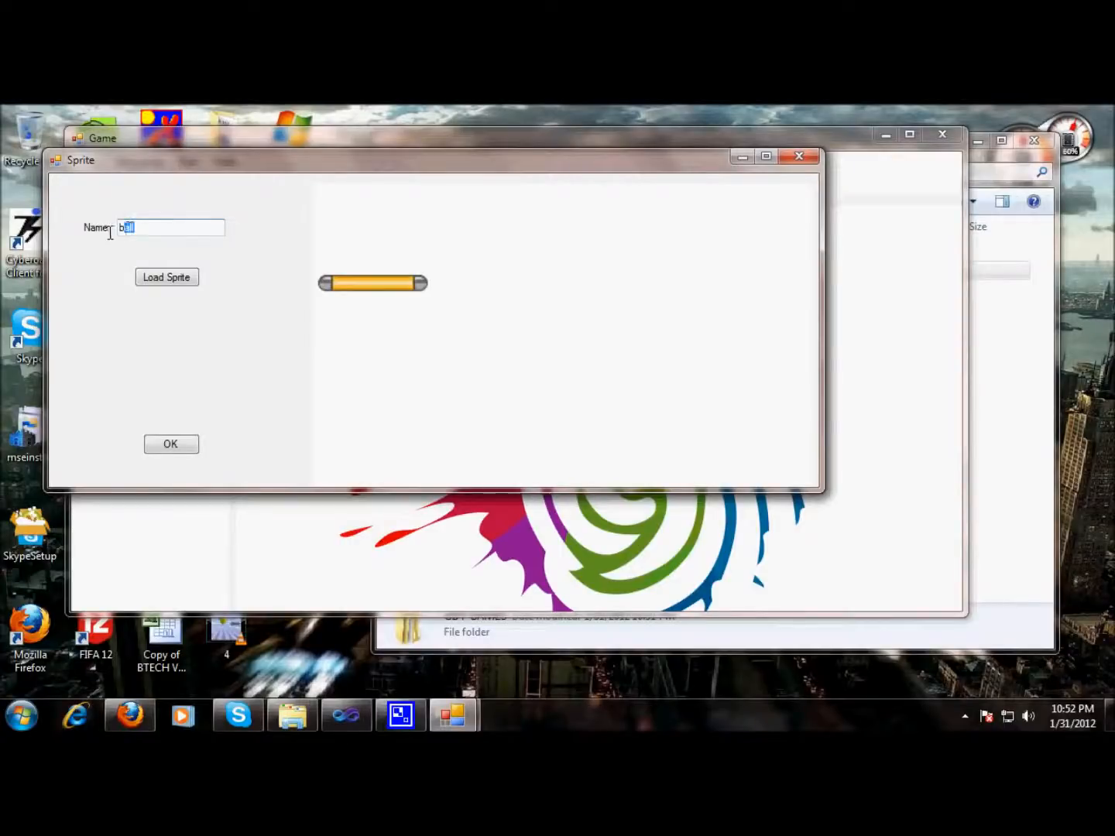
{"action": "type", "text": "rod"}
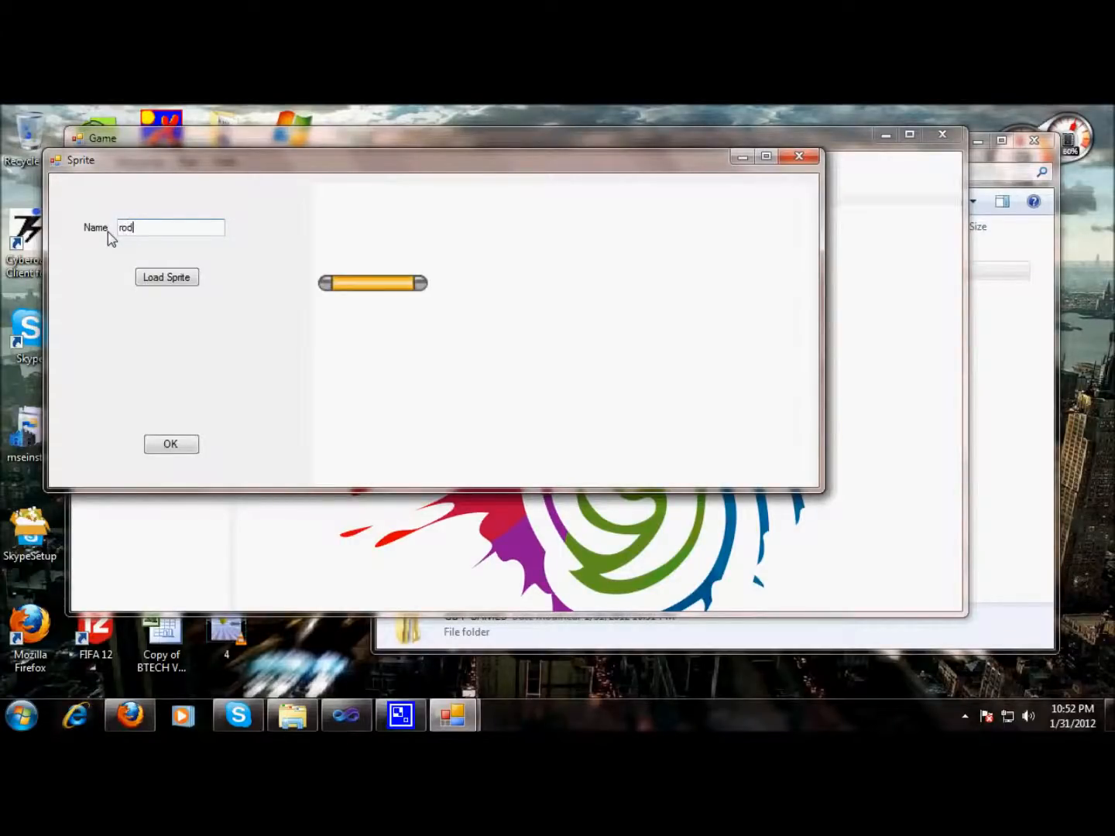
{"action": "left_click", "coordinate": [171, 443]}
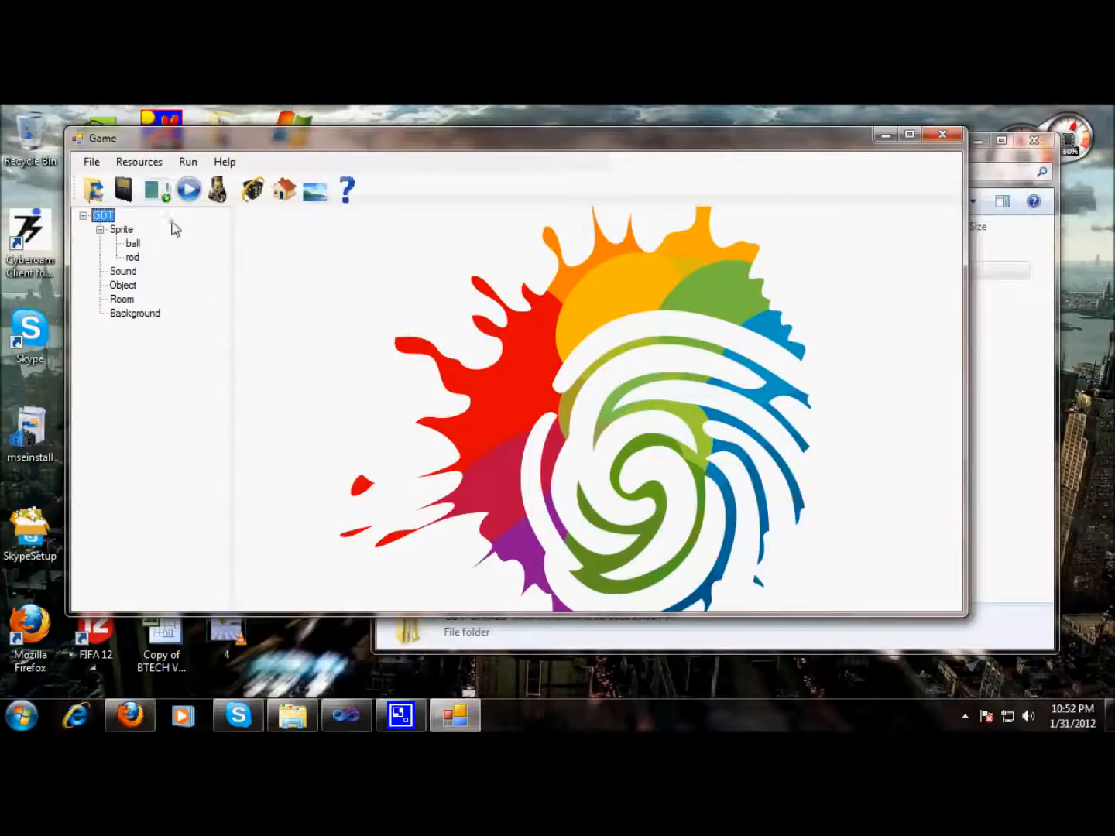
{"action": "mouse_move", "coordinate": [251, 188]}
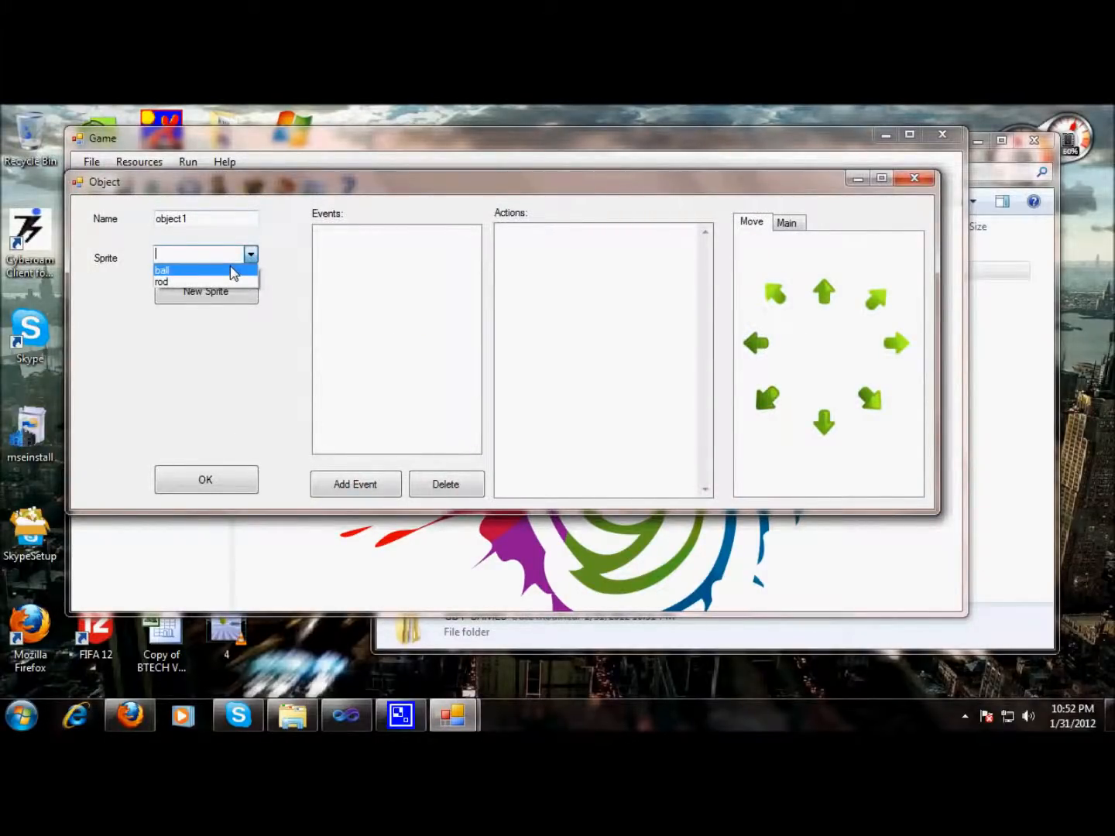
Assign the ball sprite to object1 and give it a Create event.
{"action": "left_click", "coordinate": [161, 270]}
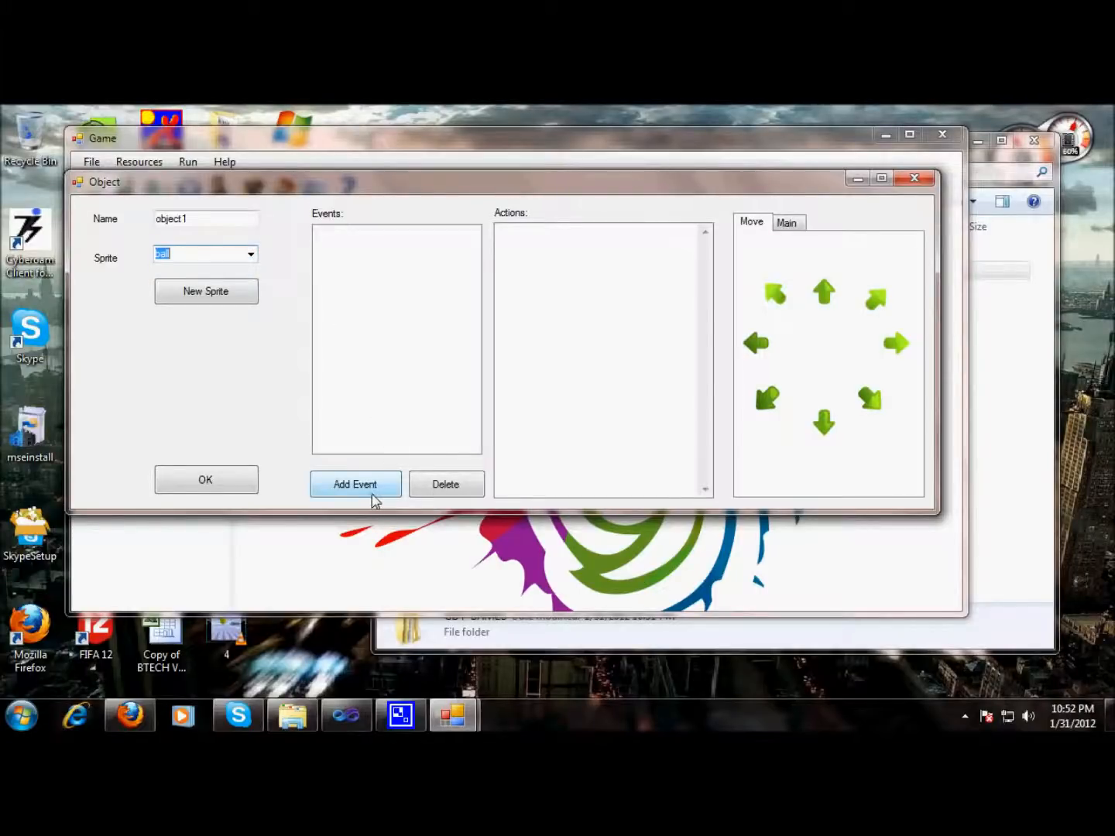
{"action": "left_click", "coordinate": [355, 483]}
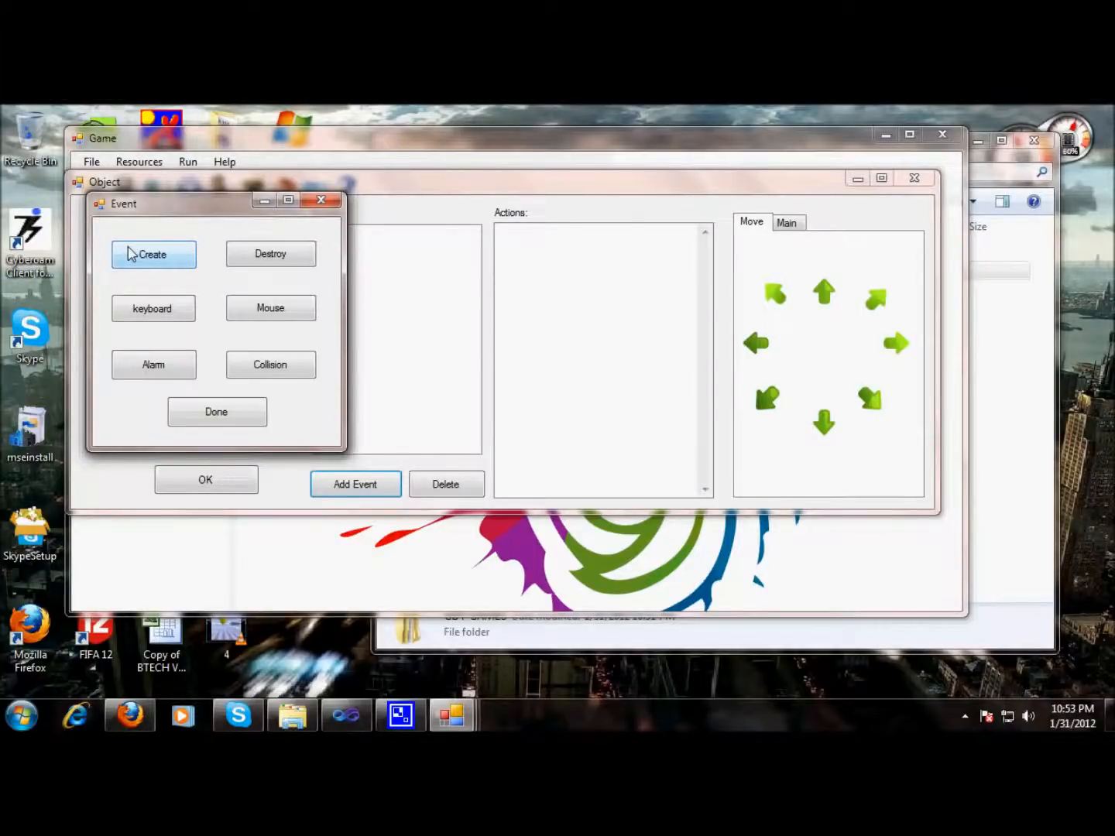
{"action": "mouse_move", "coordinate": [153, 308]}
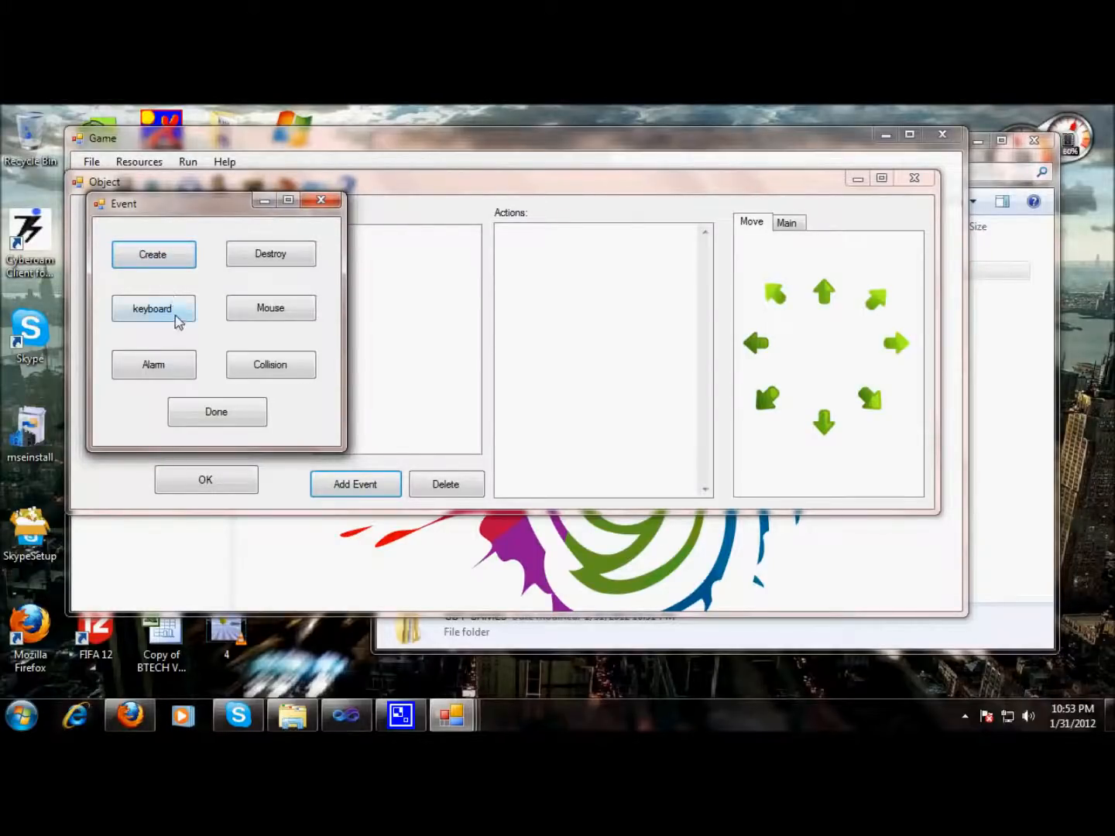
{"action": "left_click", "coordinate": [153, 308]}
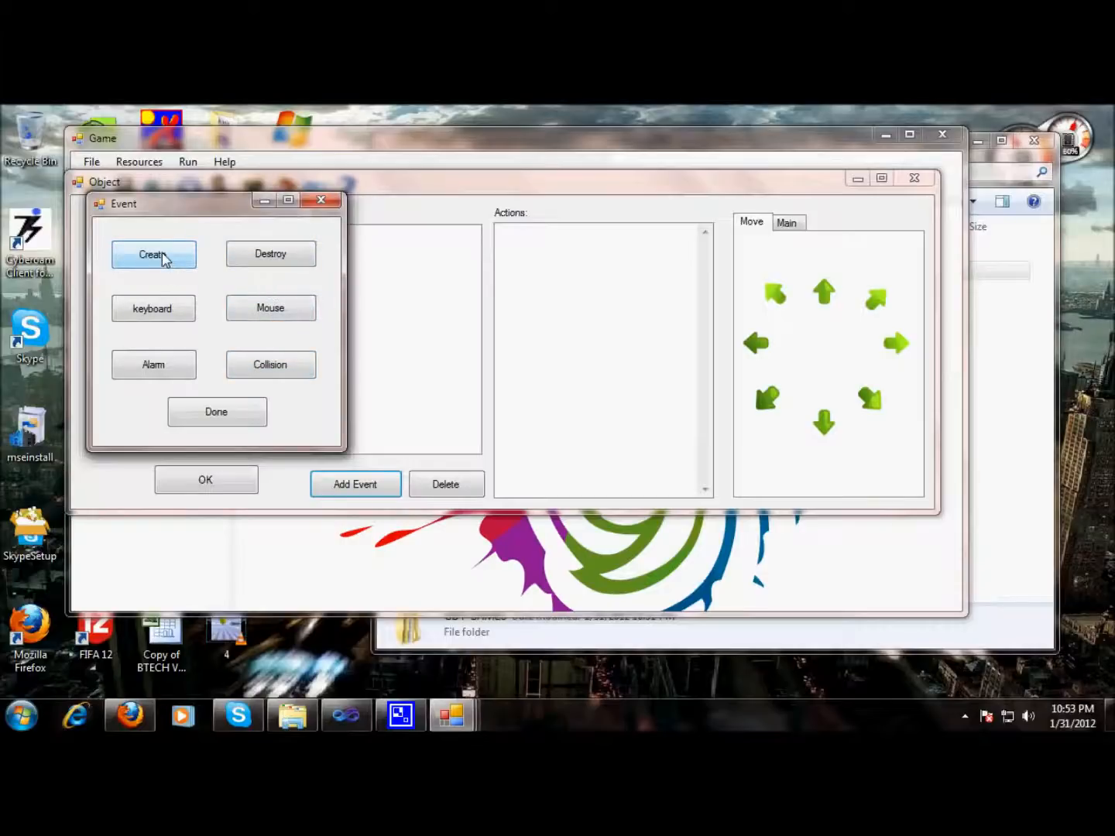
{"action": "mouse_move", "coordinate": [216, 412]}
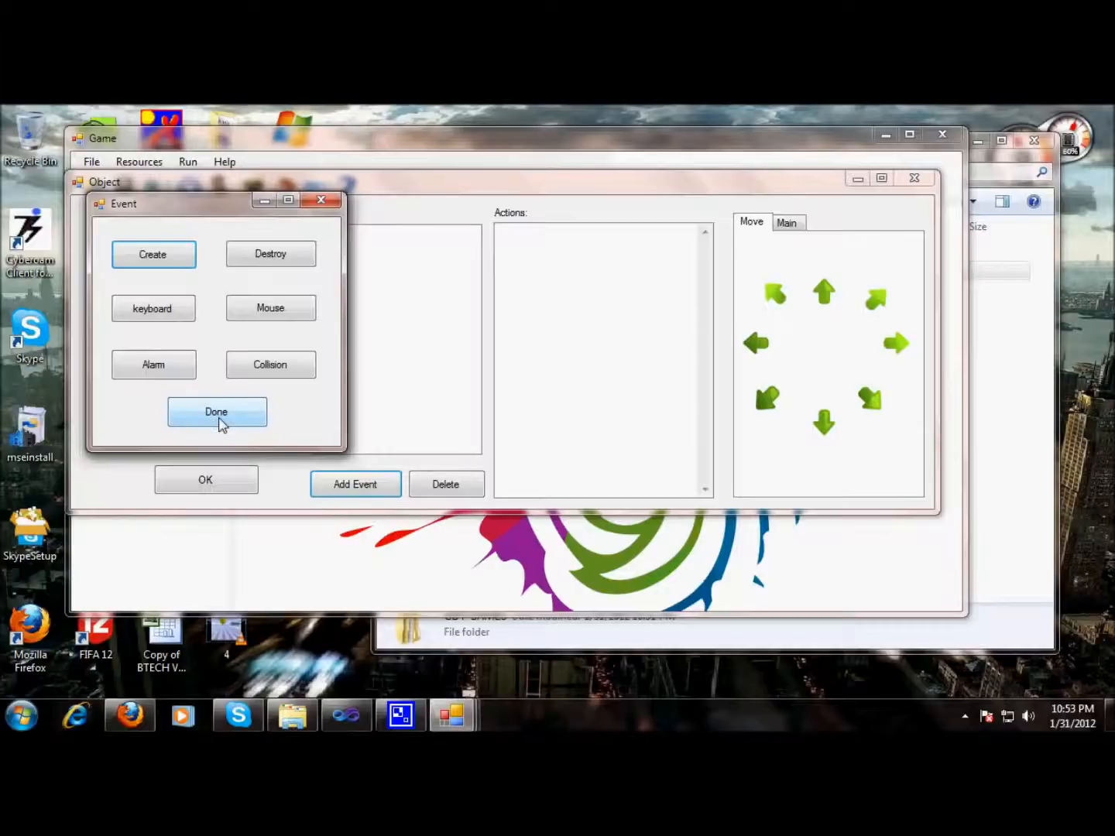
{"action": "left_click", "coordinate": [217, 412]}
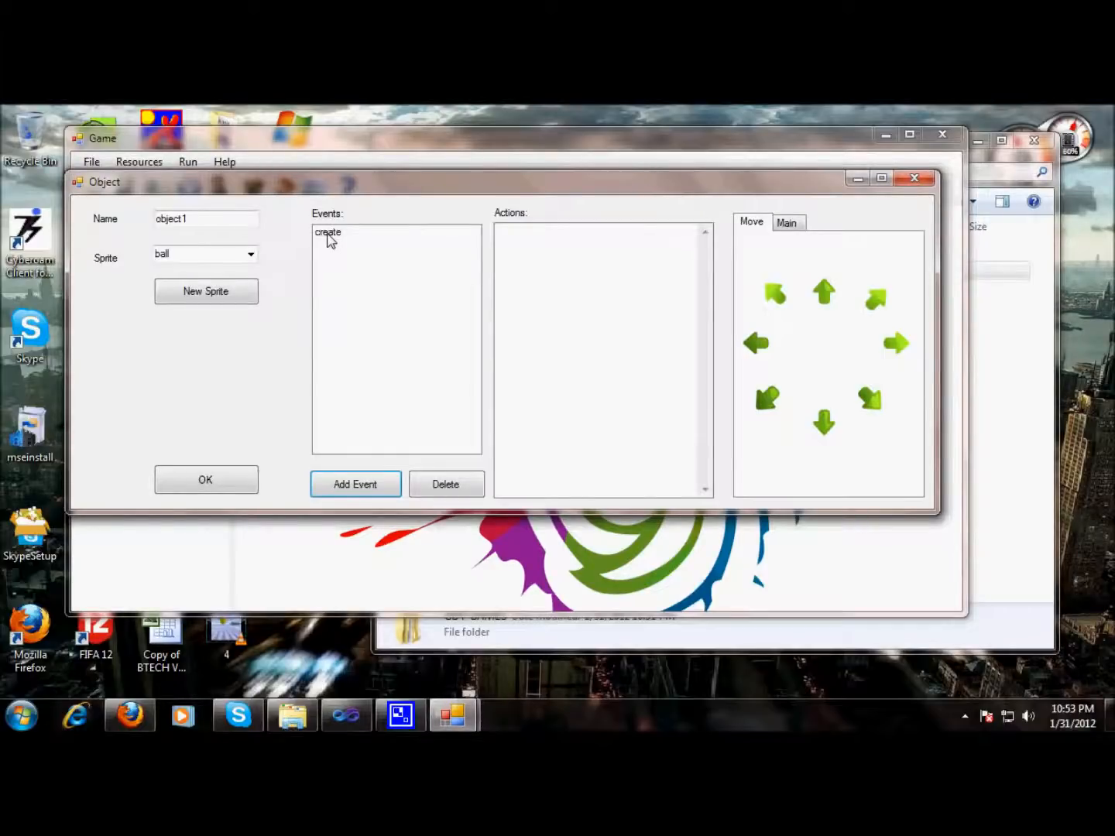
{"action": "mouse_move", "coordinate": [591, 236]}
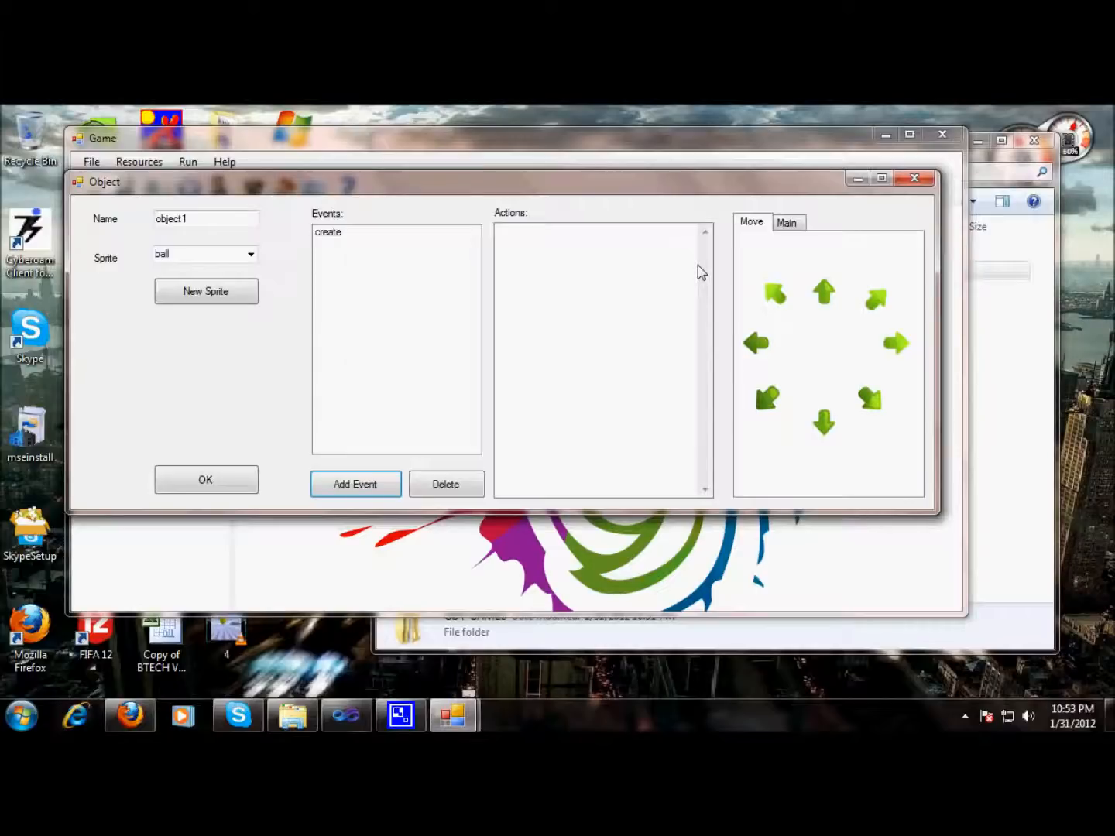
{"action": "mouse_move", "coordinate": [777, 354]}
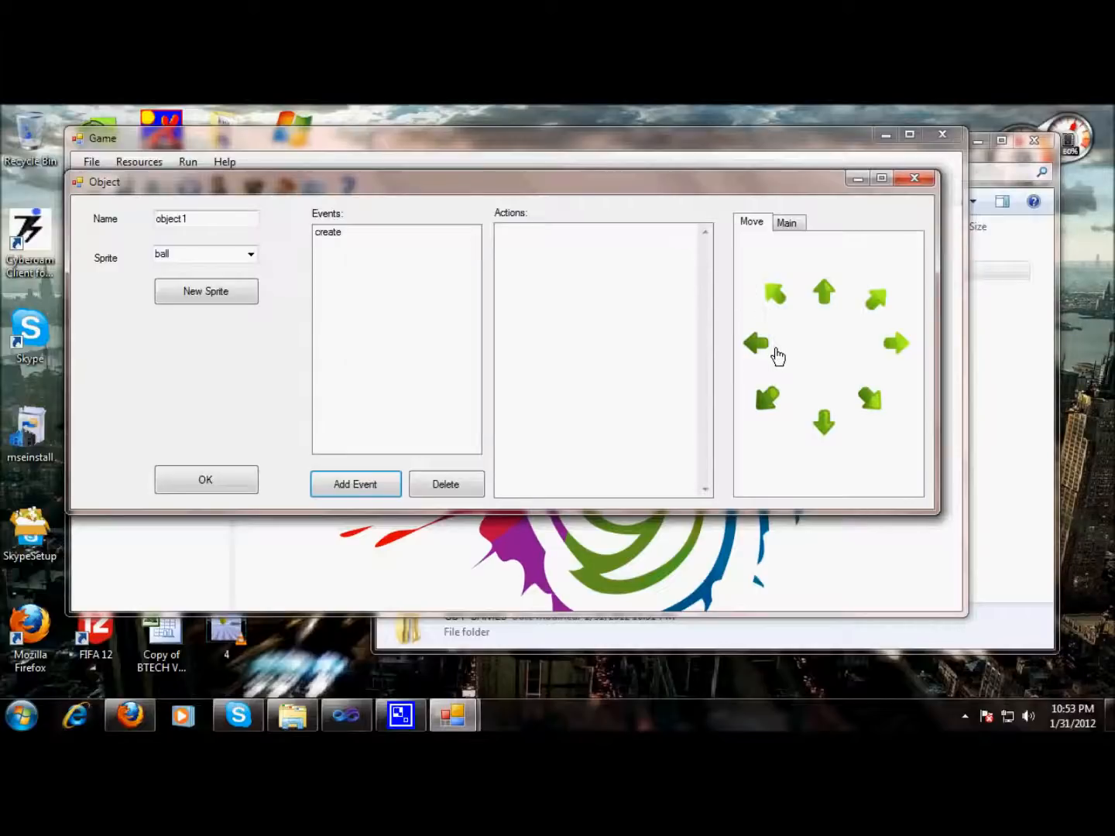
{"action": "mouse_move", "coordinate": [440, 245]}
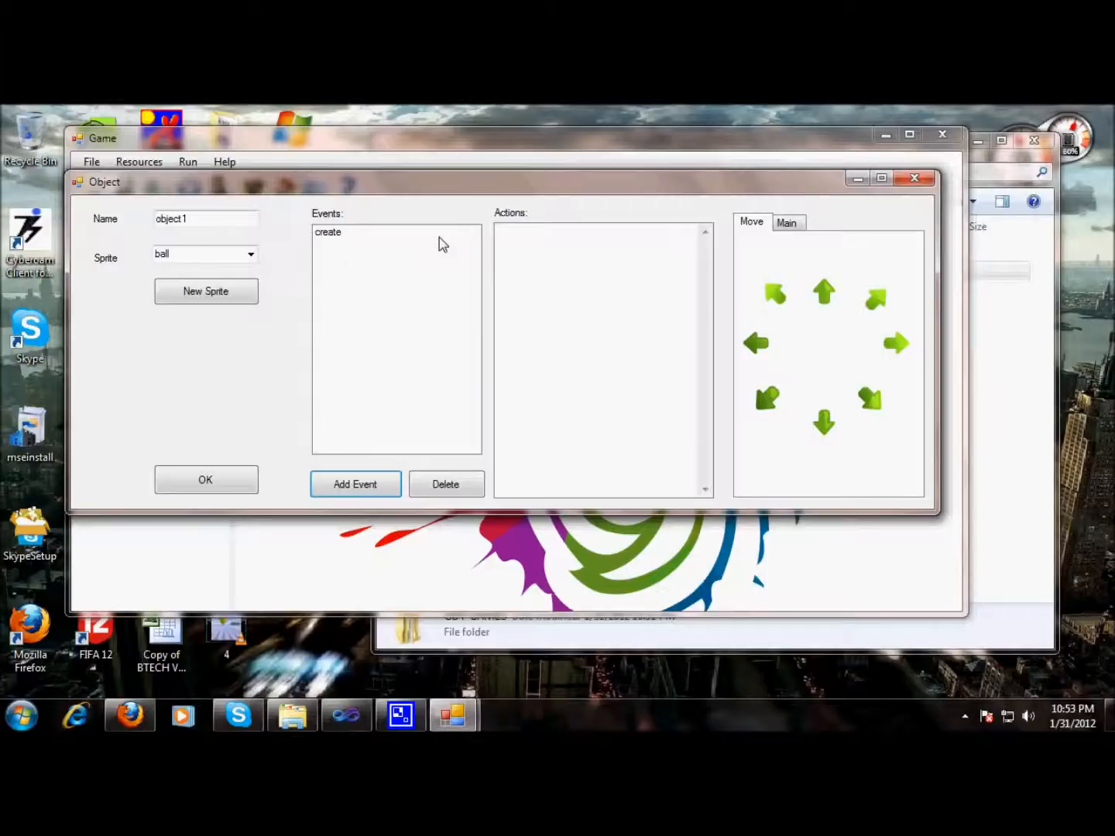
{"action": "mouse_move", "coordinate": [888, 408]}
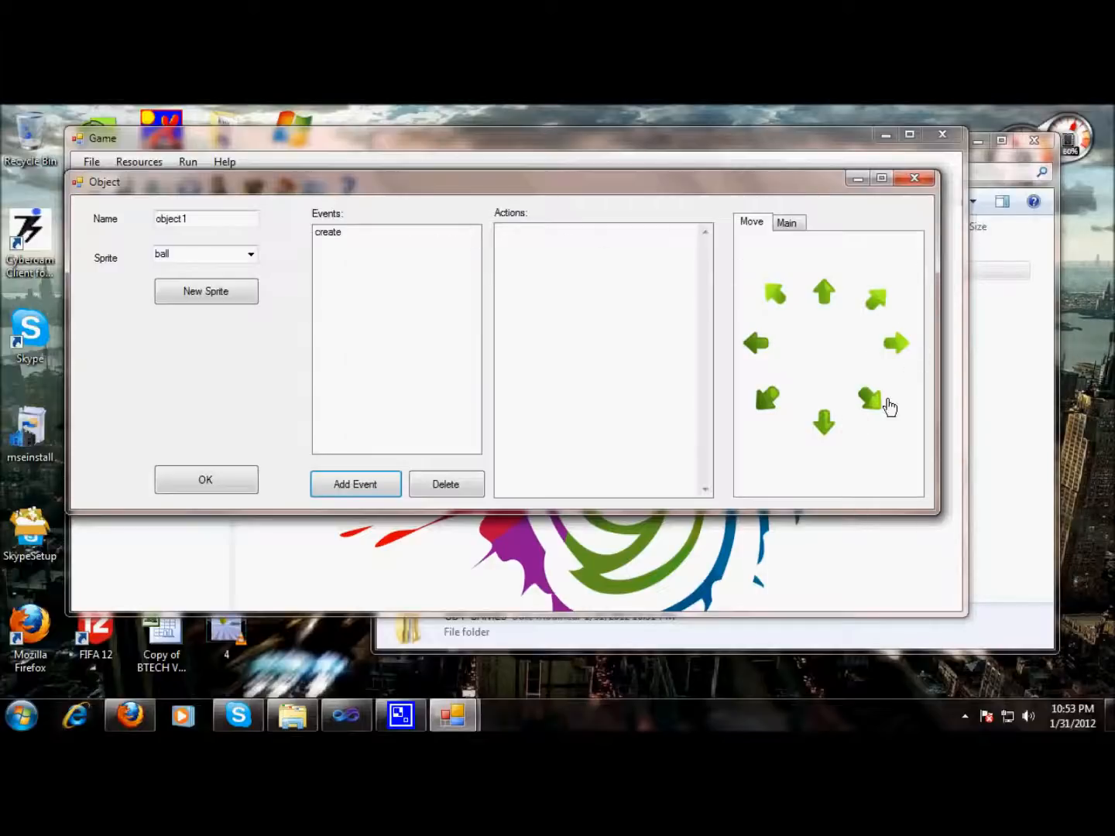
{"action": "mouse_move", "coordinate": [823, 278]}
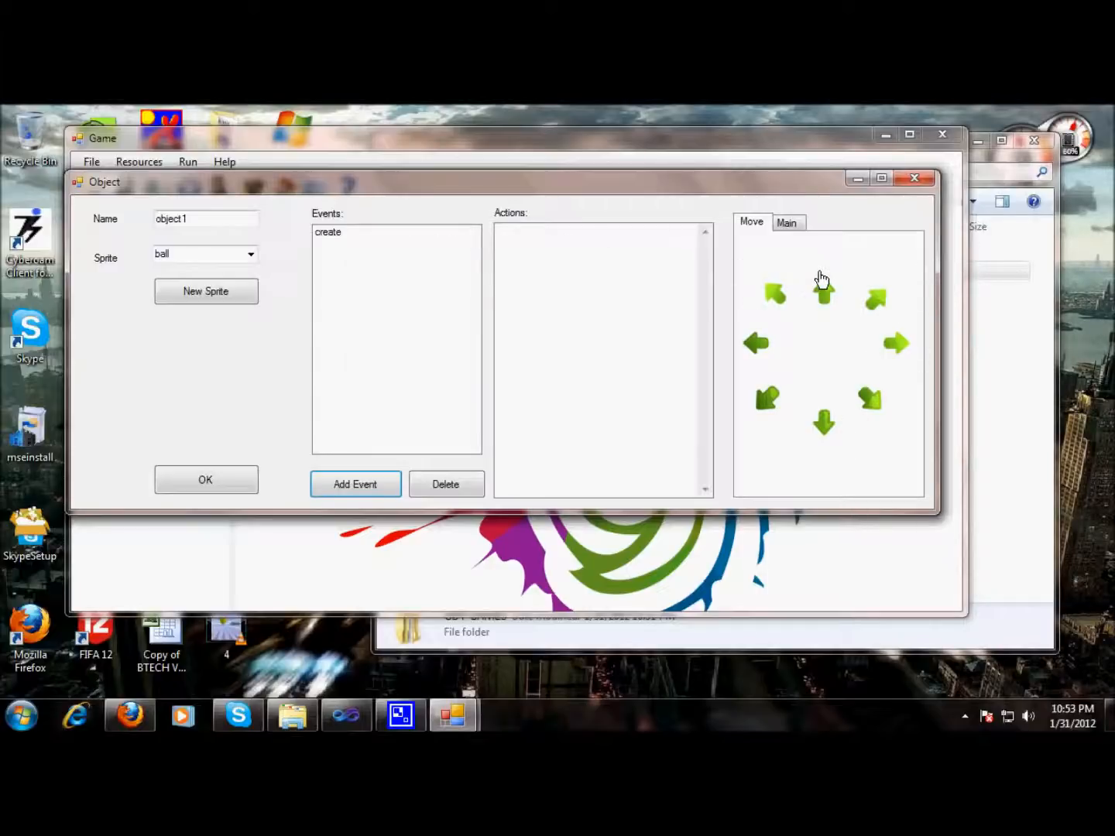
{"action": "mouse_move", "coordinate": [526, 245]}
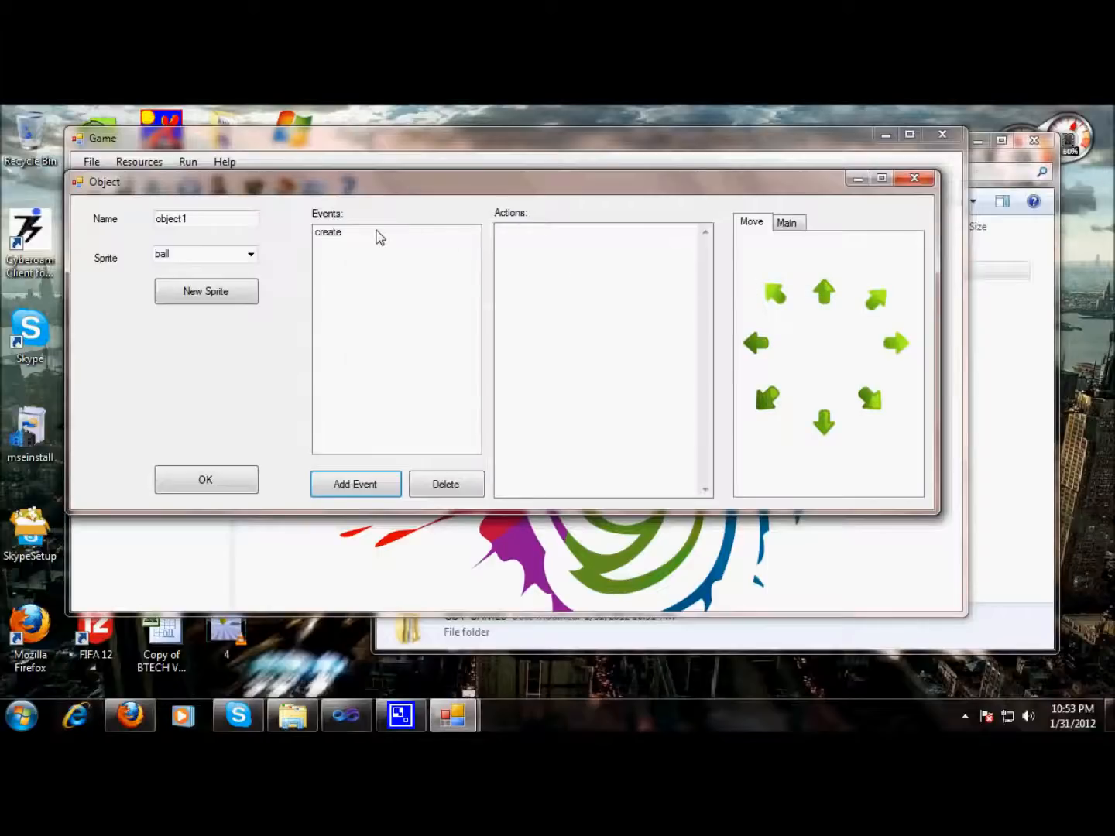
Add a diagonal Move action to object1's create event and save the object.
{"action": "left_click", "coordinate": [329, 232]}
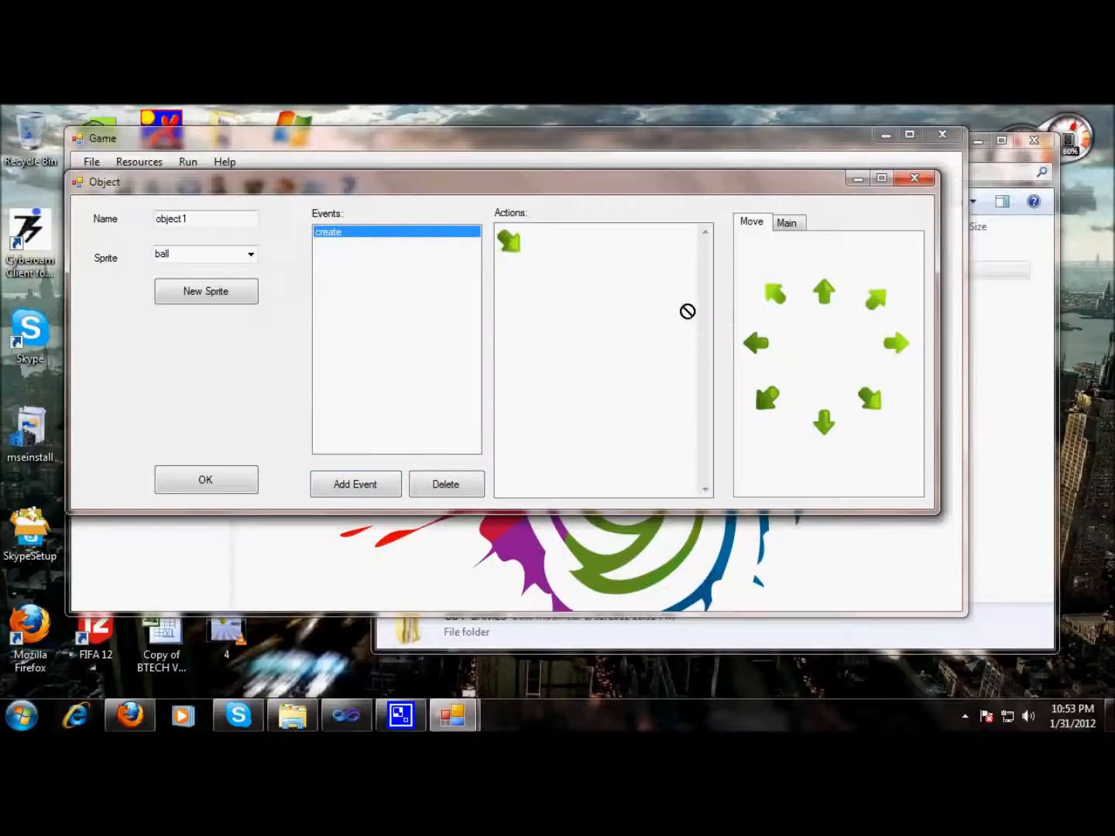
{"action": "mouse_move", "coordinate": [503, 276]}
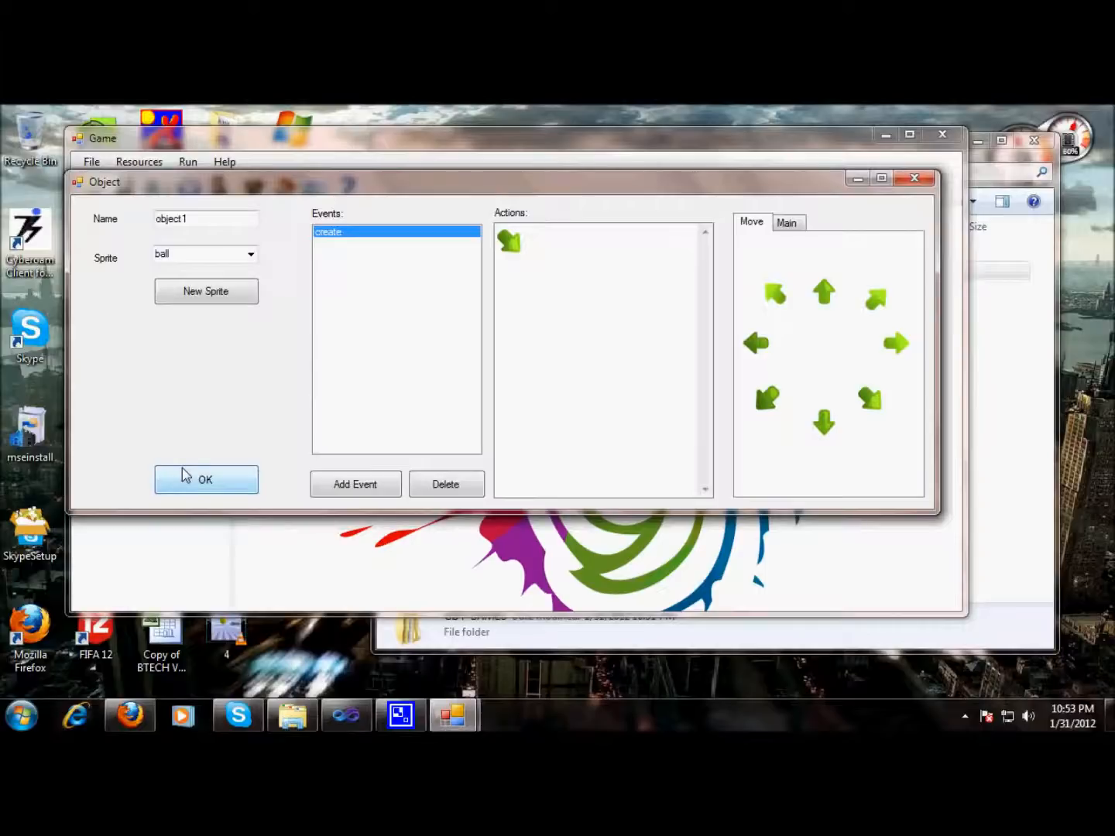
{"action": "left_click", "coordinate": [204, 480]}
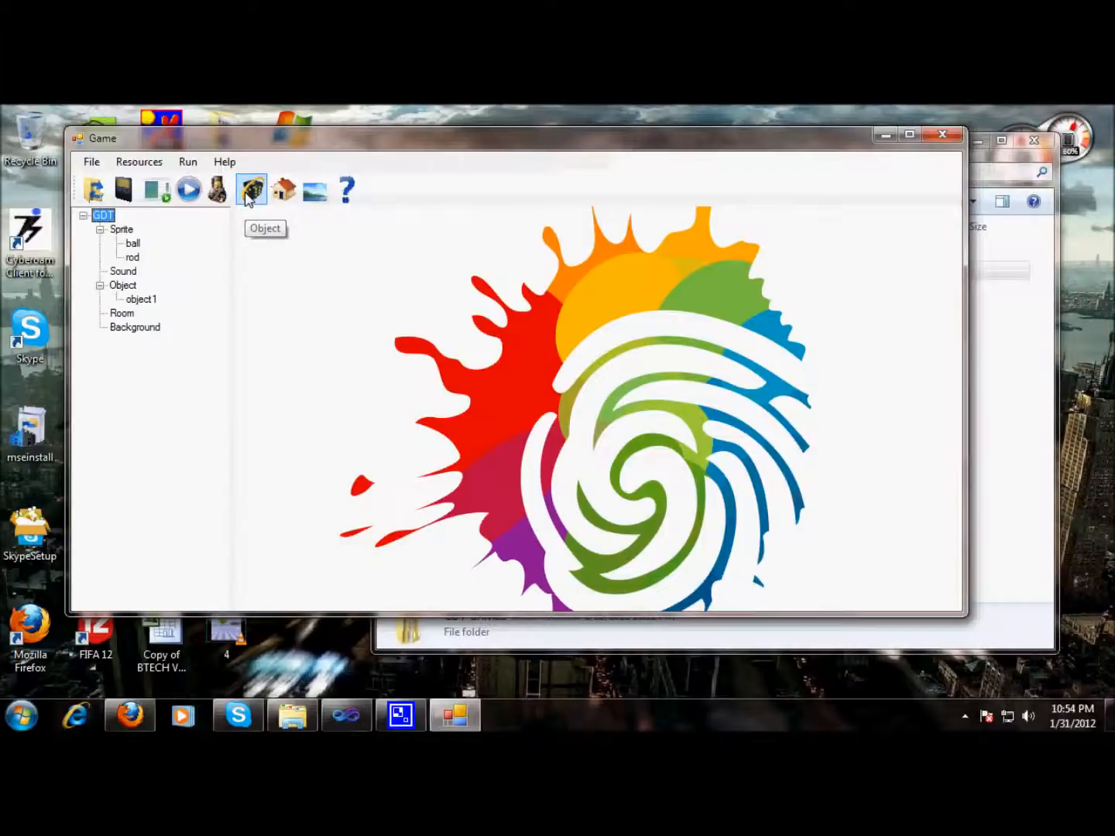
Create object2 with the rod sprite and a Create event.
{"action": "left_click", "coordinate": [251, 189]}
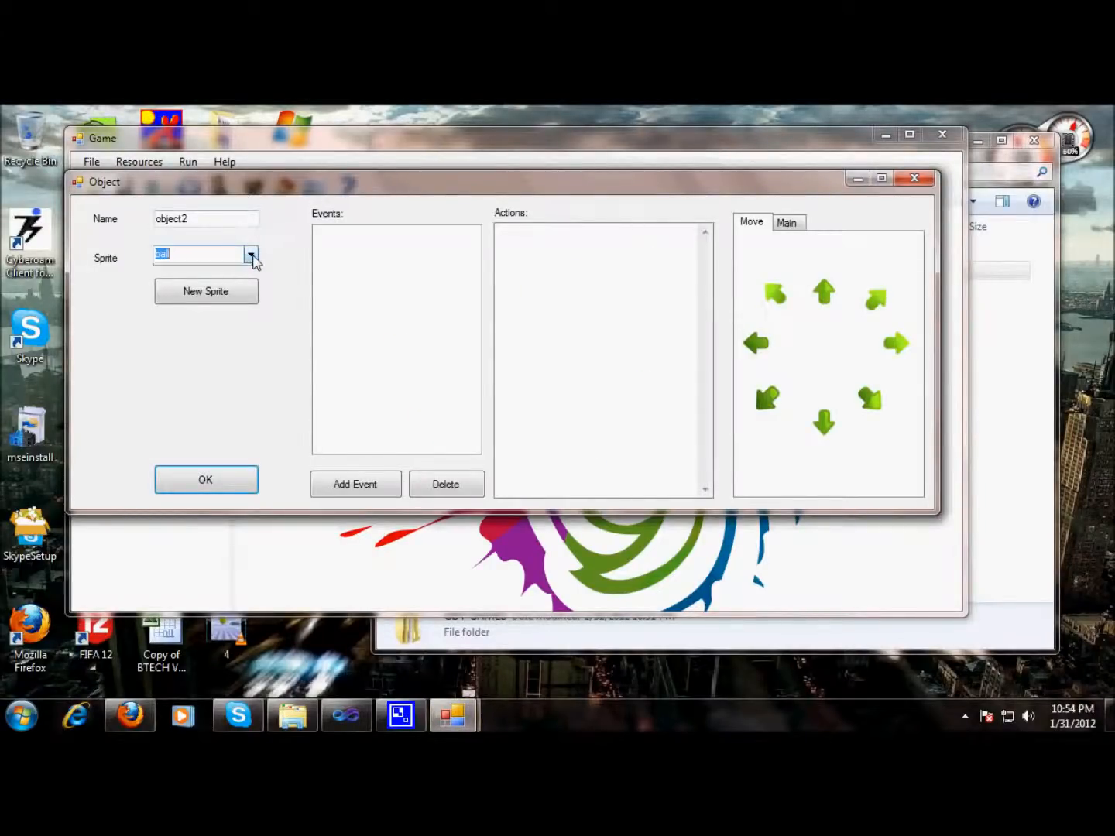
{"action": "left_click", "coordinate": [251, 254]}
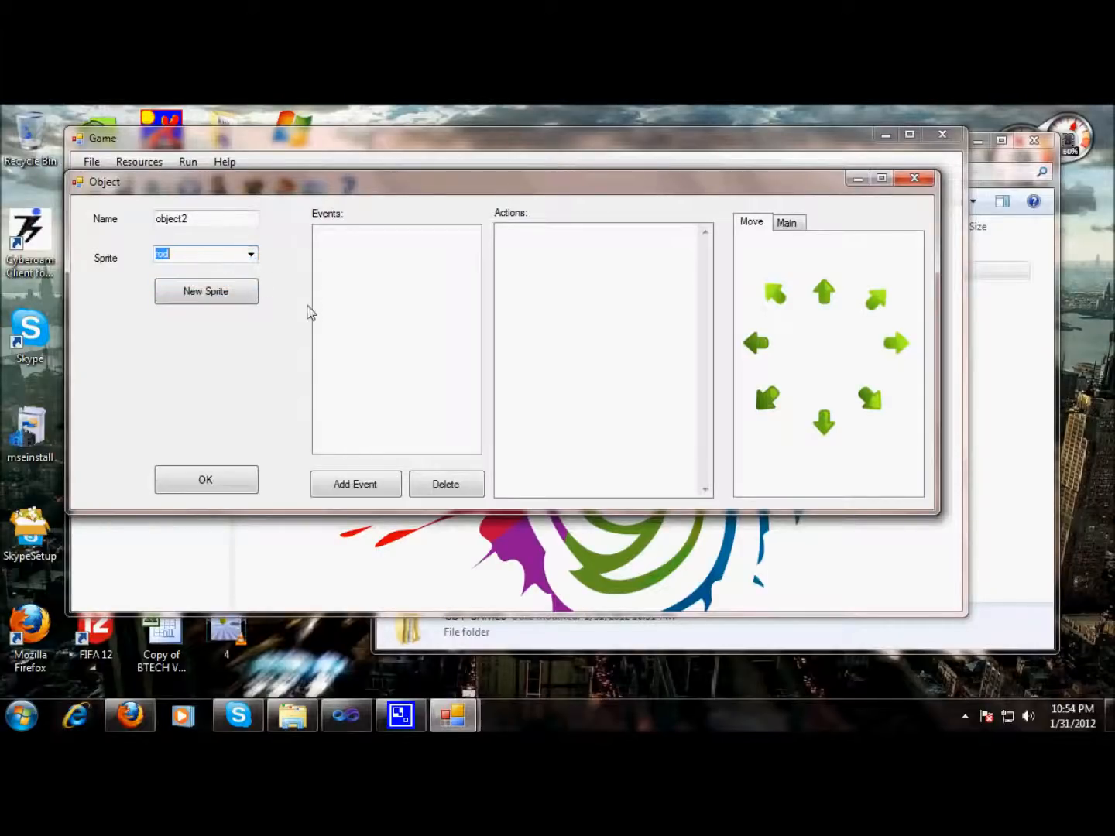
{"action": "left_click", "coordinate": [355, 483]}
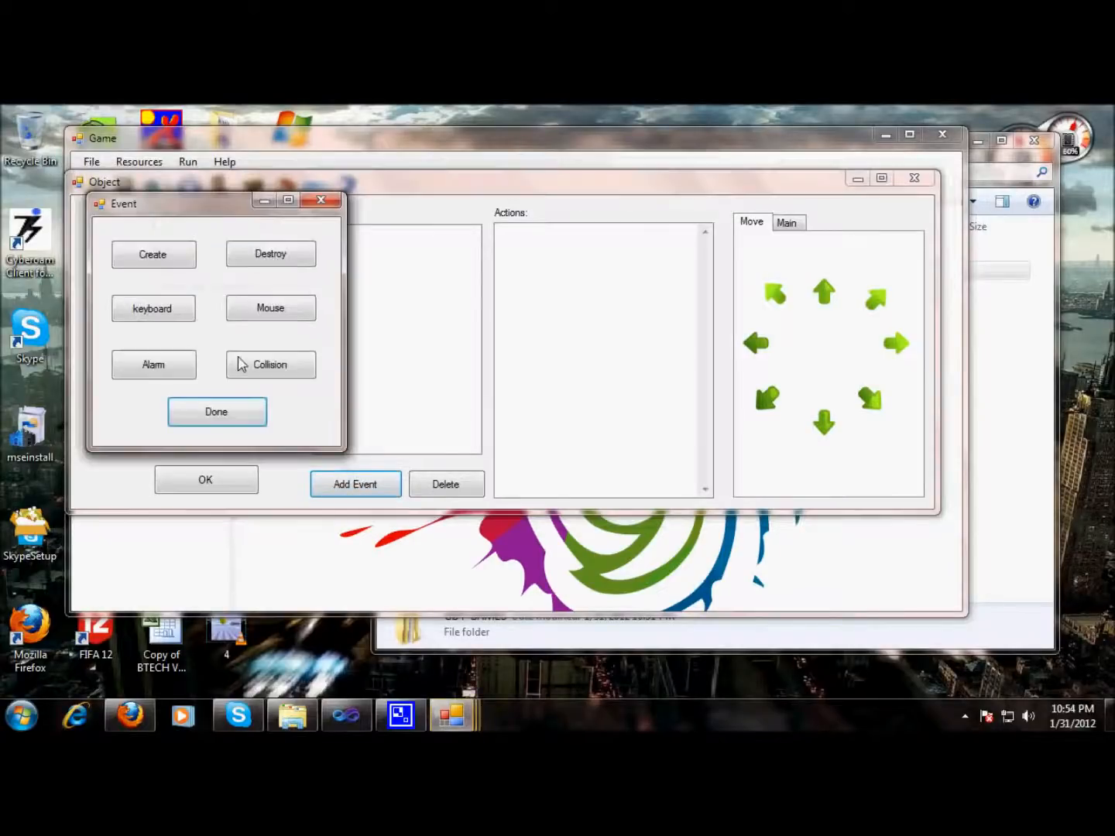
{"action": "mouse_move", "coordinate": [154, 254]}
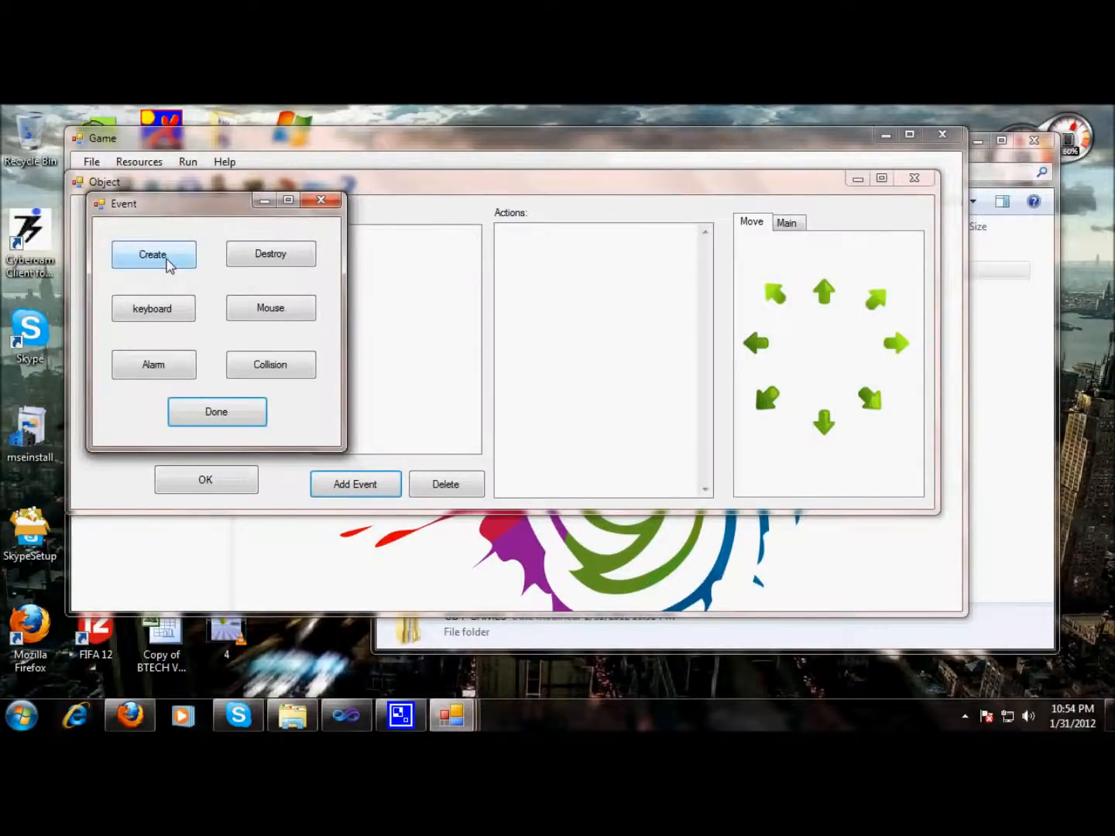
{"action": "mouse_move", "coordinate": [217, 412]}
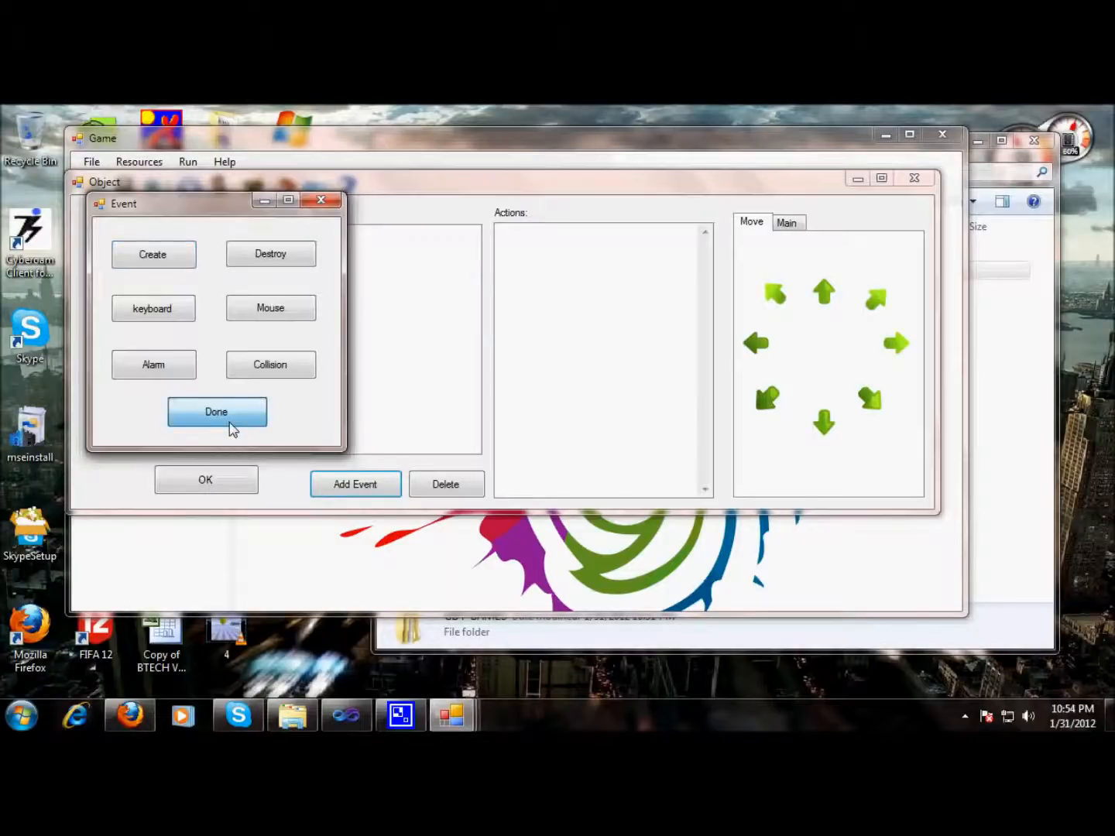
{"action": "left_click", "coordinate": [217, 412]}
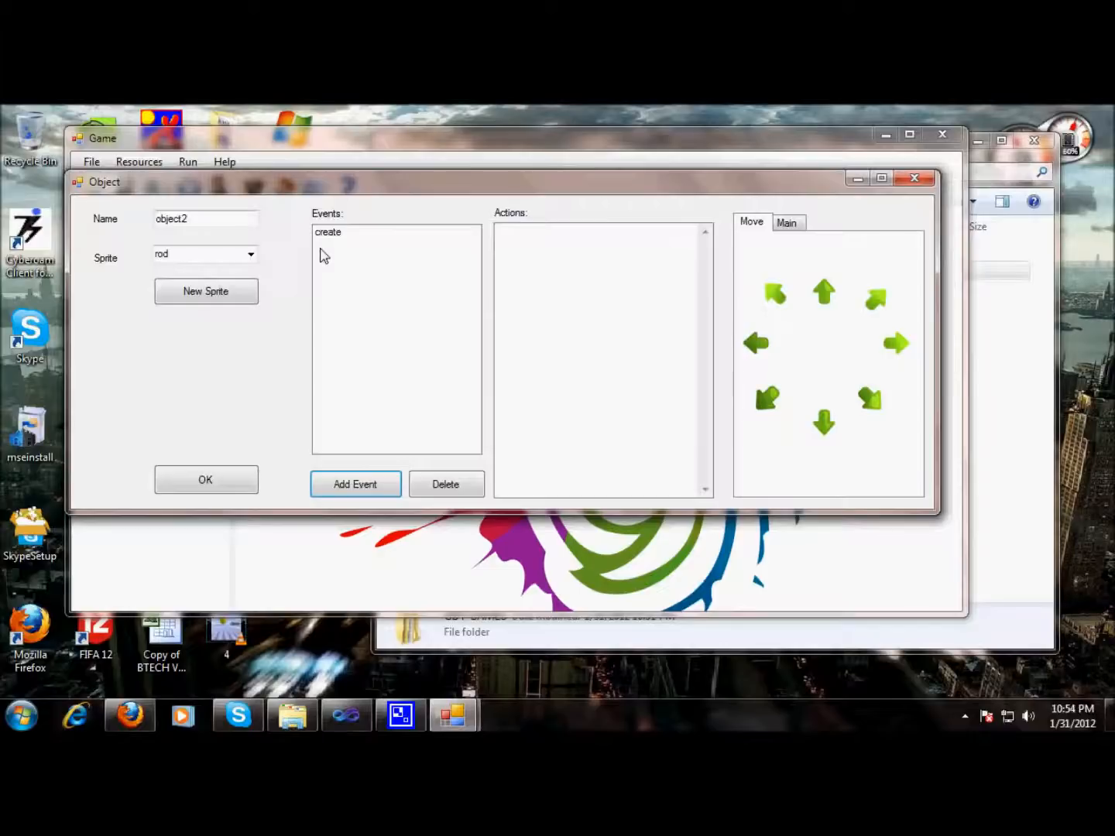
{"action": "left_click", "coordinate": [355, 483]}
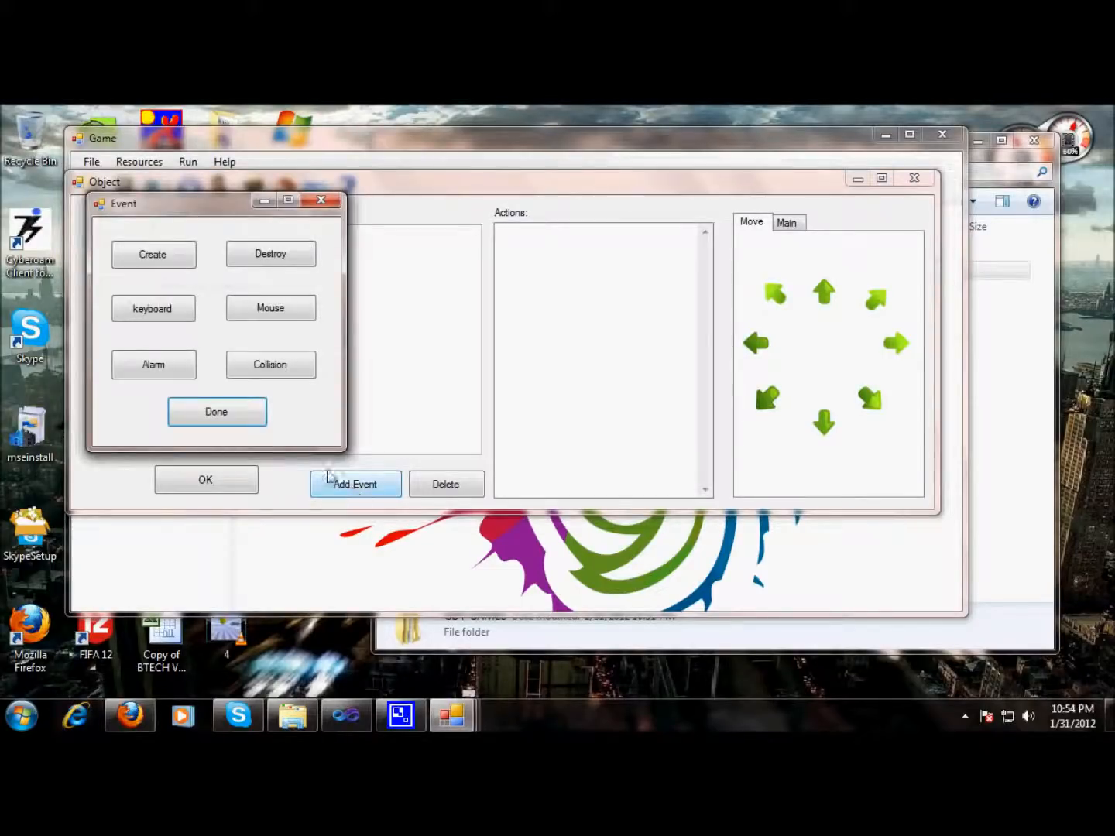
Add a Keyboard left event to the rod and select it for actions.
{"action": "left_click", "coordinate": [153, 308]}
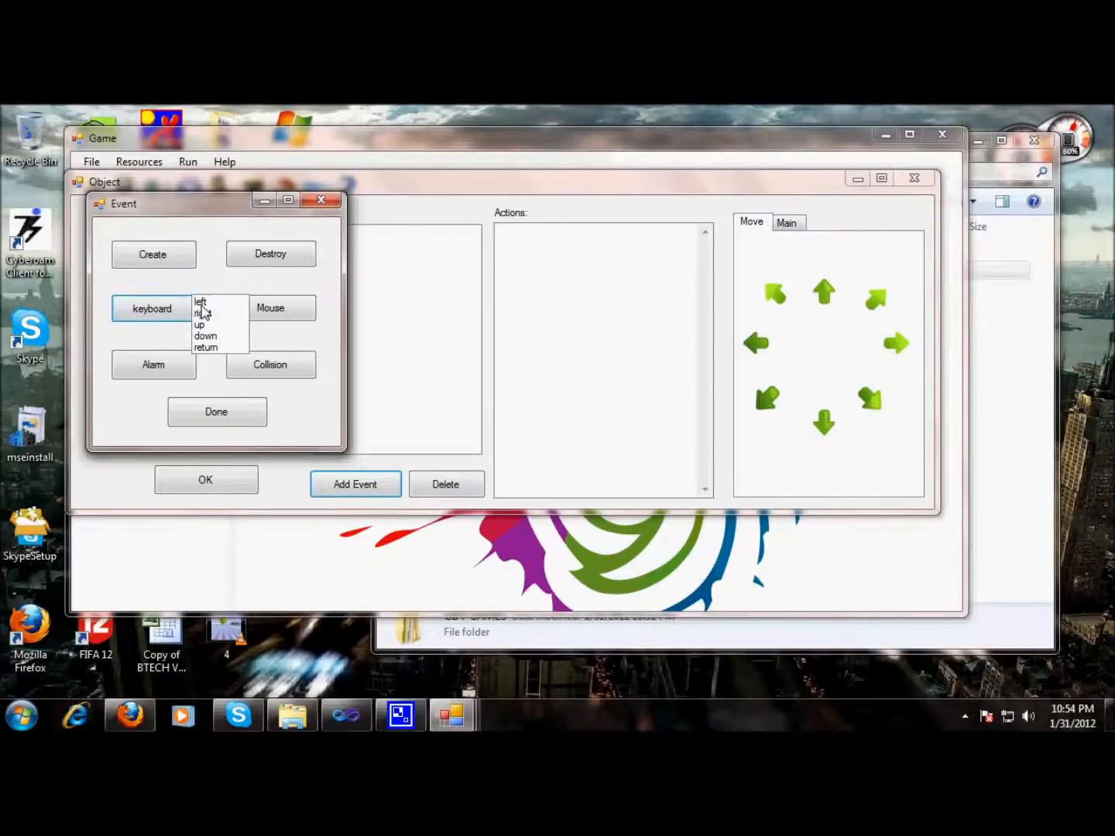
{"action": "left_click", "coordinate": [203, 300]}
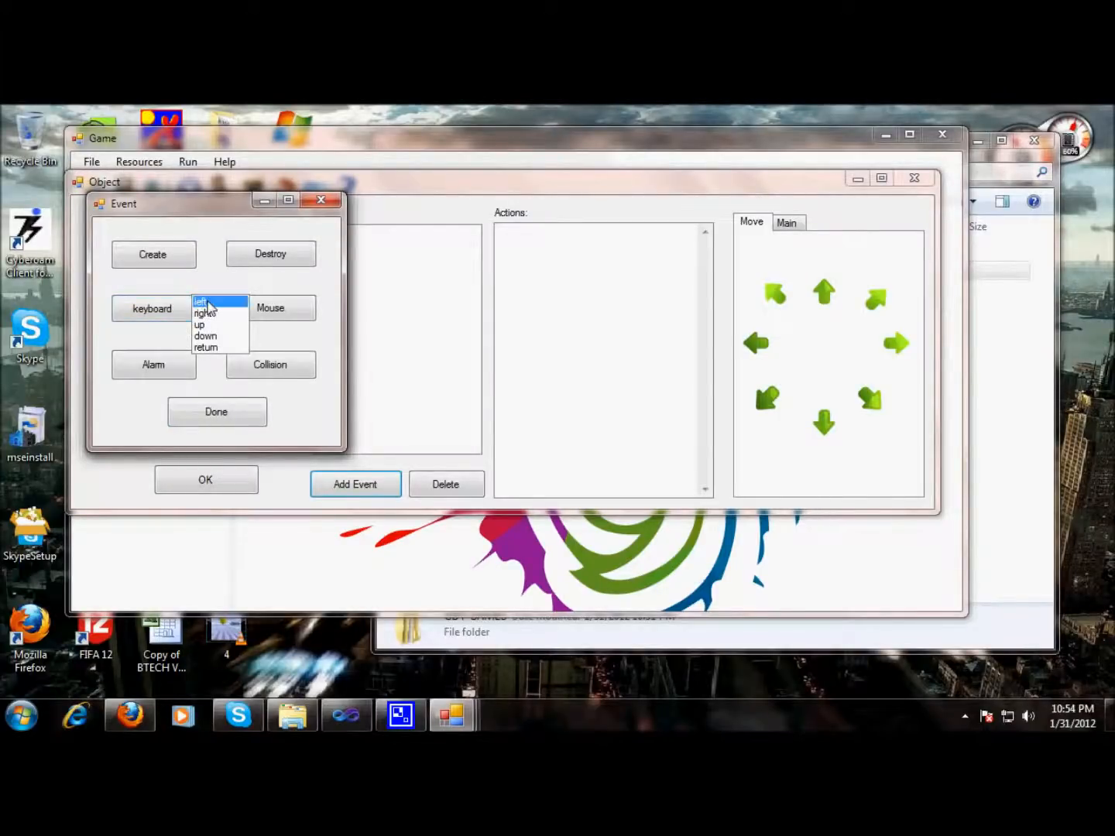
{"action": "left_click", "coordinate": [203, 300]}
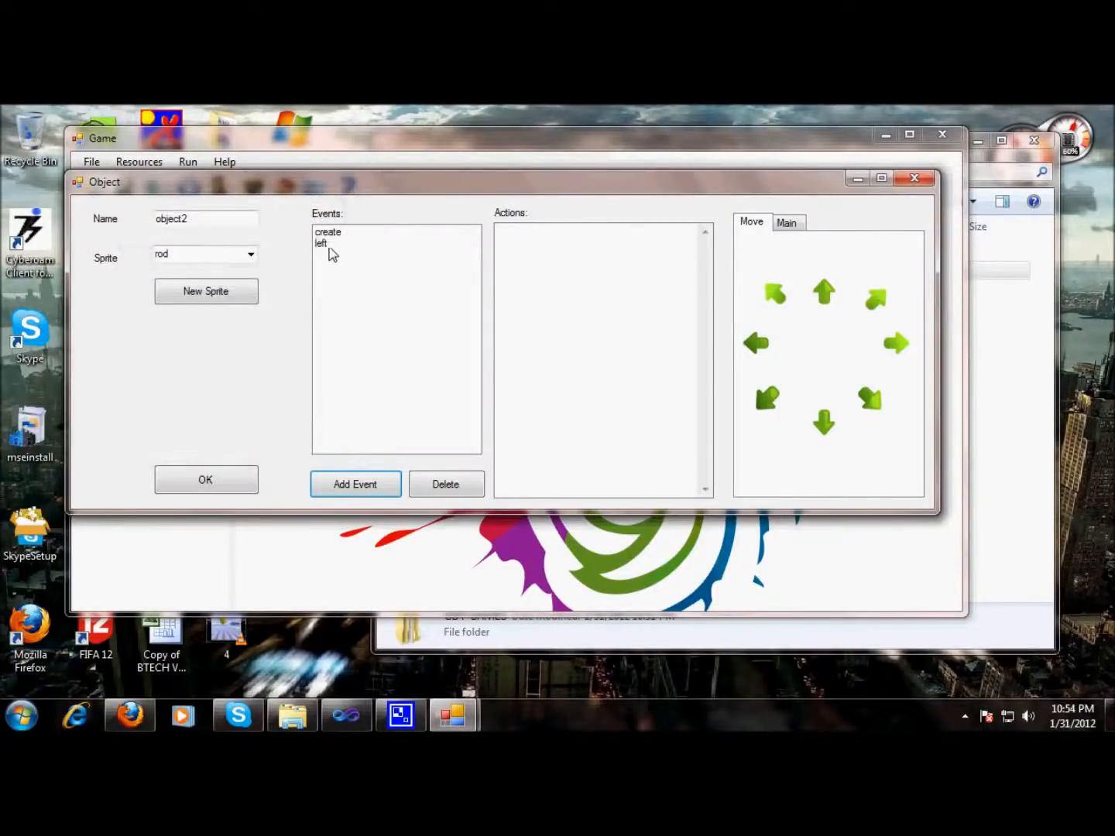
{"action": "left_click", "coordinate": [321, 243]}
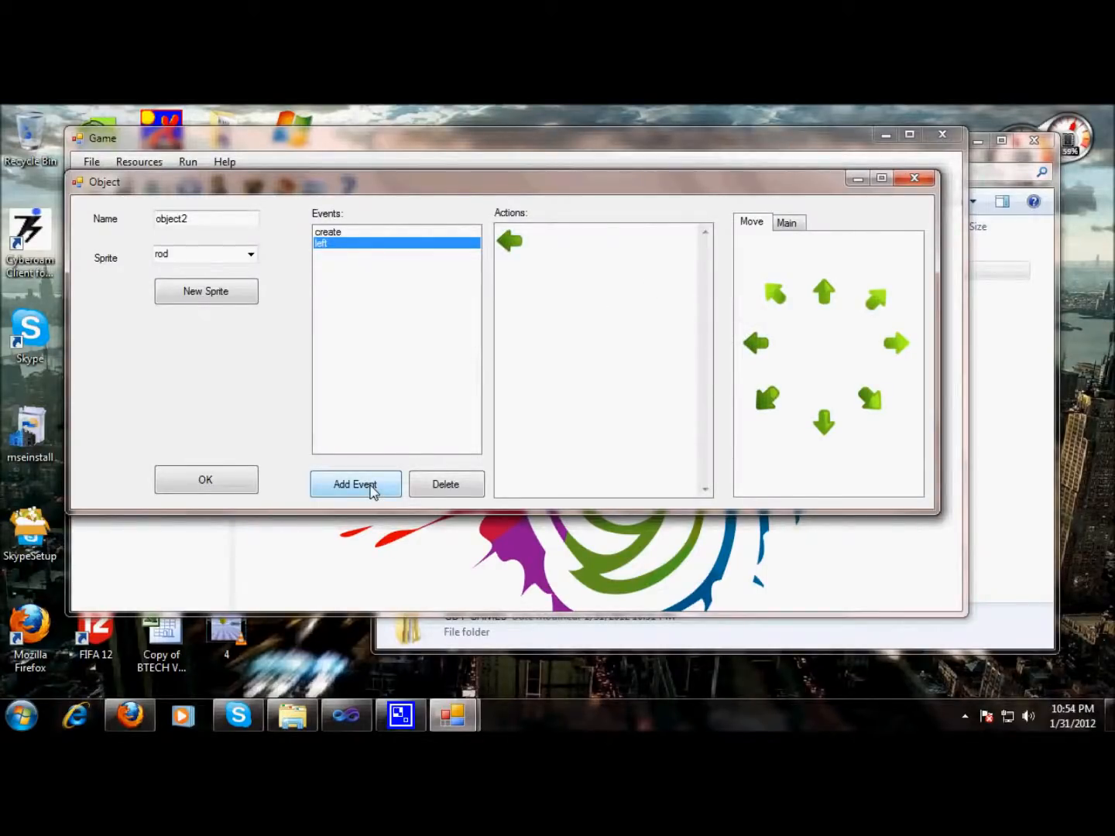
Add a Keyboard right event and give it a move-right action.
{"action": "left_click", "coordinate": [354, 483]}
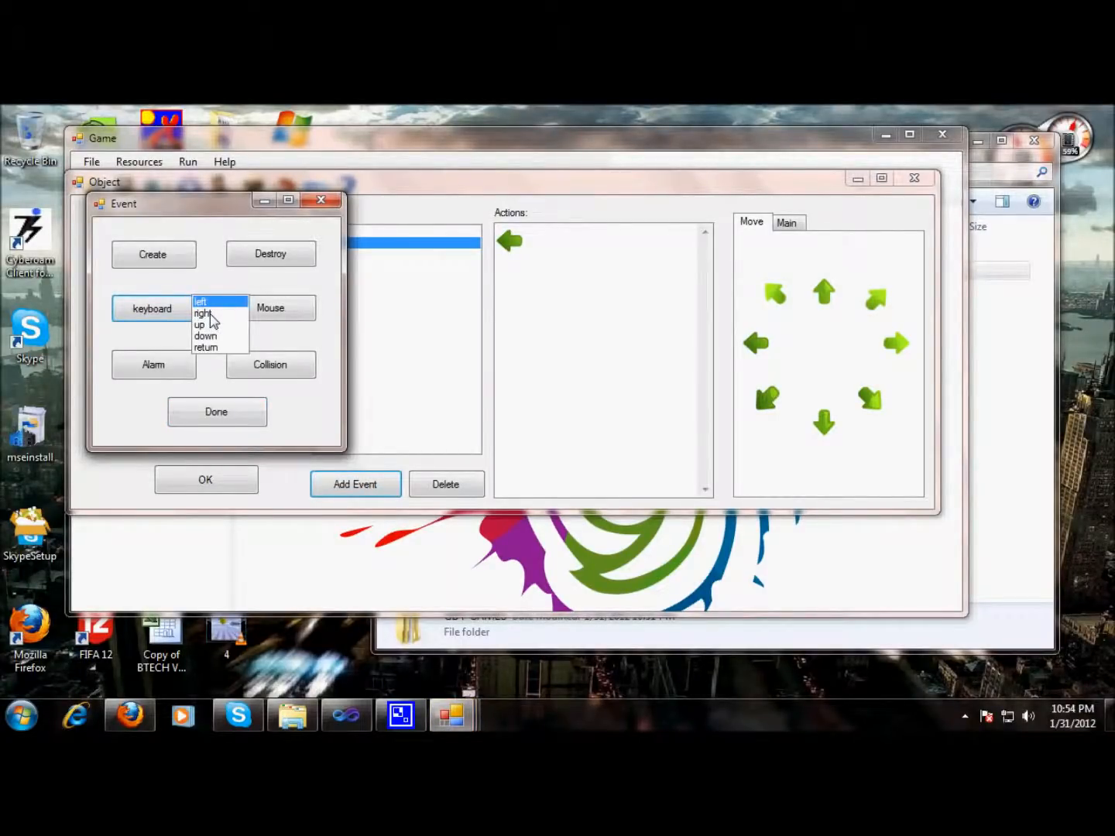
{"action": "left_click", "coordinate": [201, 300]}
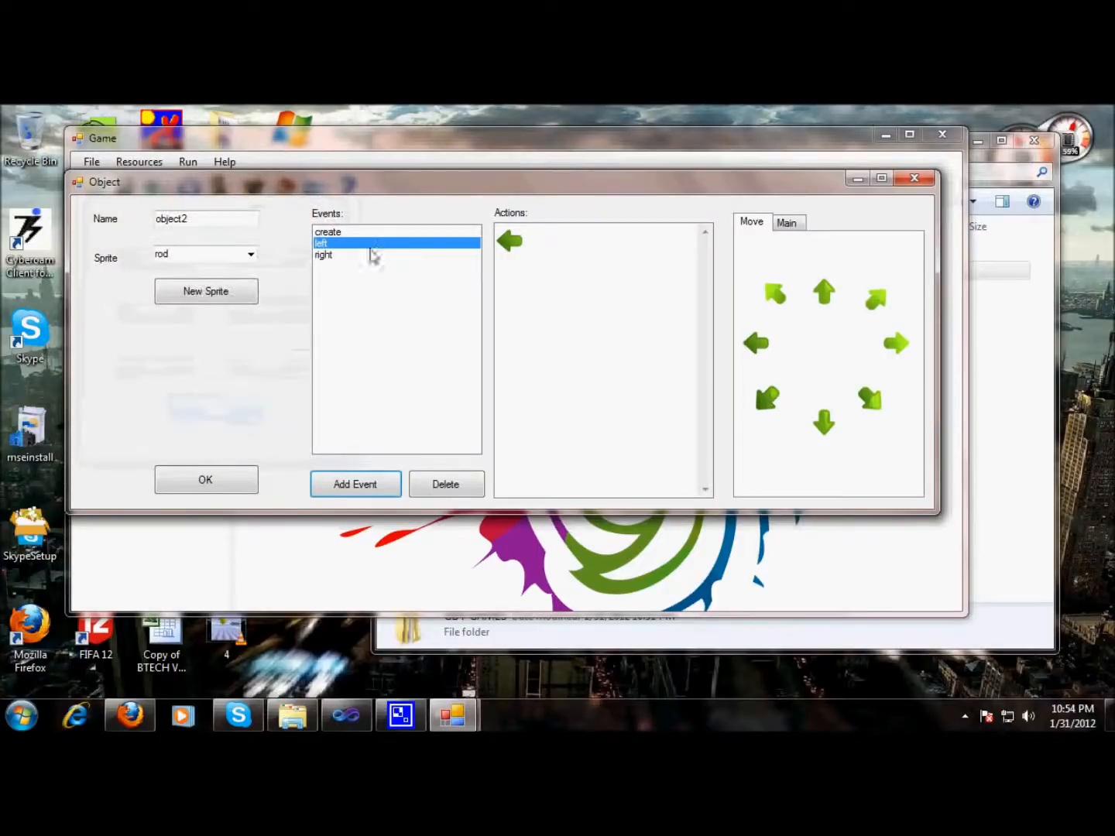
{"action": "left_click", "coordinate": [323, 254]}
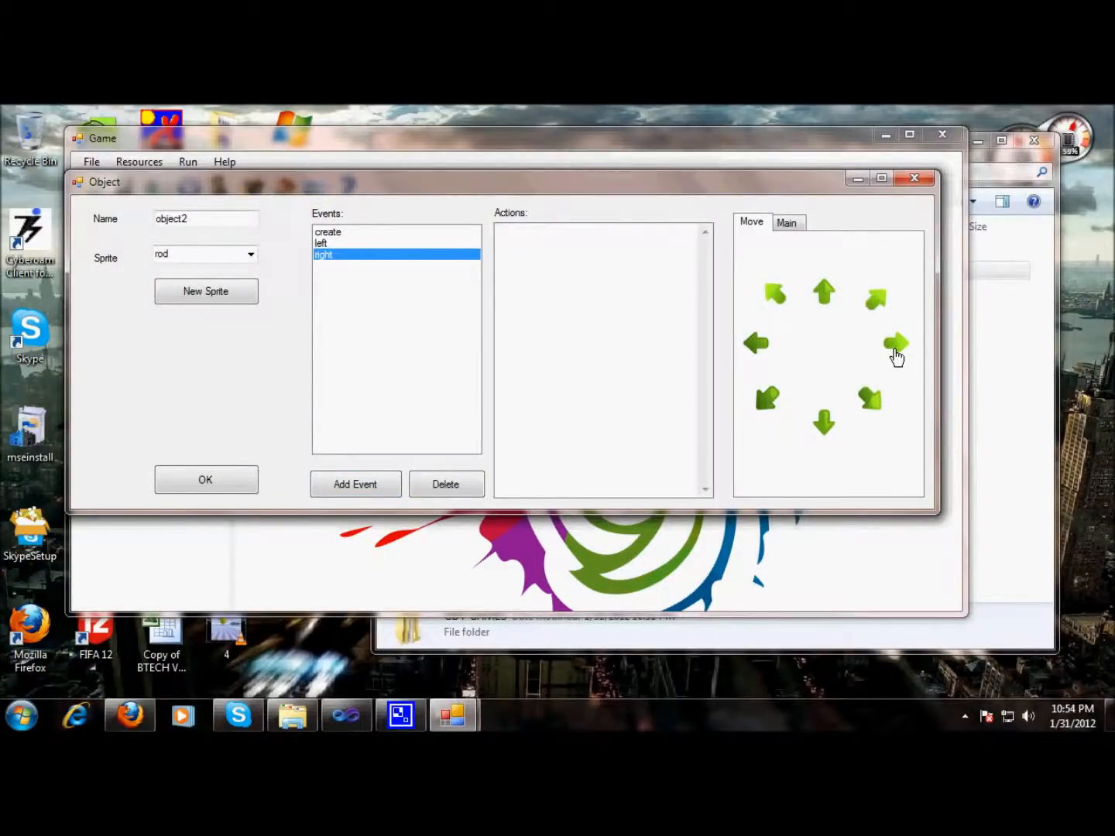
{"action": "left_click_drag", "start_coordinate": [895, 344], "coordinate": [508, 241]}
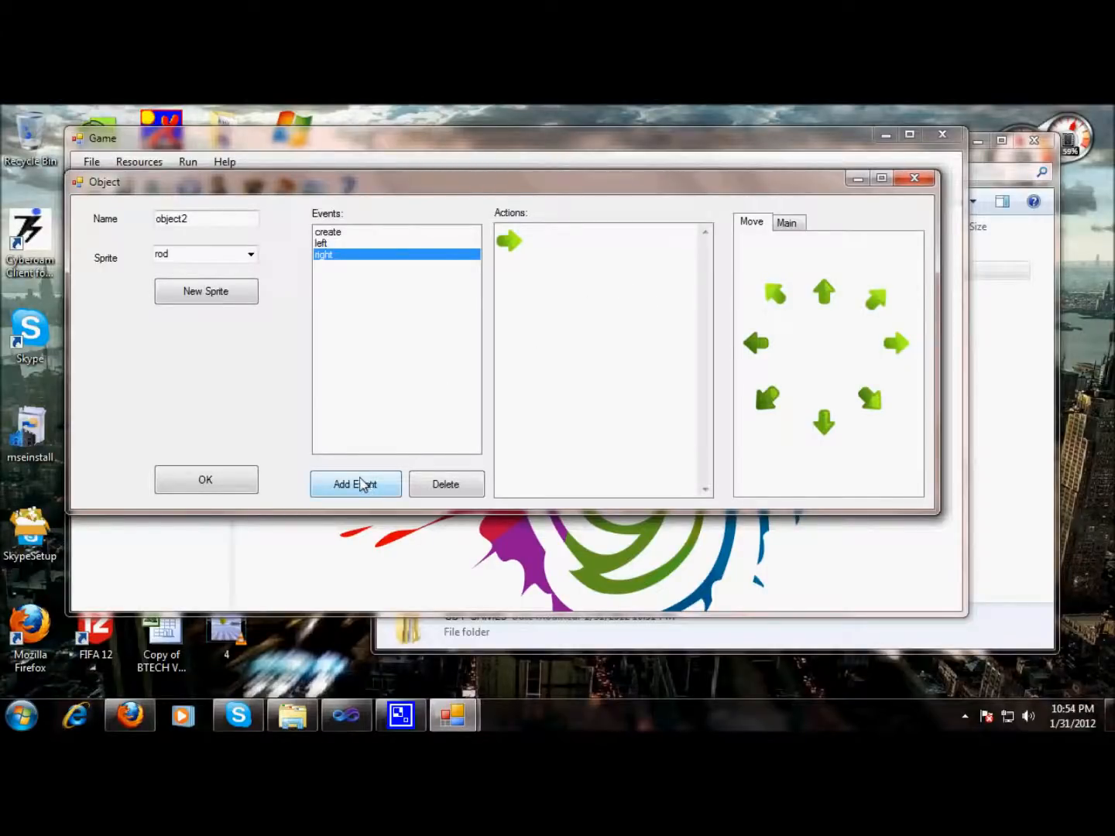
{"action": "left_click", "coordinate": [355, 483]}
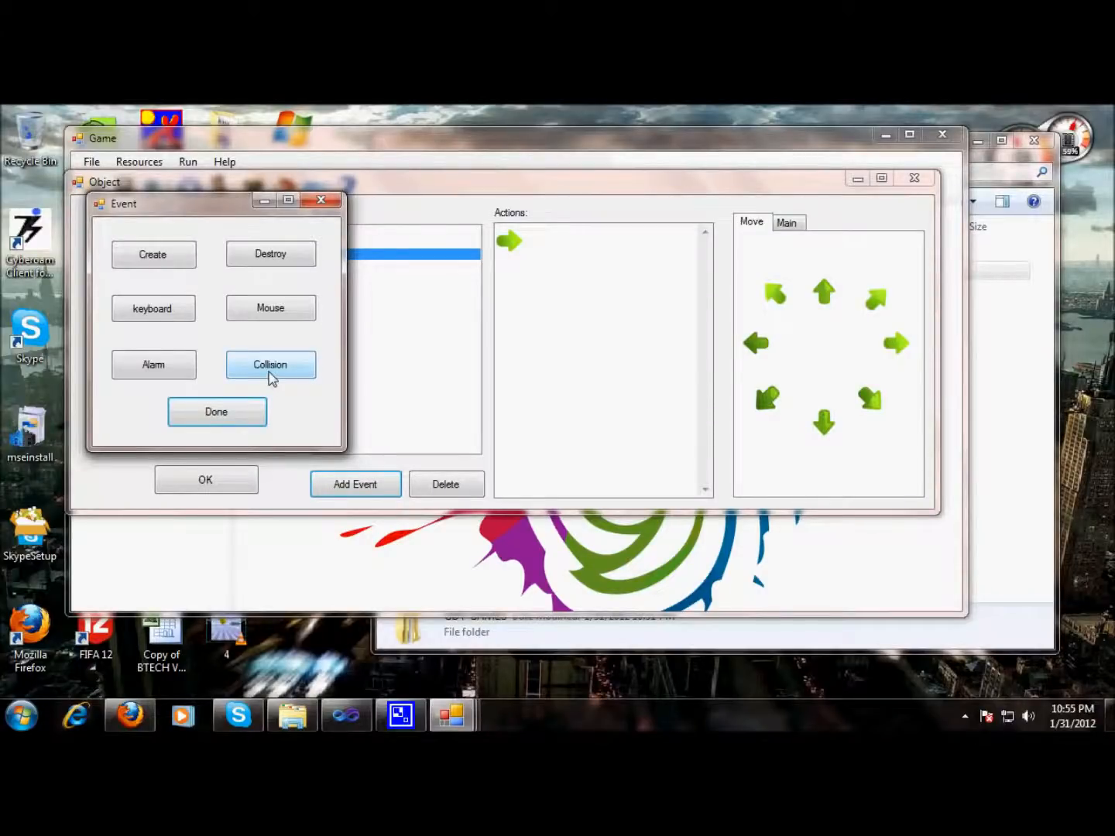
Add a Collision event with object1 to the rod and drag in a play-sound action.
{"action": "left_click", "coordinate": [269, 365]}
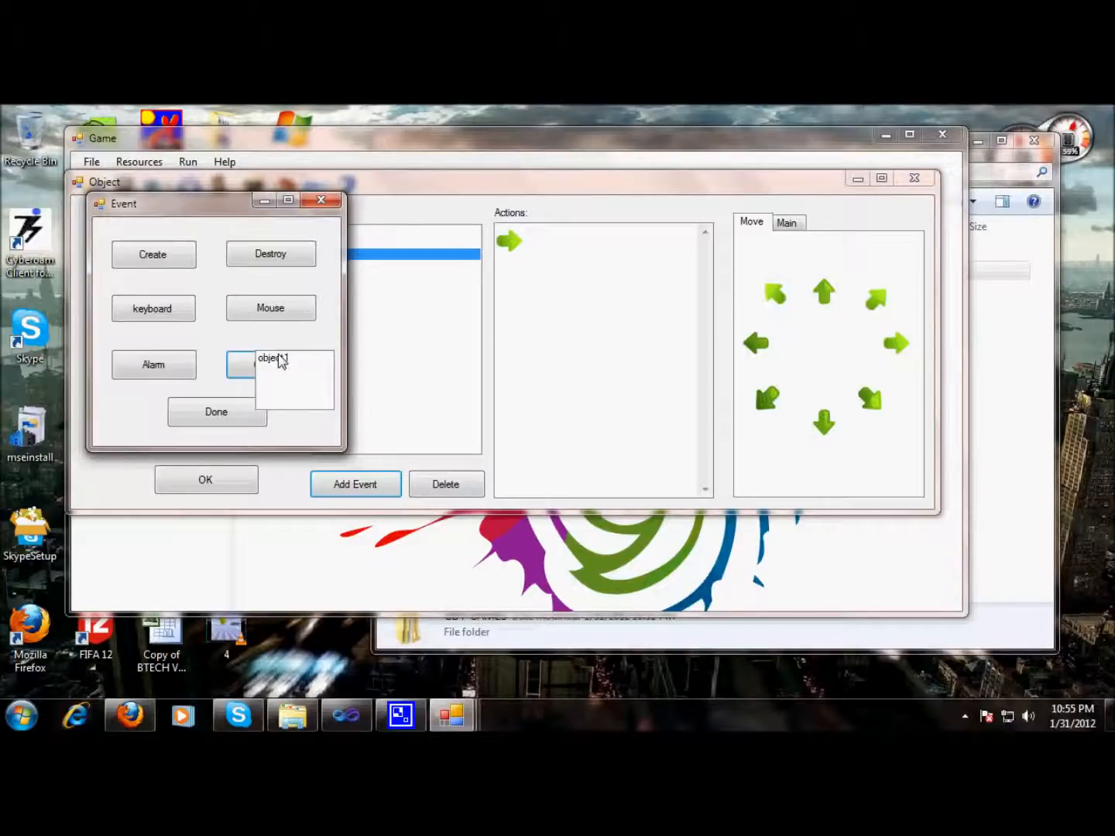
{"action": "left_click", "coordinate": [269, 365]}
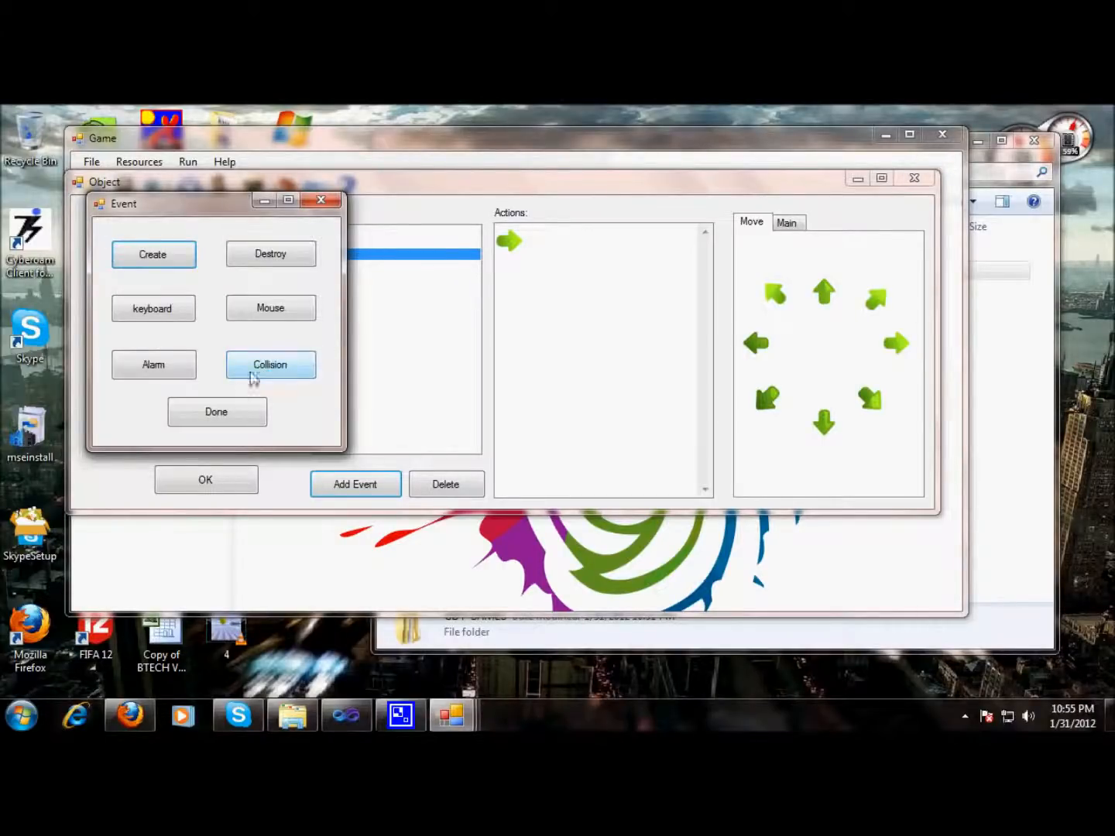
{"action": "left_click", "coordinate": [217, 412]}
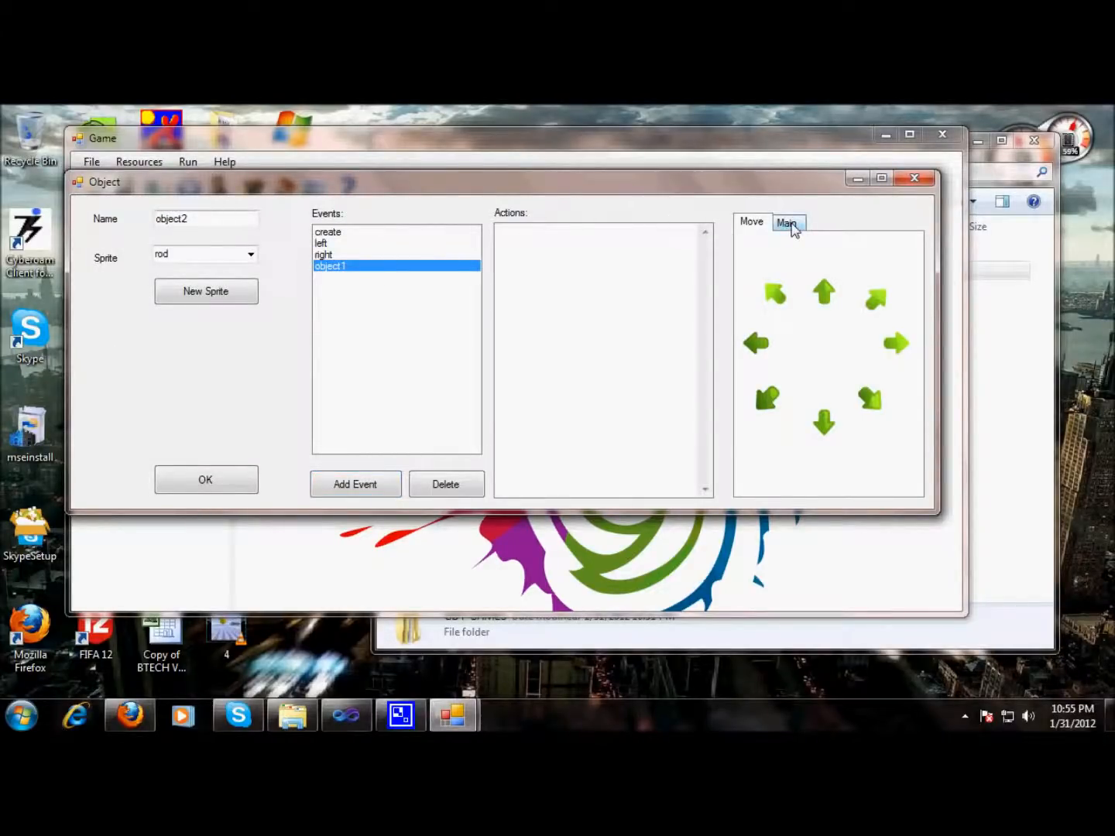
{"action": "left_click", "coordinate": [786, 223]}
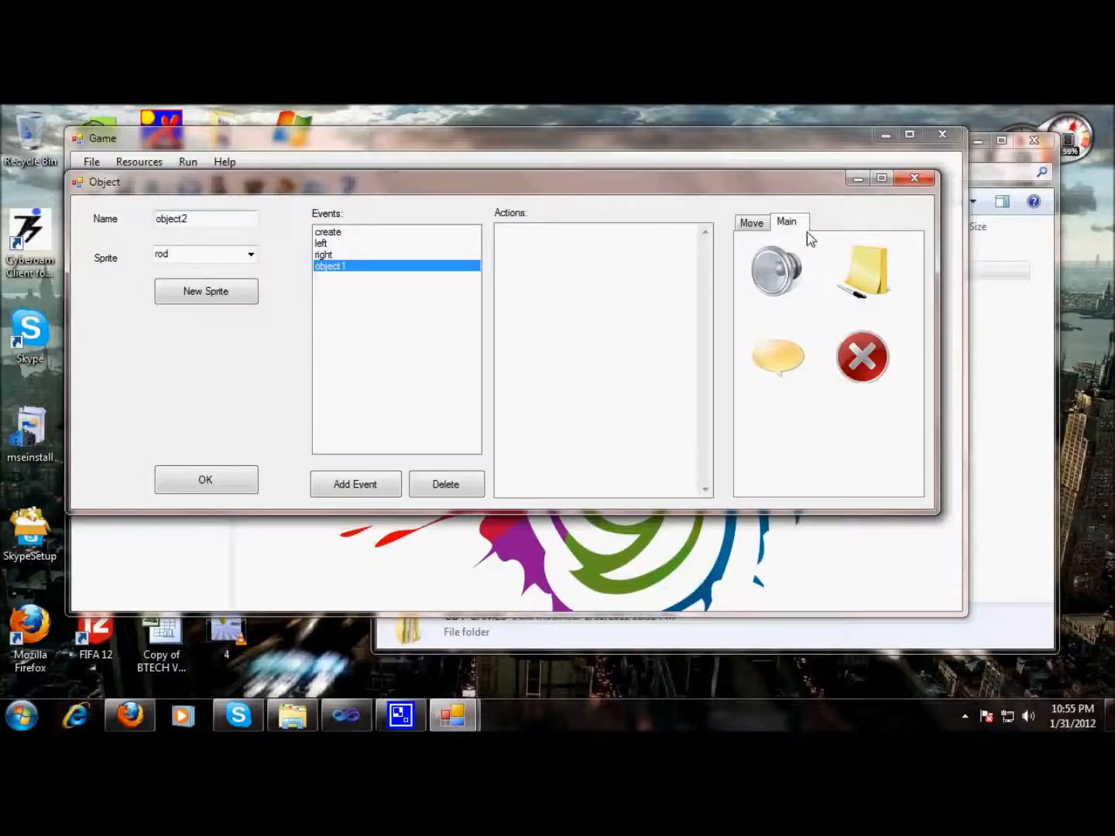
{"action": "mouse_move", "coordinate": [774, 271]}
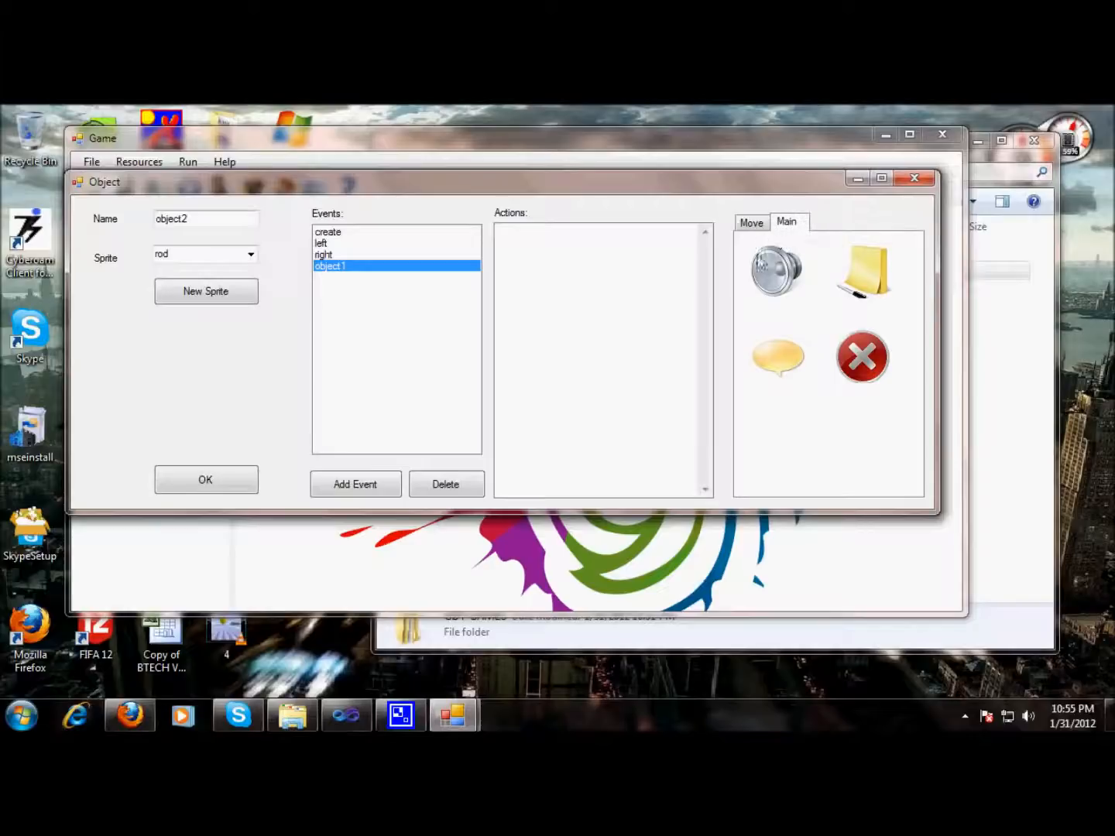
{"action": "left_click_drag", "start_coordinate": [774, 271], "coordinate": [527, 251]}
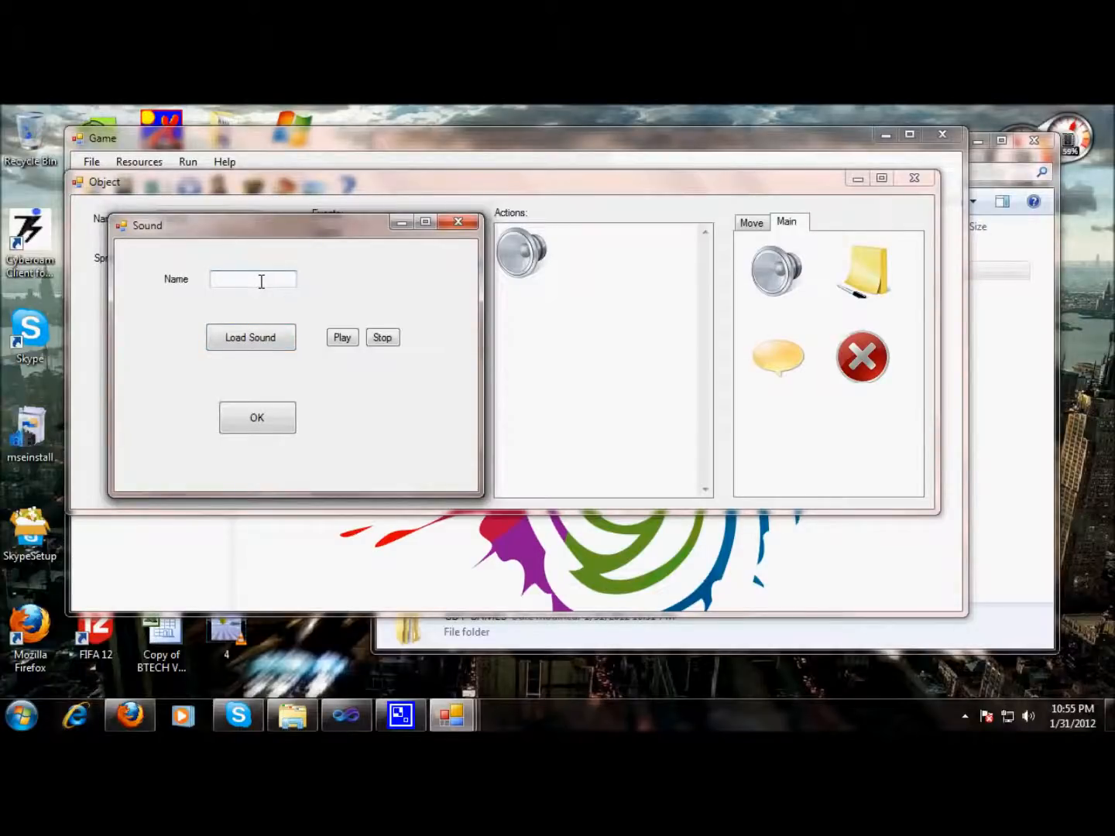
Name the sound 'sound', load its file from the Sounds folder, and save the rod object.
{"action": "type", "text": "sound"}
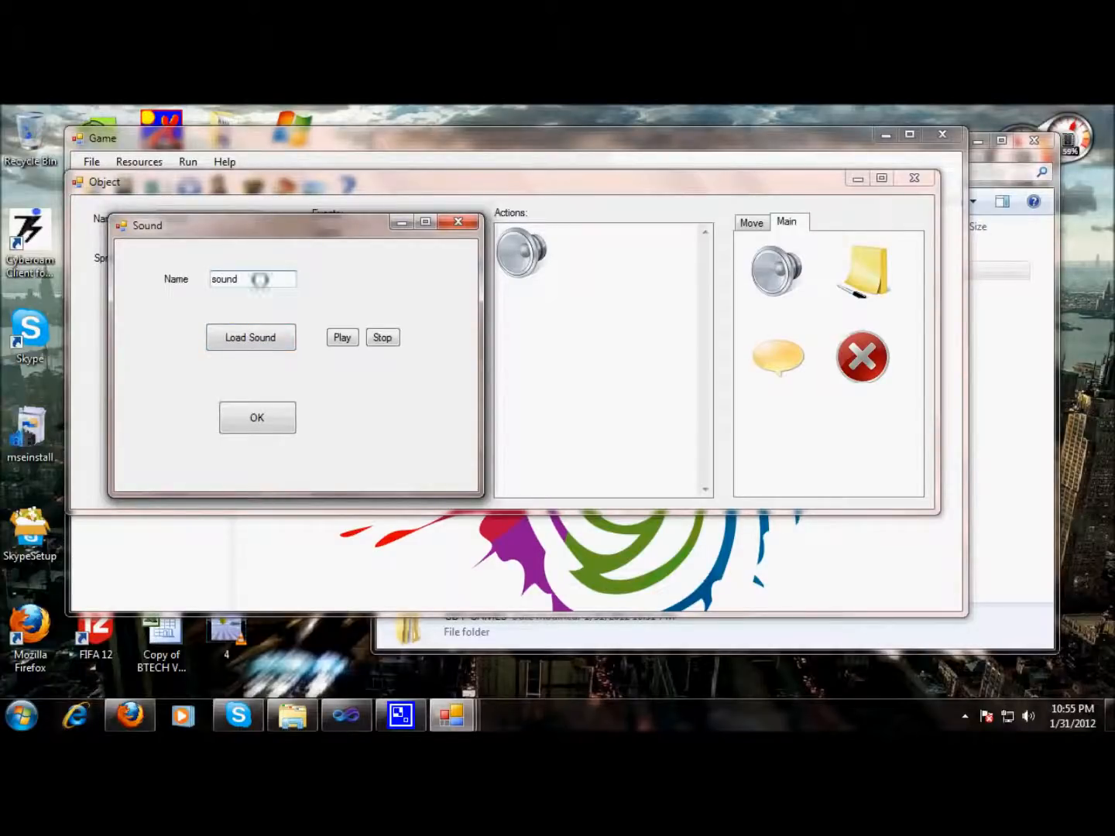
{"action": "left_click", "coordinate": [251, 337]}
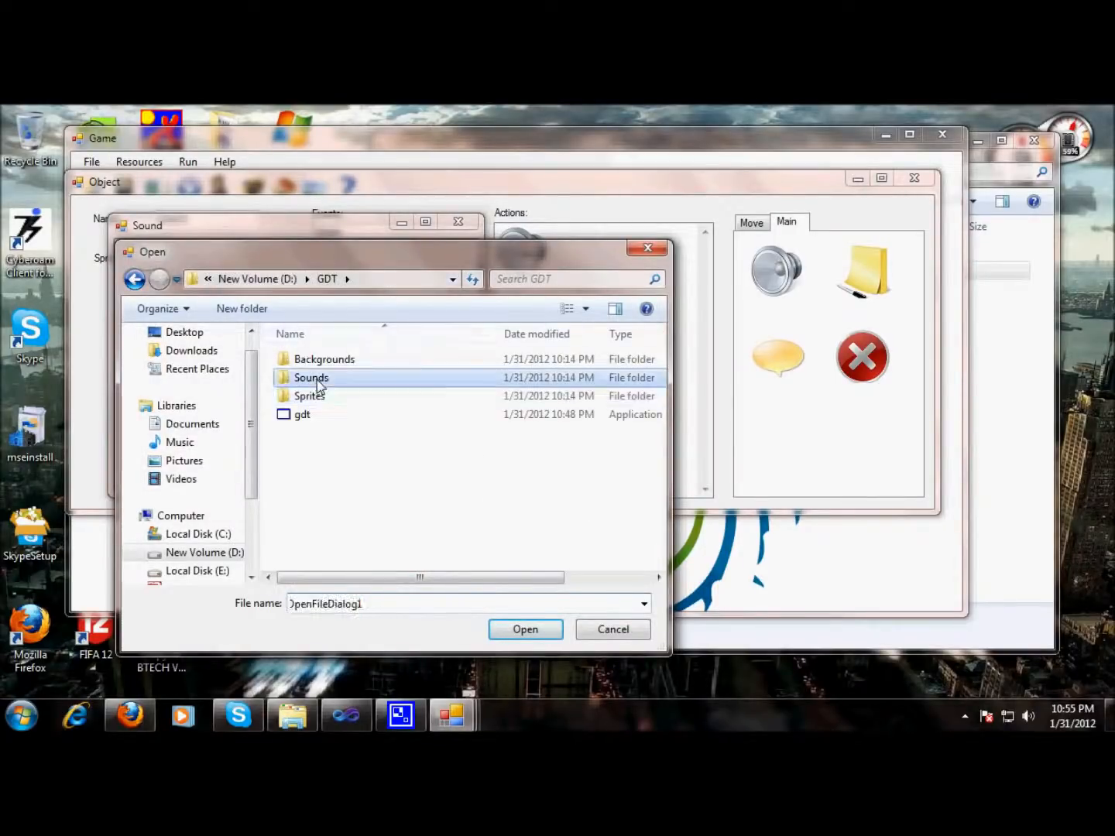
{"action": "double_click", "coordinate": [310, 378]}
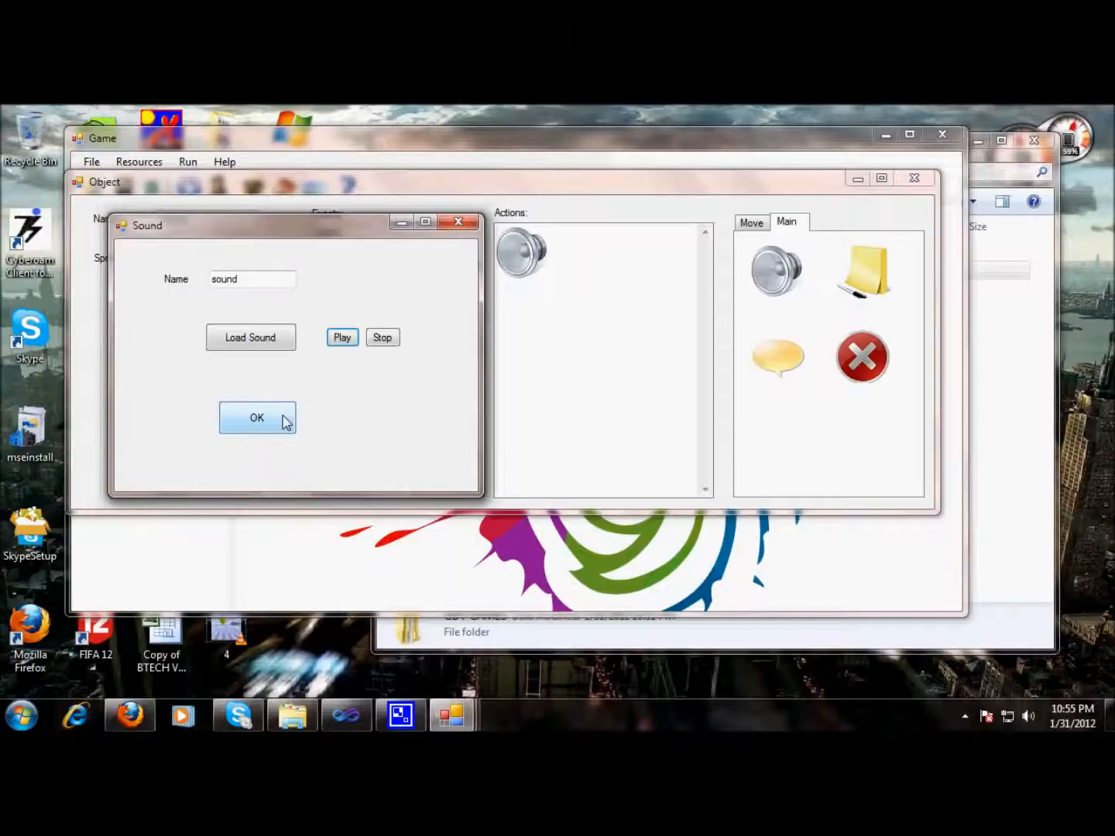
{"action": "left_click", "coordinate": [257, 418]}
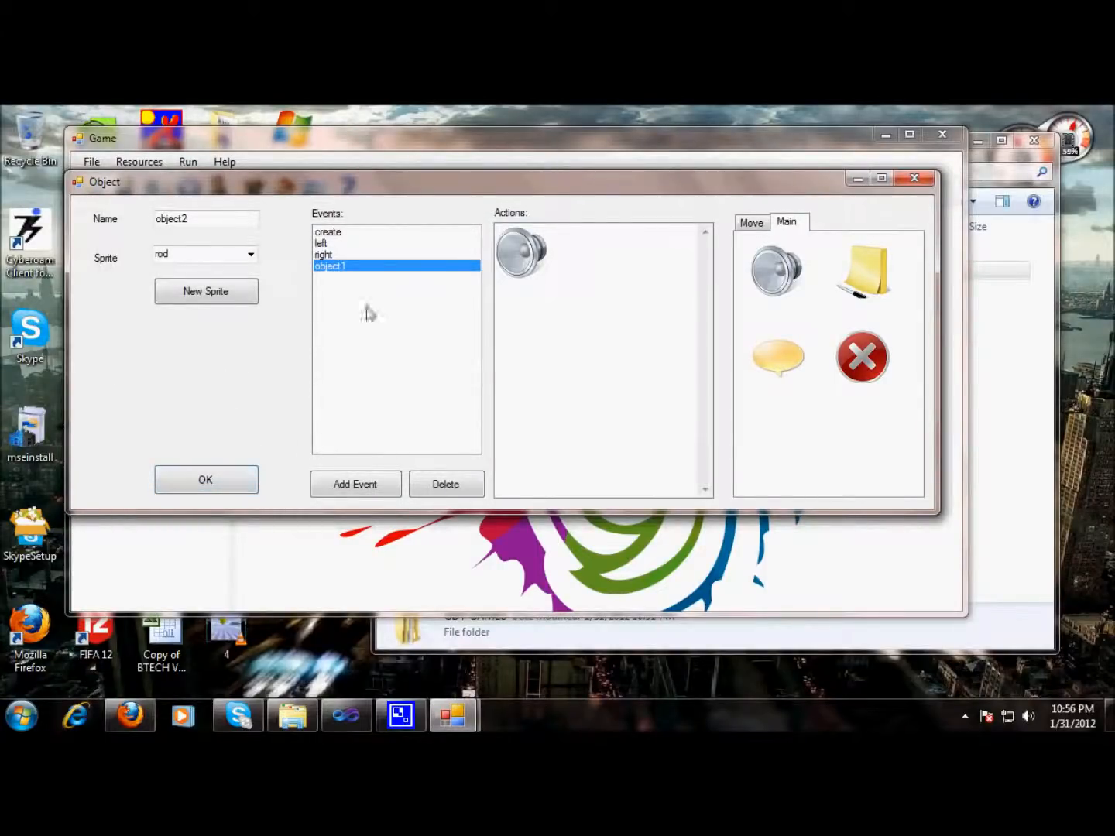
{"action": "left_click", "coordinate": [206, 480]}
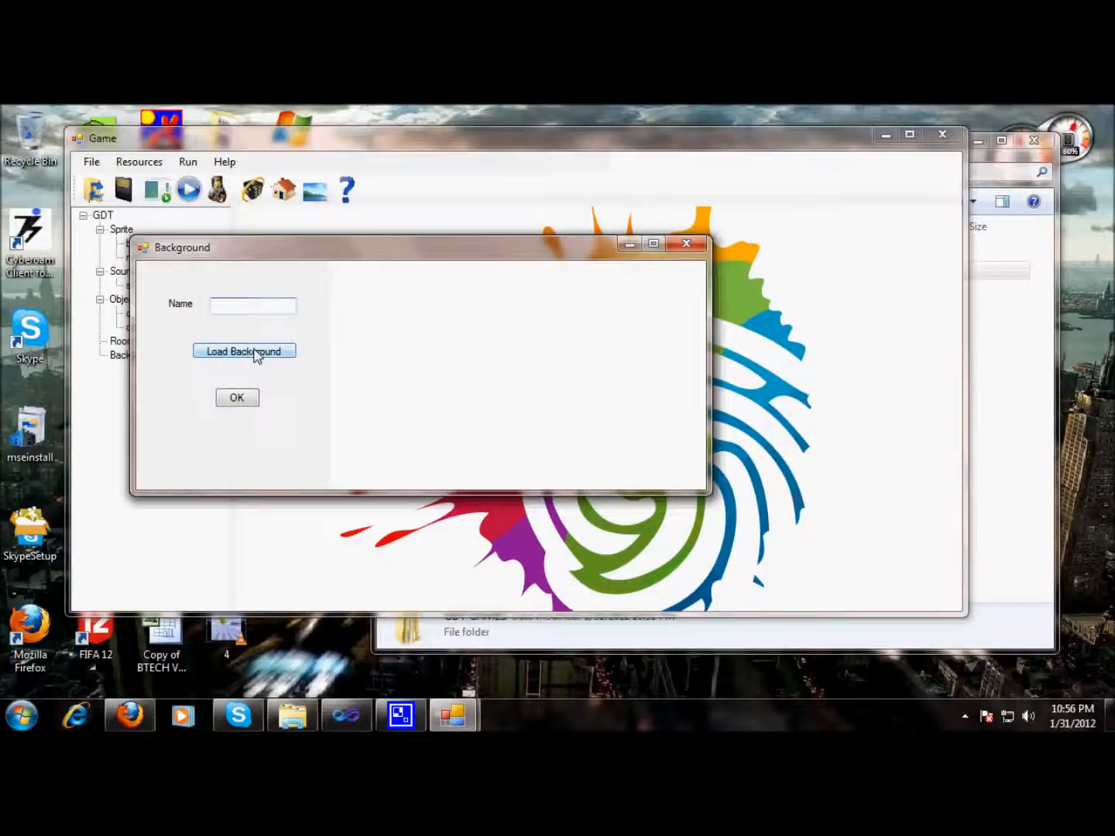
Load the wood image from Backgrounds\Tutorial1 as a background resource named 'back'.
{"action": "left_click", "coordinate": [245, 350]}
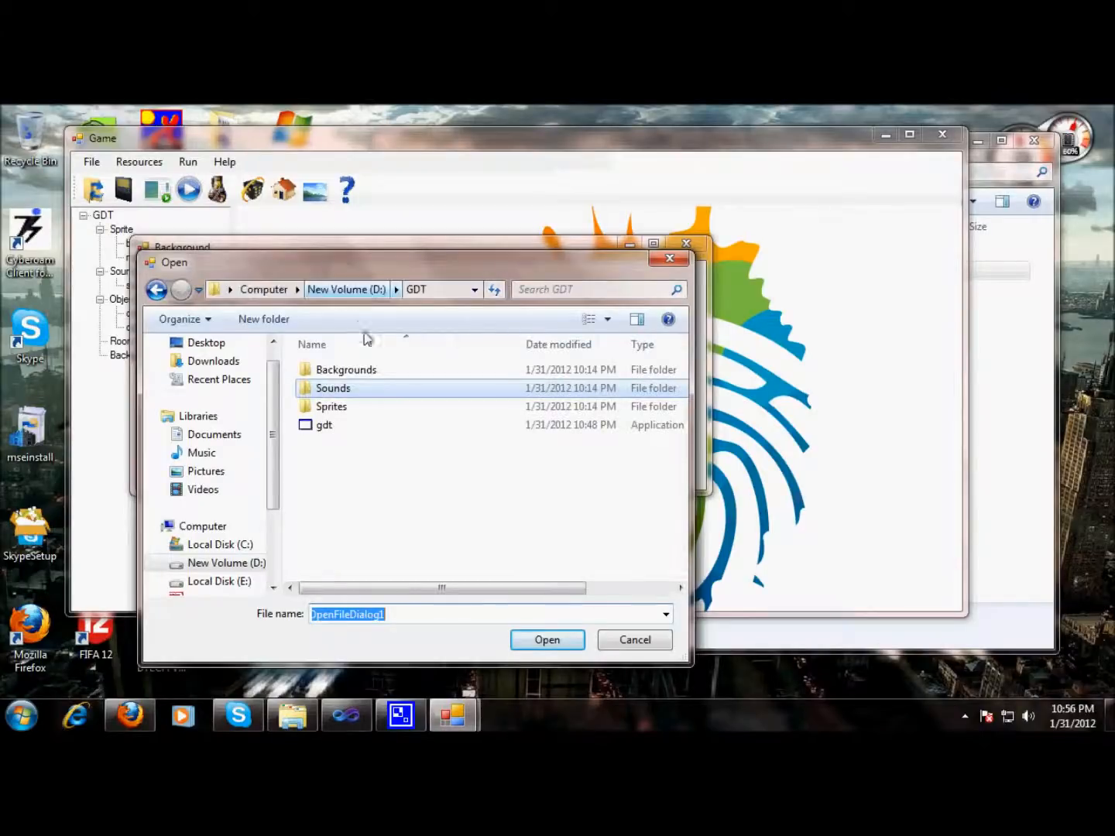
{"action": "double_click", "coordinate": [347, 369]}
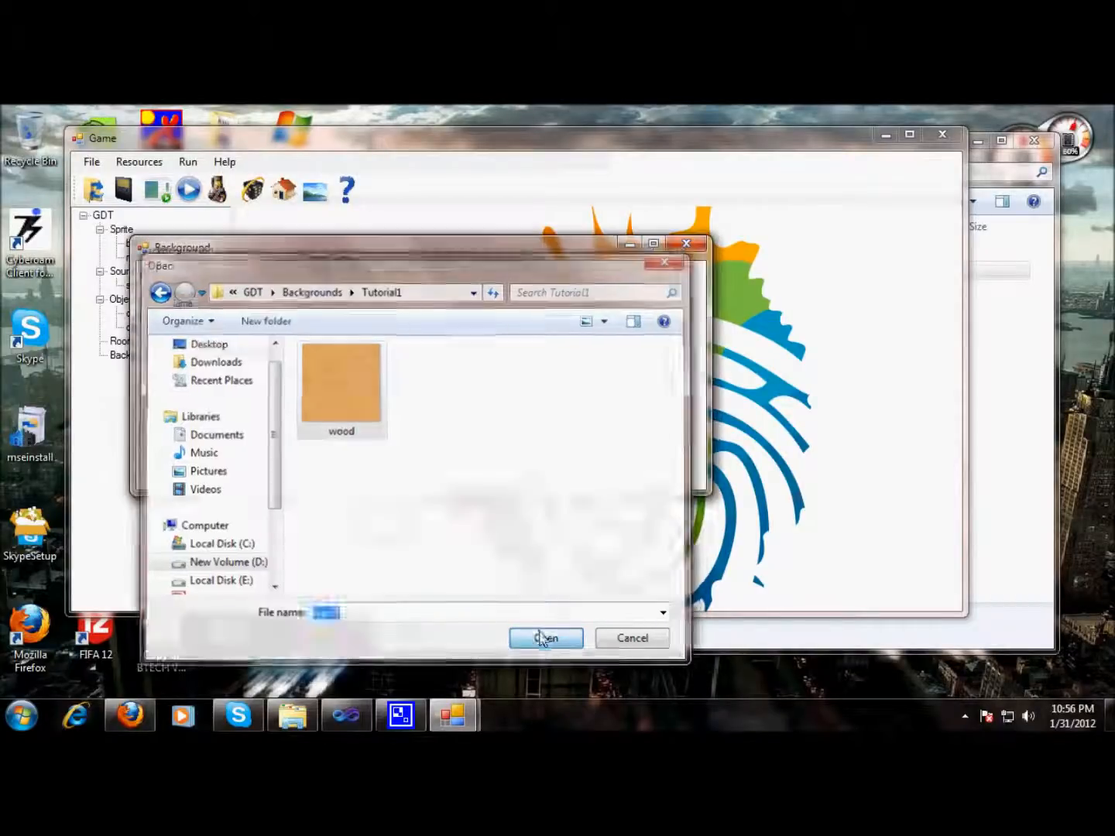
{"action": "left_click", "coordinate": [545, 638]}
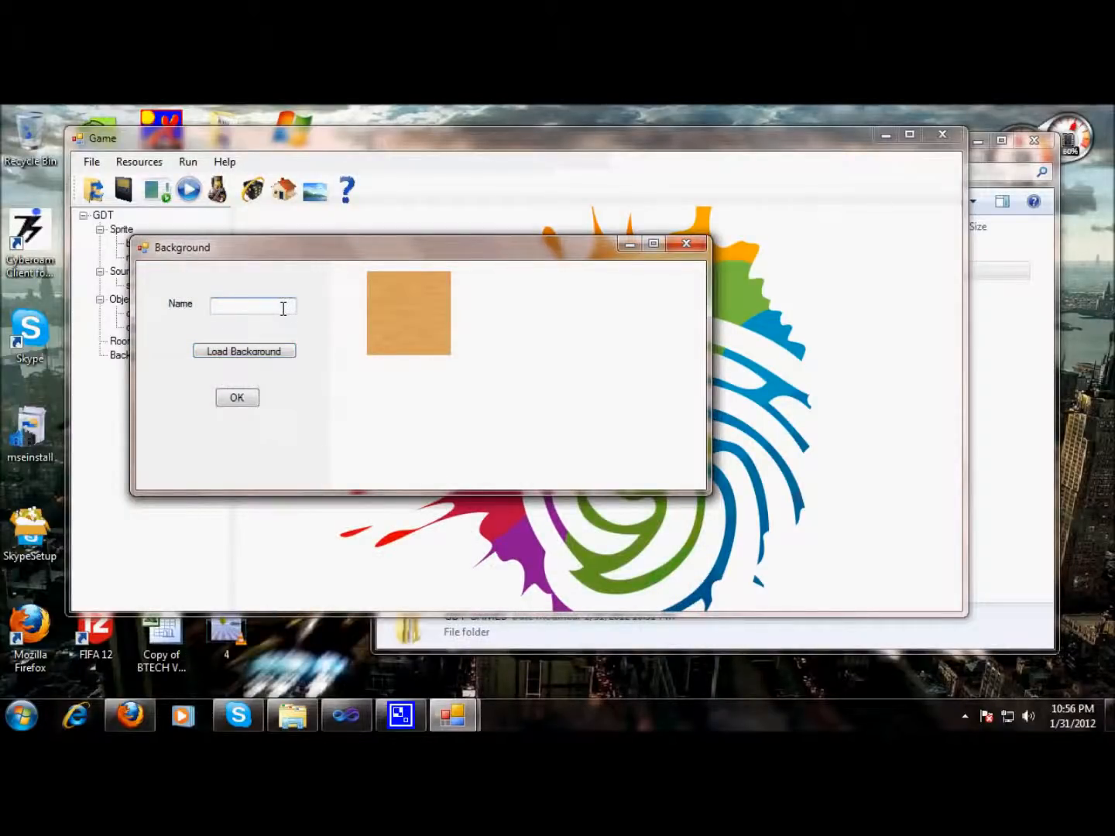
{"action": "type", "text": "back"}
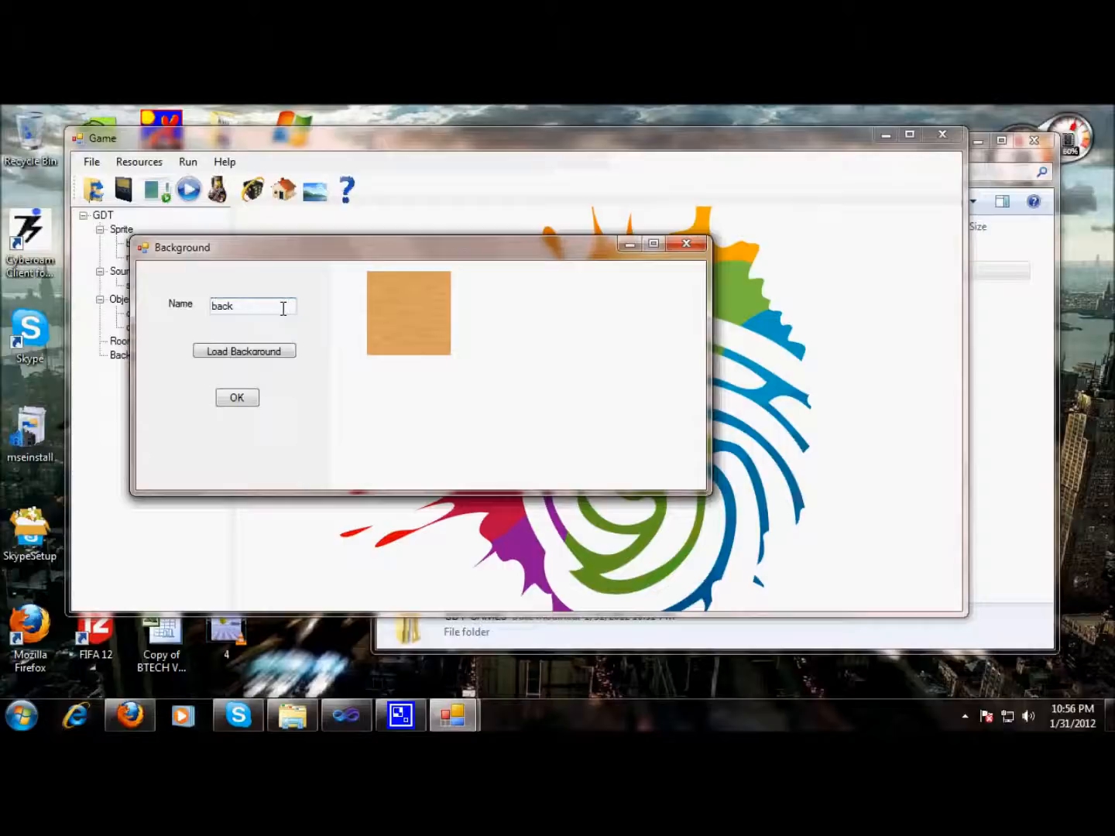
{"action": "left_click", "coordinate": [237, 396]}
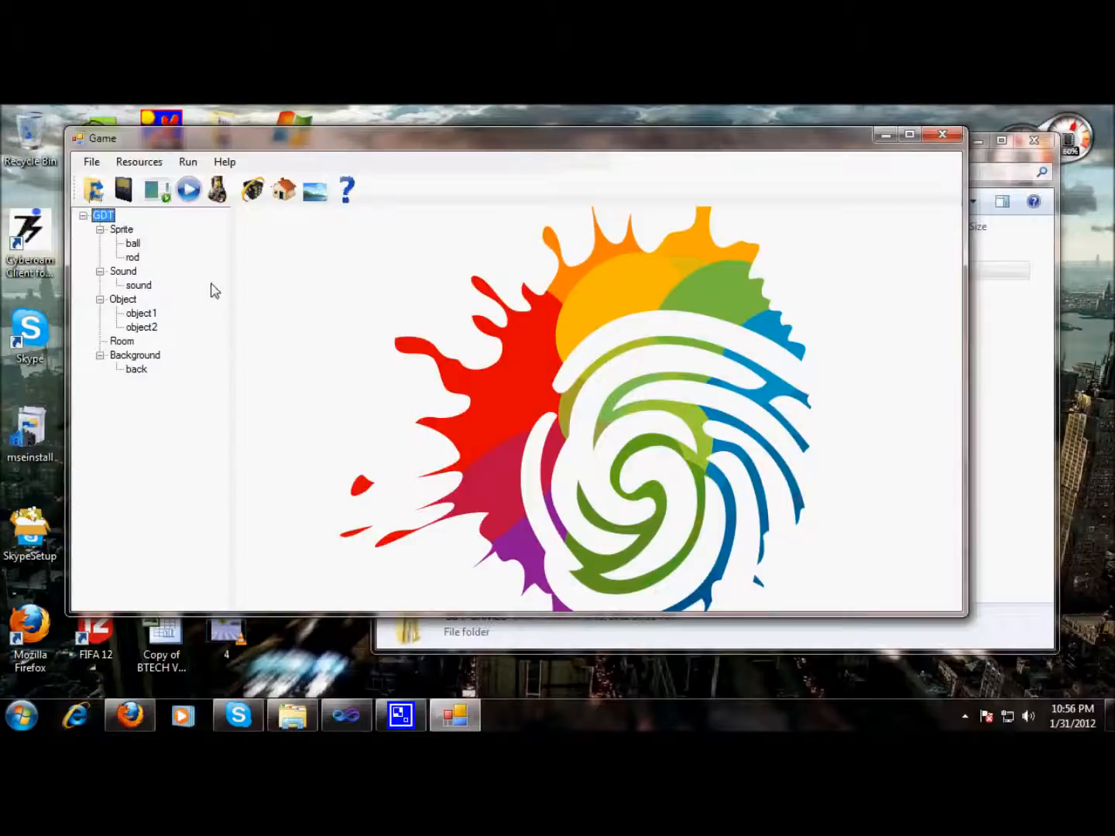
{"action": "mouse_move", "coordinate": [166, 381]}
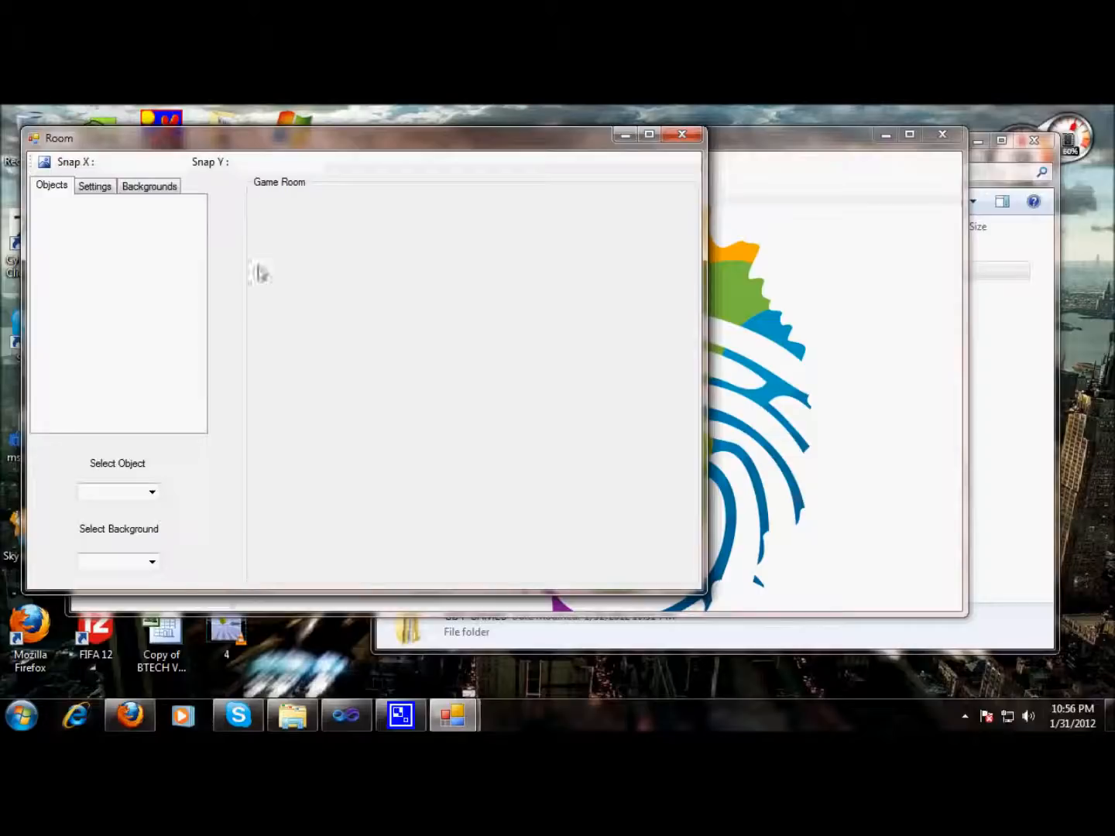
{"action": "mouse_move", "coordinate": [619, 467]}
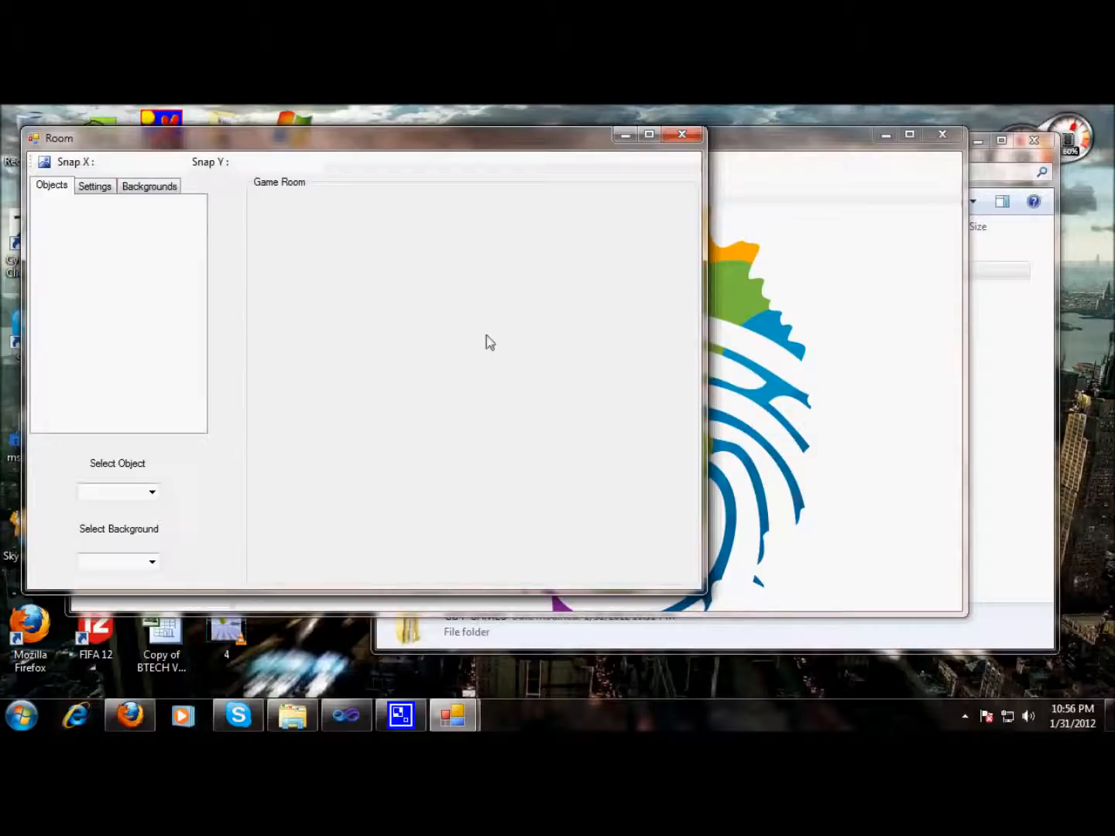
{"action": "mouse_move", "coordinate": [261, 353]}
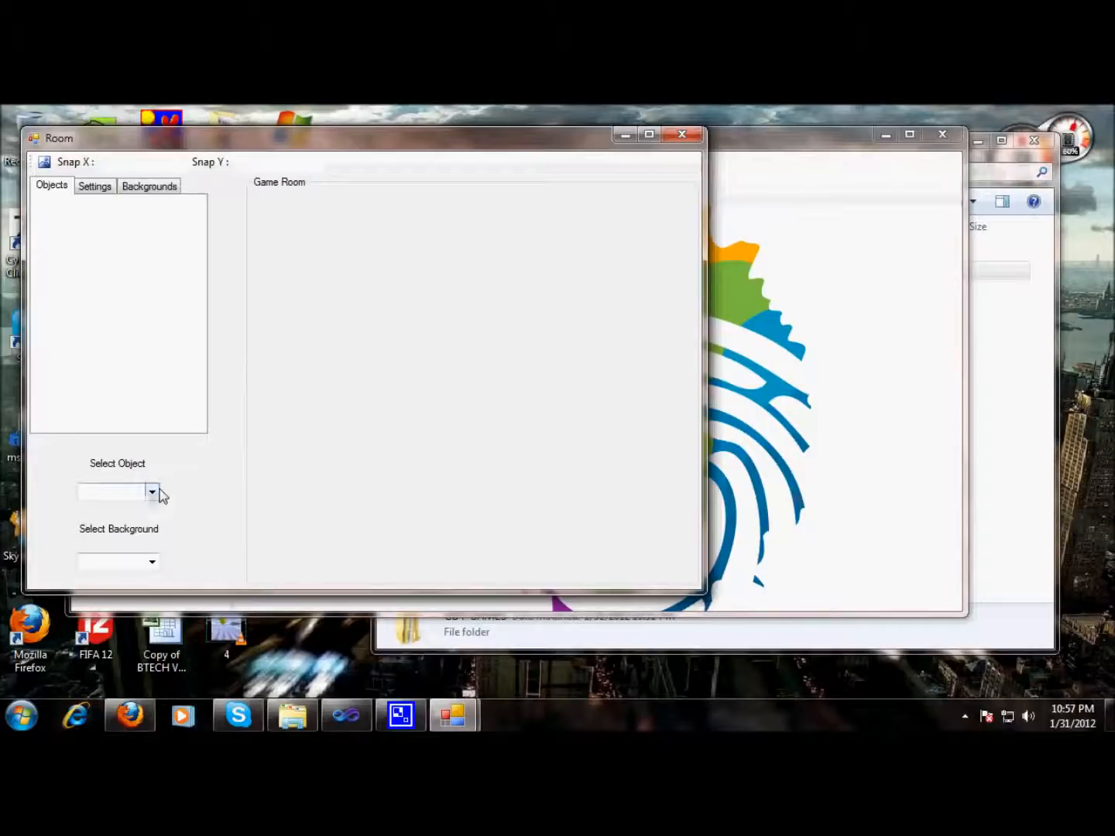
Place object1 and object2 in the room and choose 'back' as its background.
{"action": "left_click", "coordinate": [151, 490]}
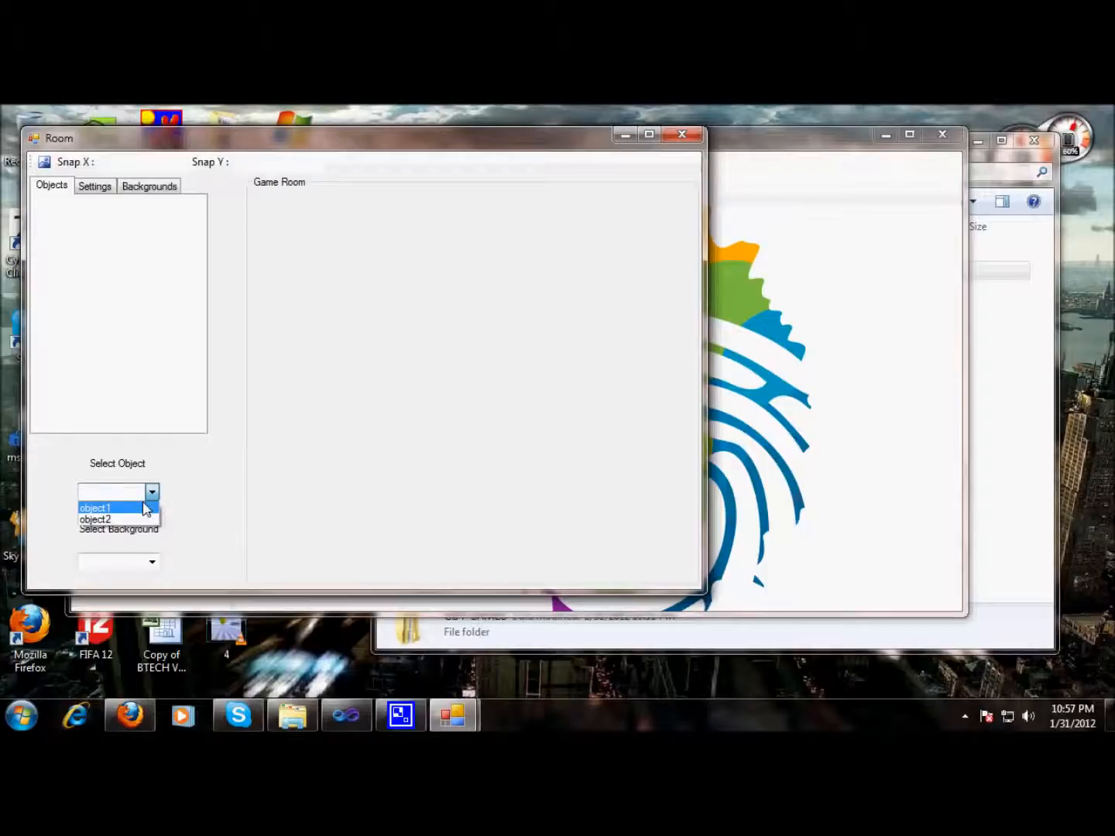
{"action": "left_click", "coordinate": [94, 508]}
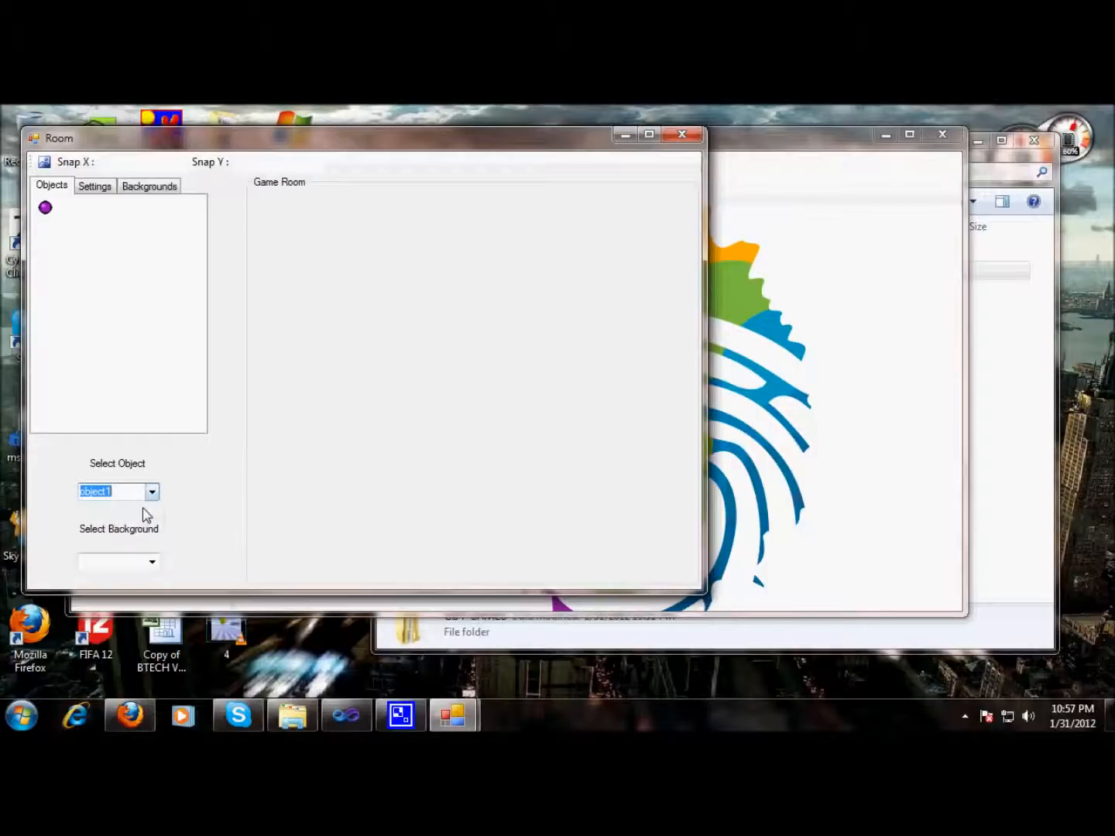
{"action": "mouse_move", "coordinate": [297, 198]}
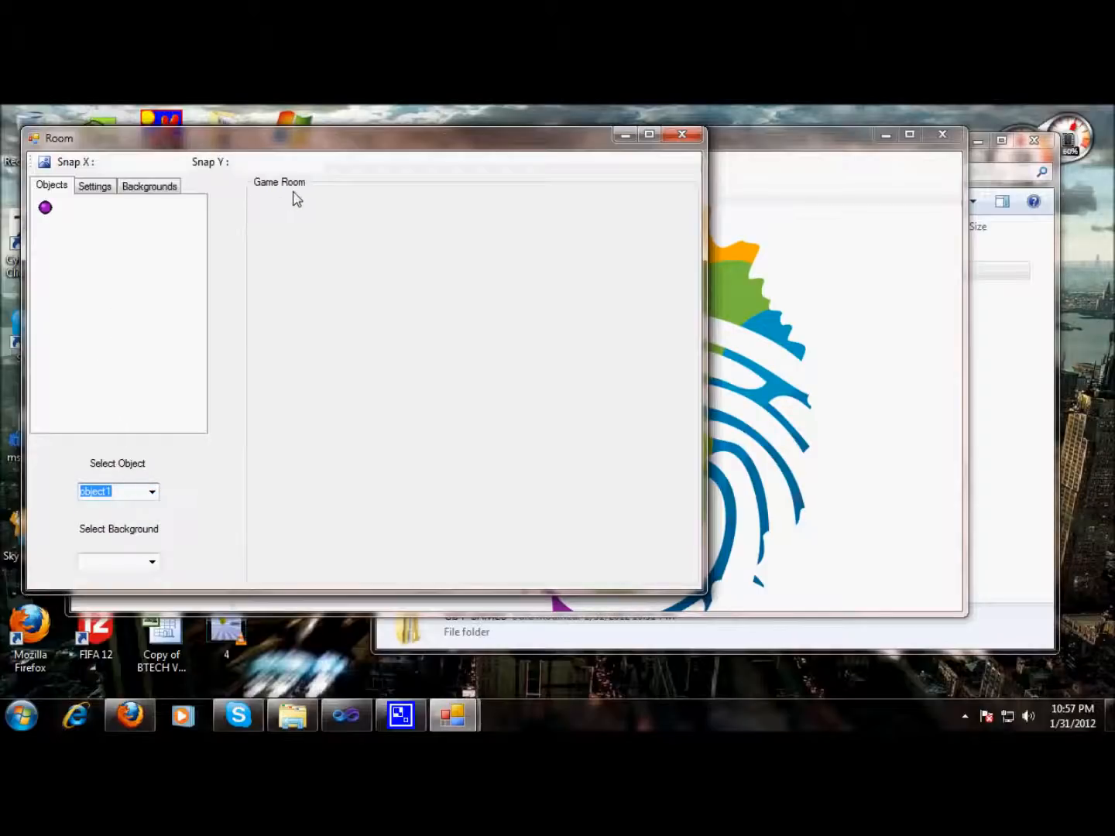
{"action": "mouse_move", "coordinate": [267, 205]}
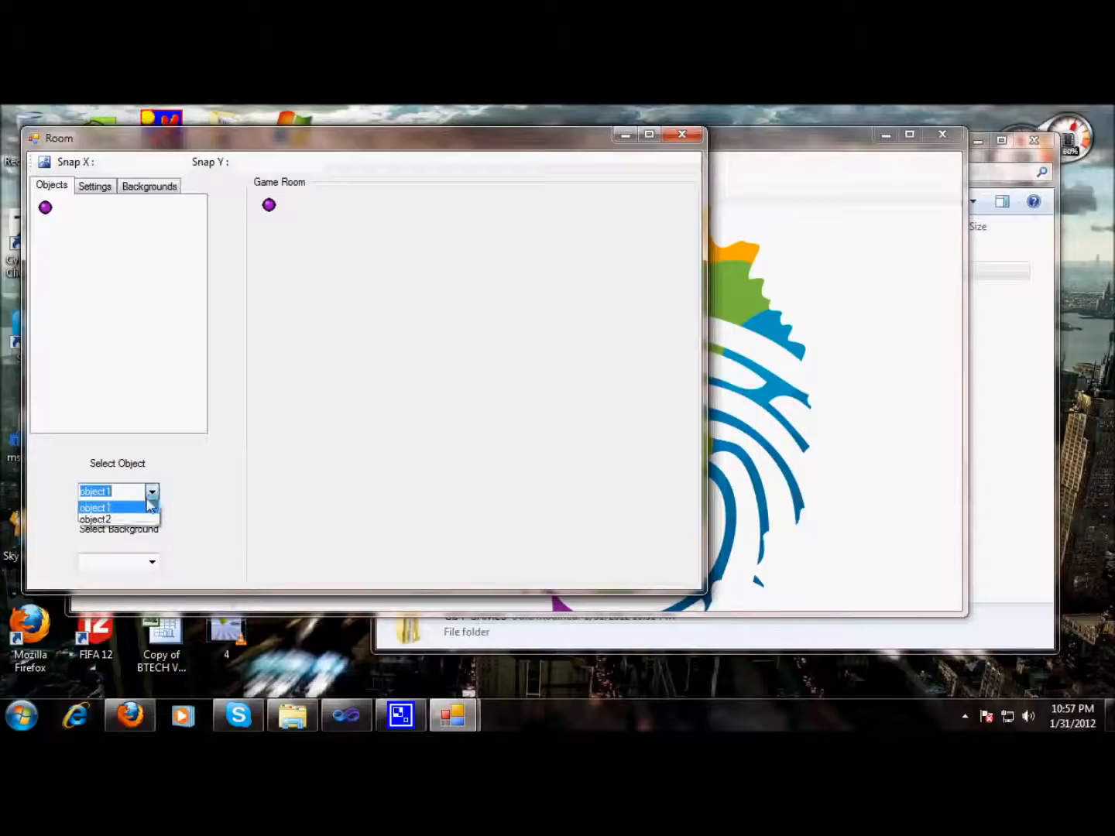
{"action": "left_click", "coordinate": [96, 520]}
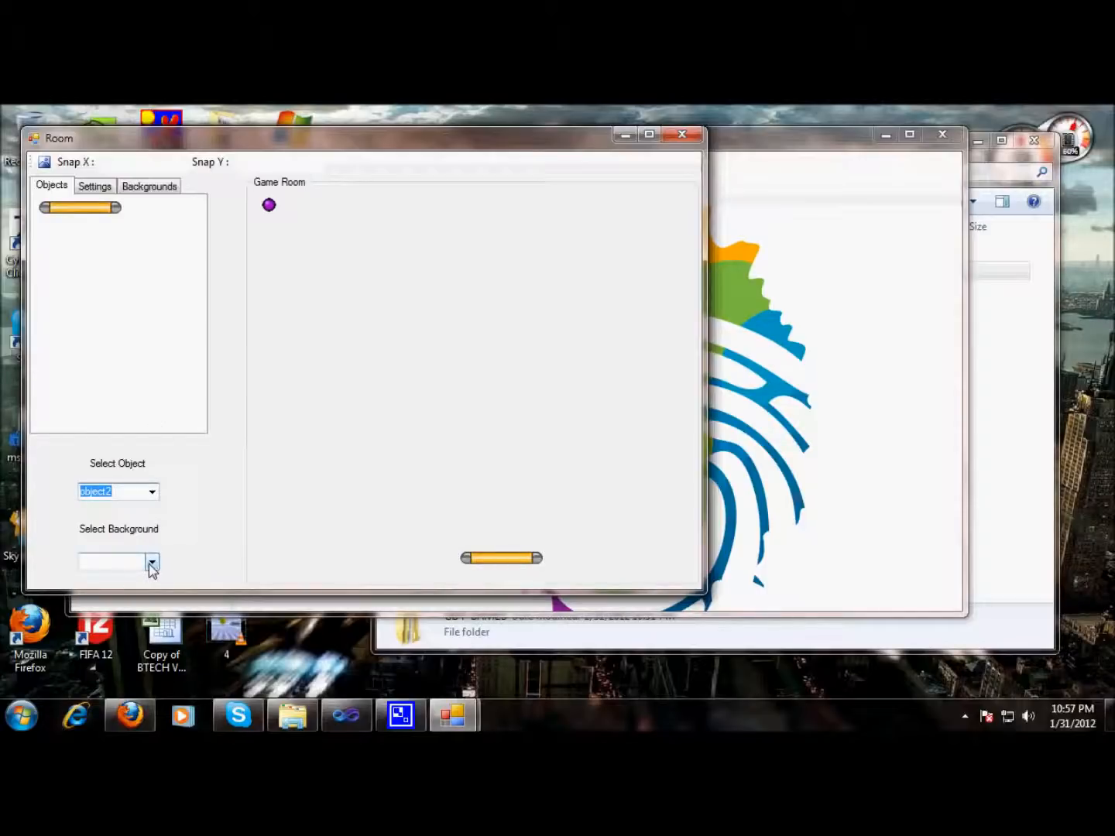
{"action": "left_click", "coordinate": [152, 561]}
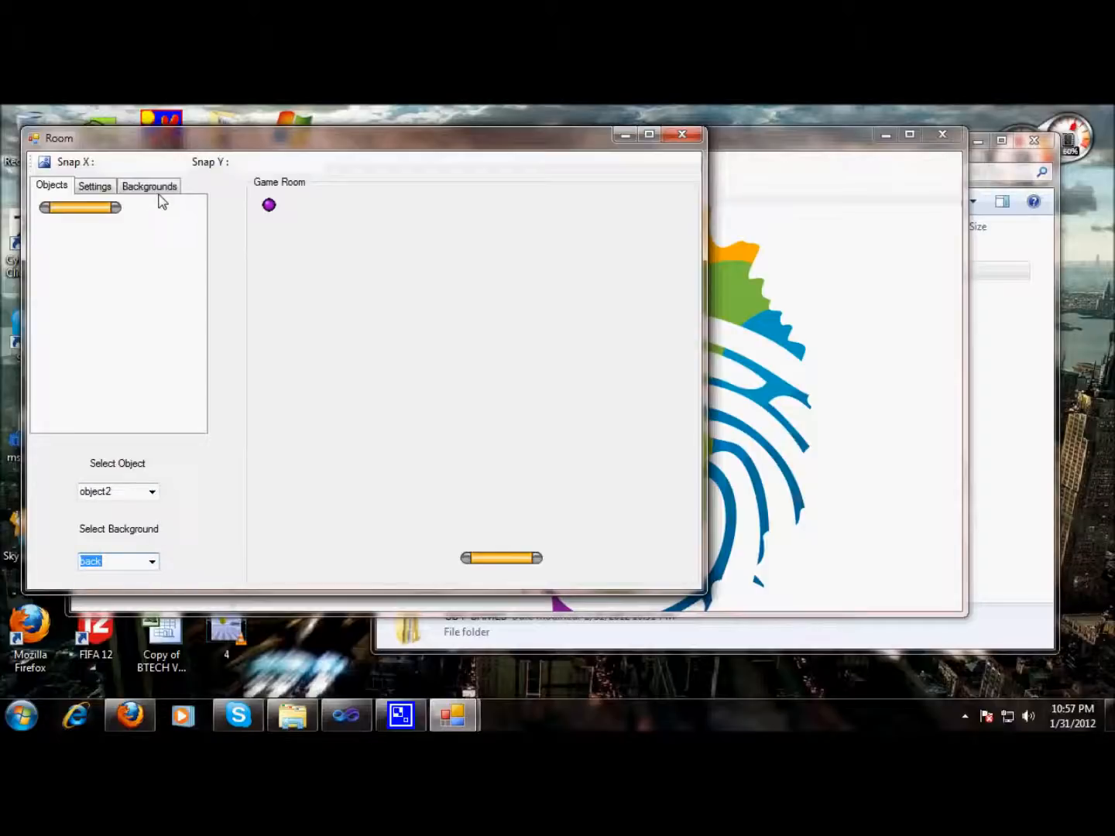
Set the room's settings to name Arkanoid, width 640, height 480 and 30 fps.
{"action": "left_click", "coordinate": [95, 186]}
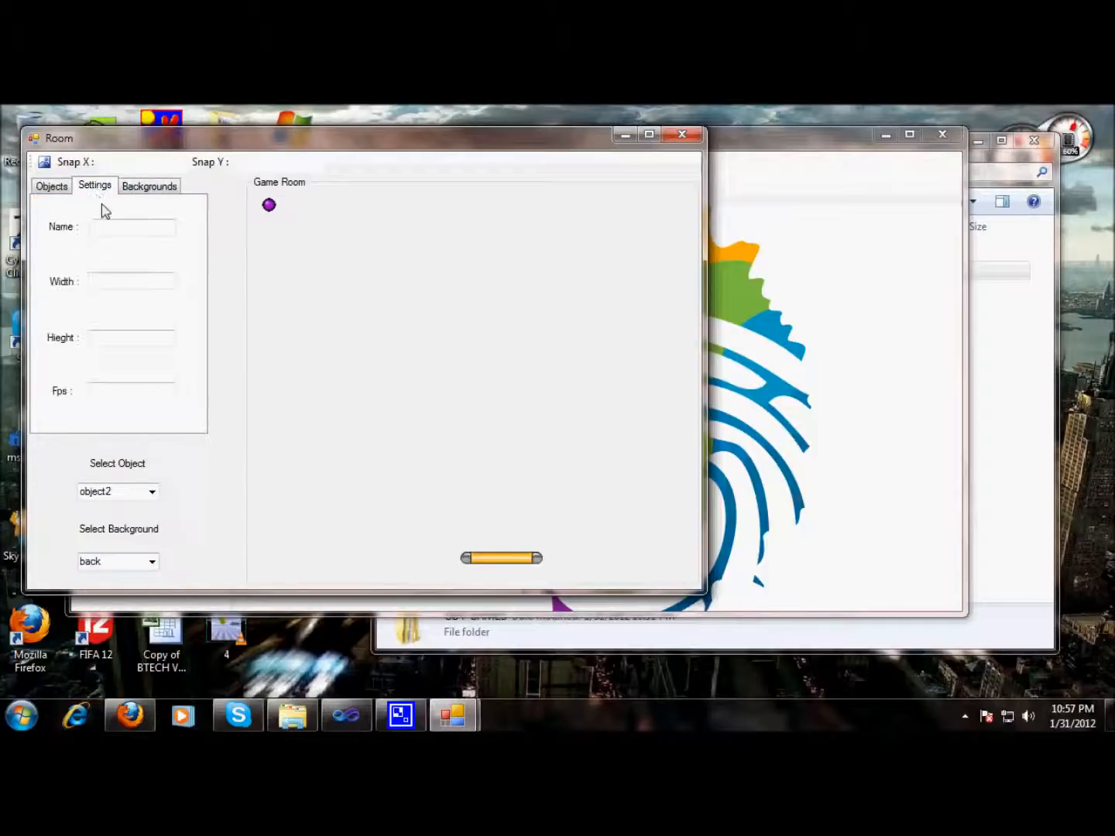
{"action": "left_click", "coordinate": [132, 226]}
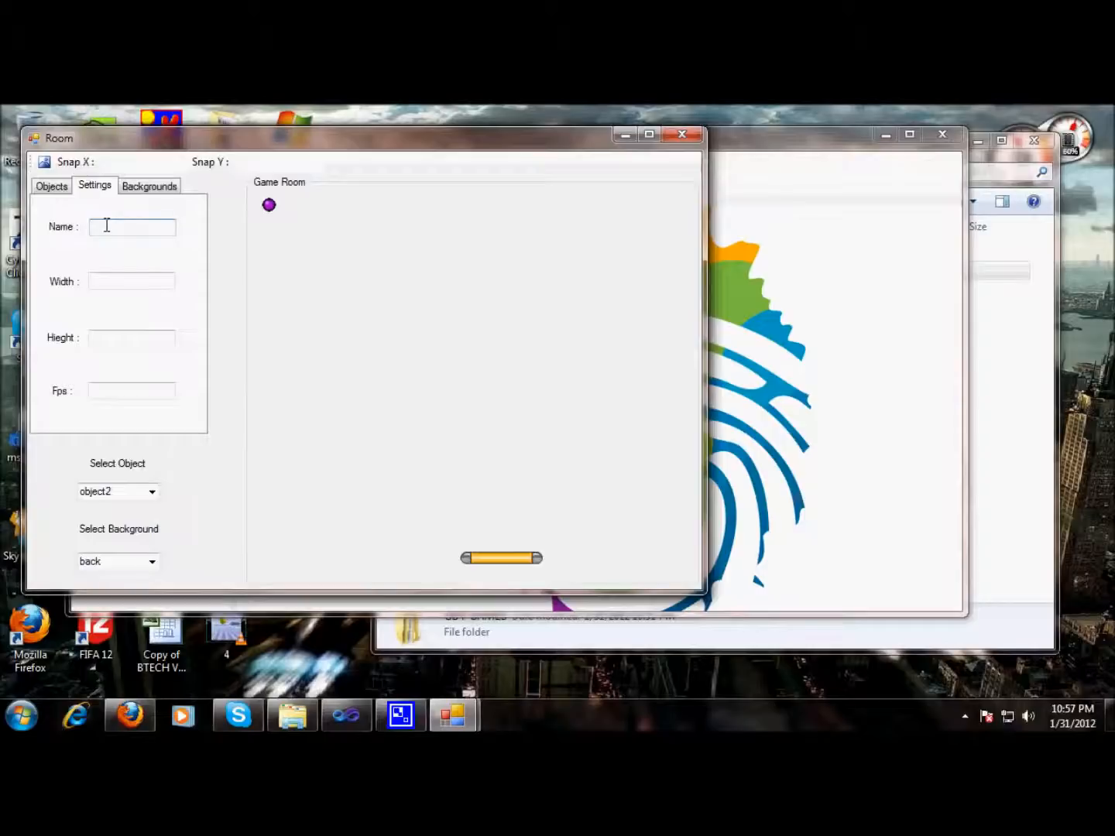
{"action": "type", "text": "Arkanoid"}
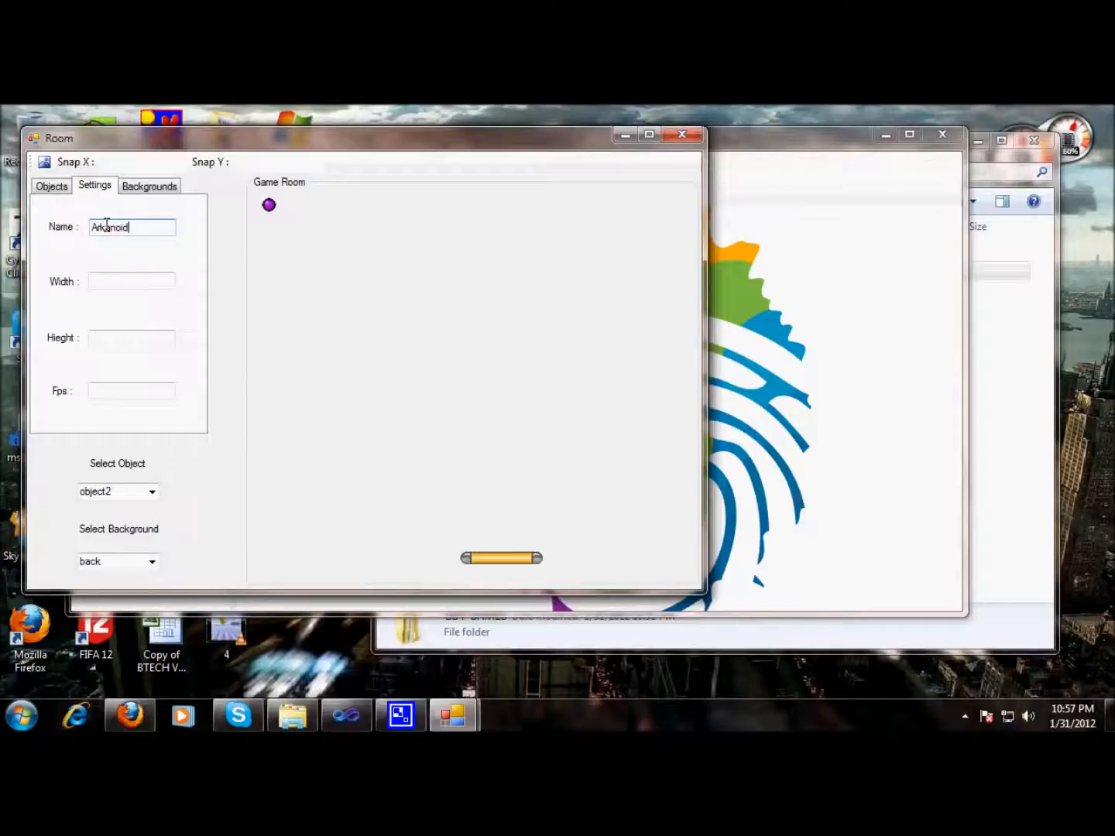
{"action": "left_click", "coordinate": [130, 280]}
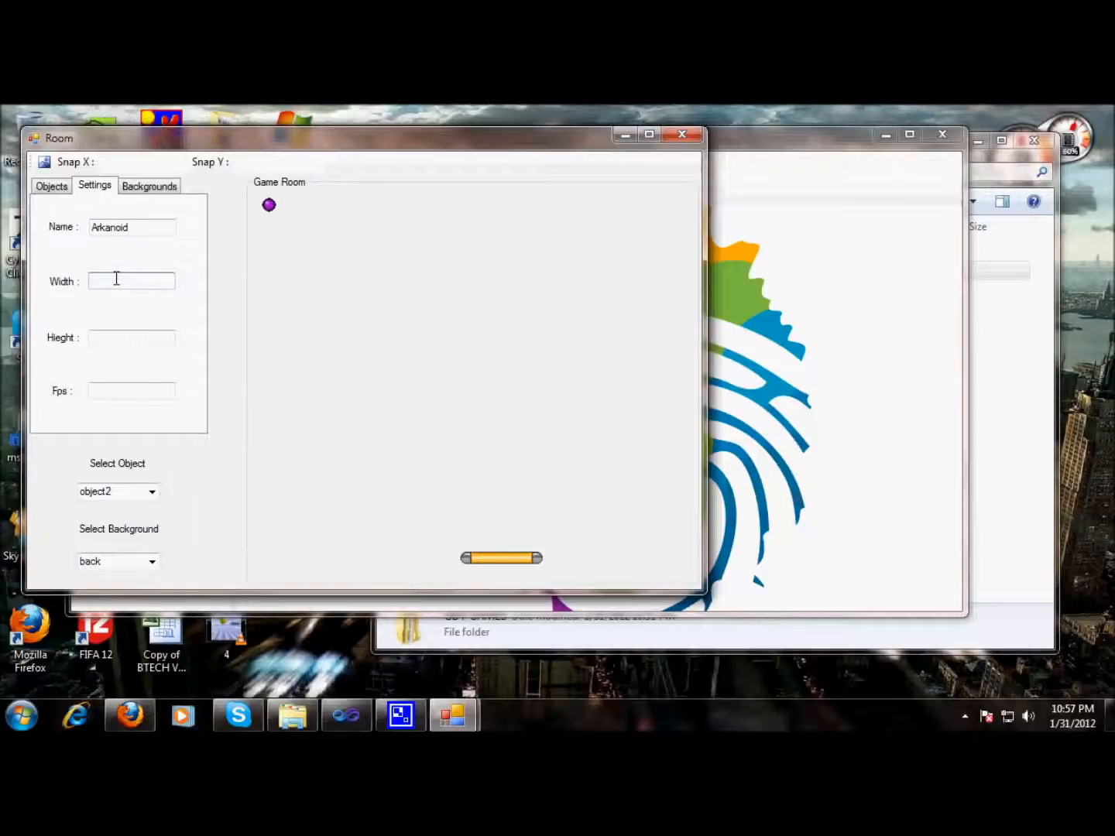
{"action": "type", "text": "640"}
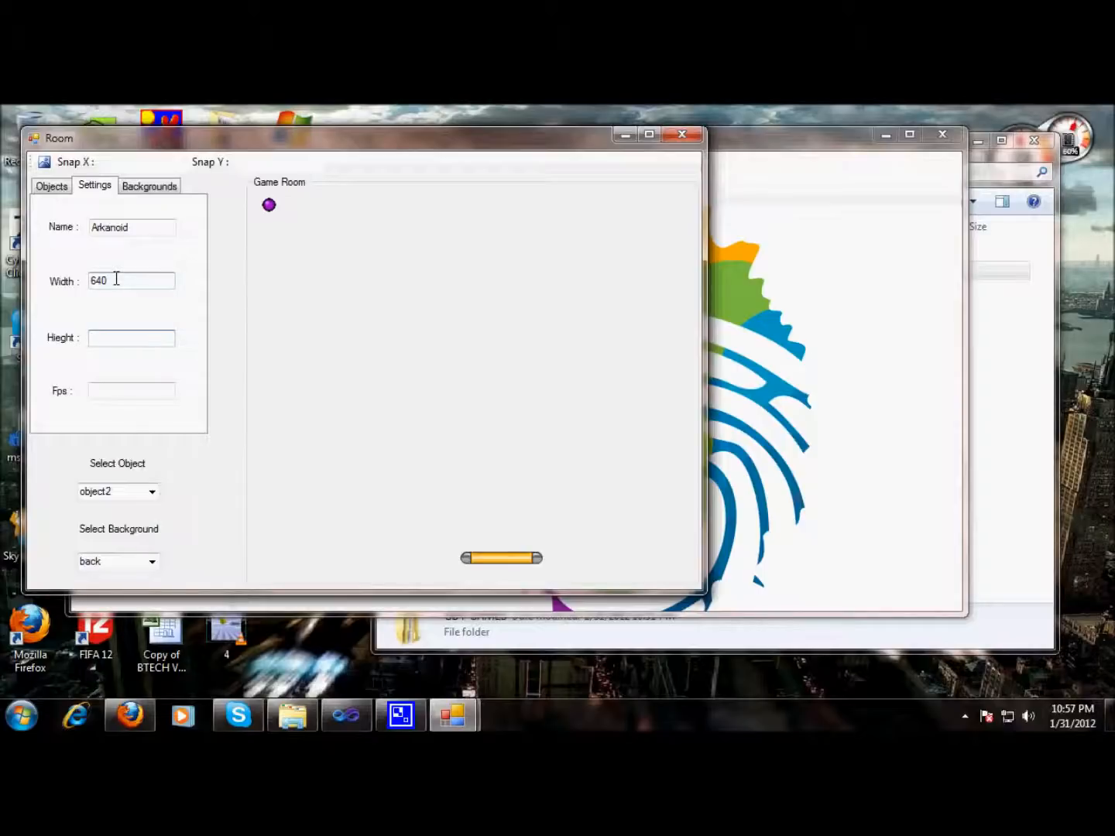
{"action": "type", "text": "480"}
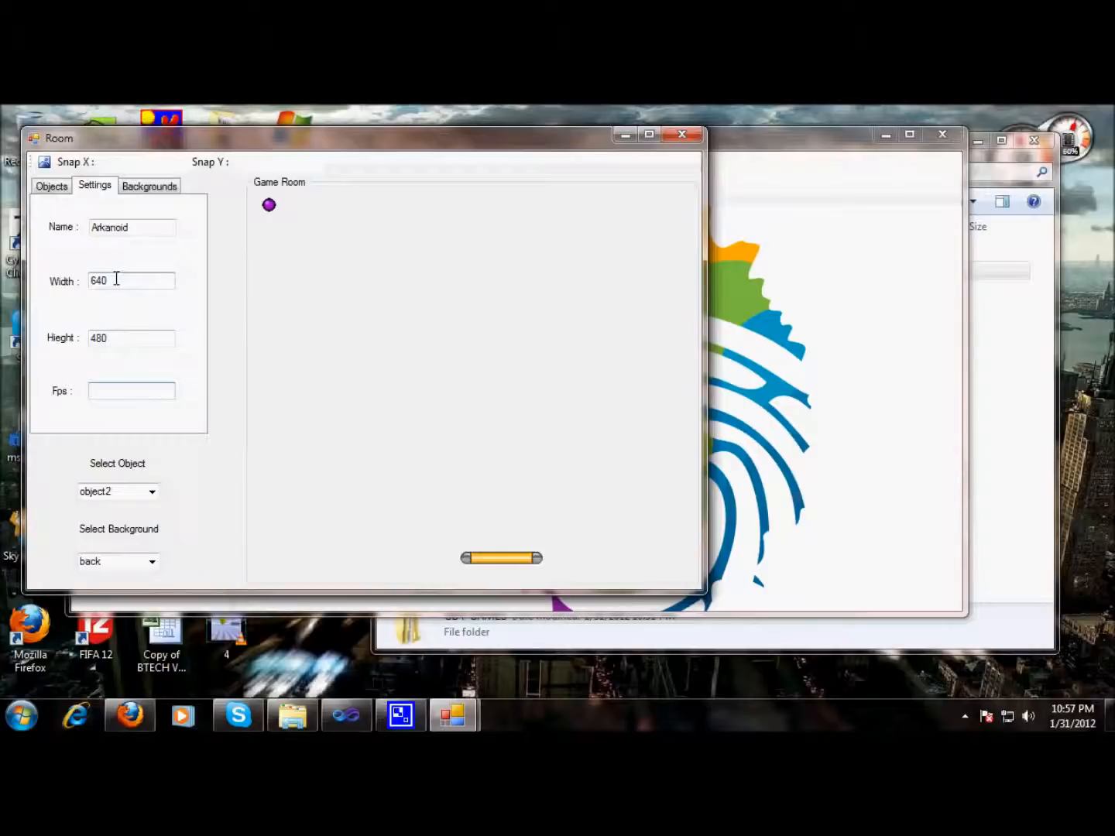
{"action": "type", "text": "30"}
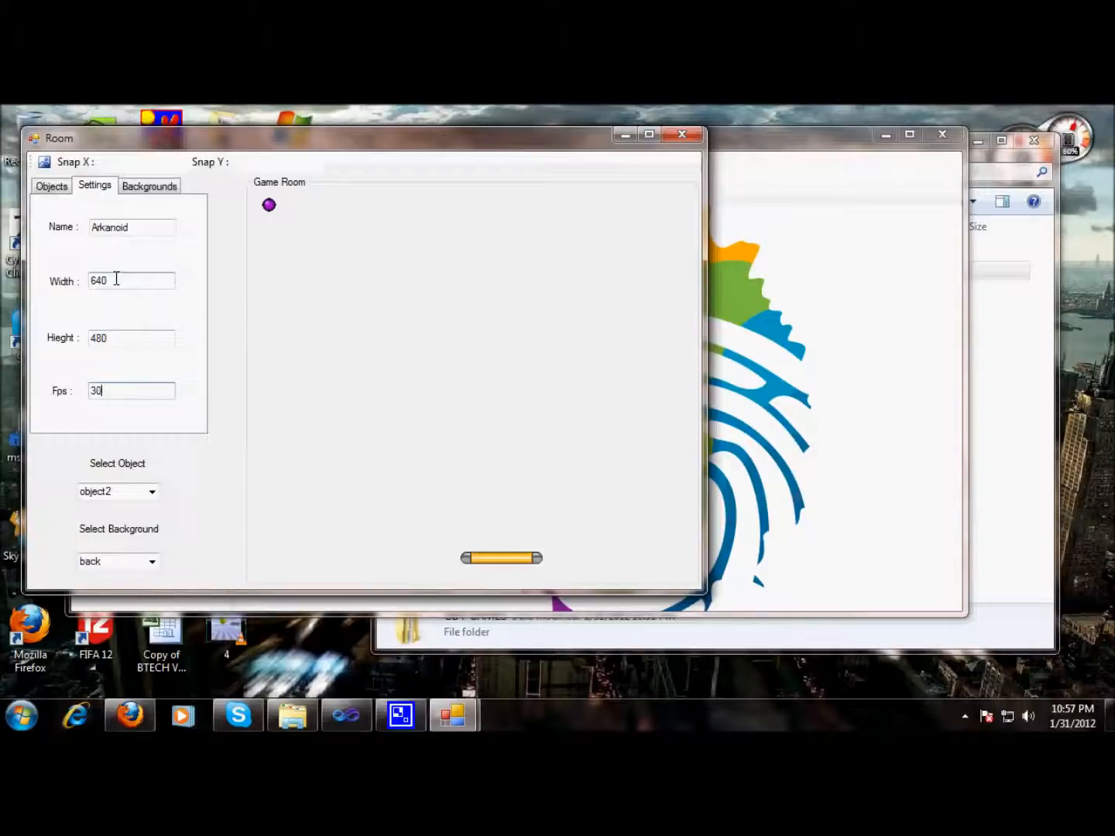
{"action": "left_click", "coordinate": [278, 161]}
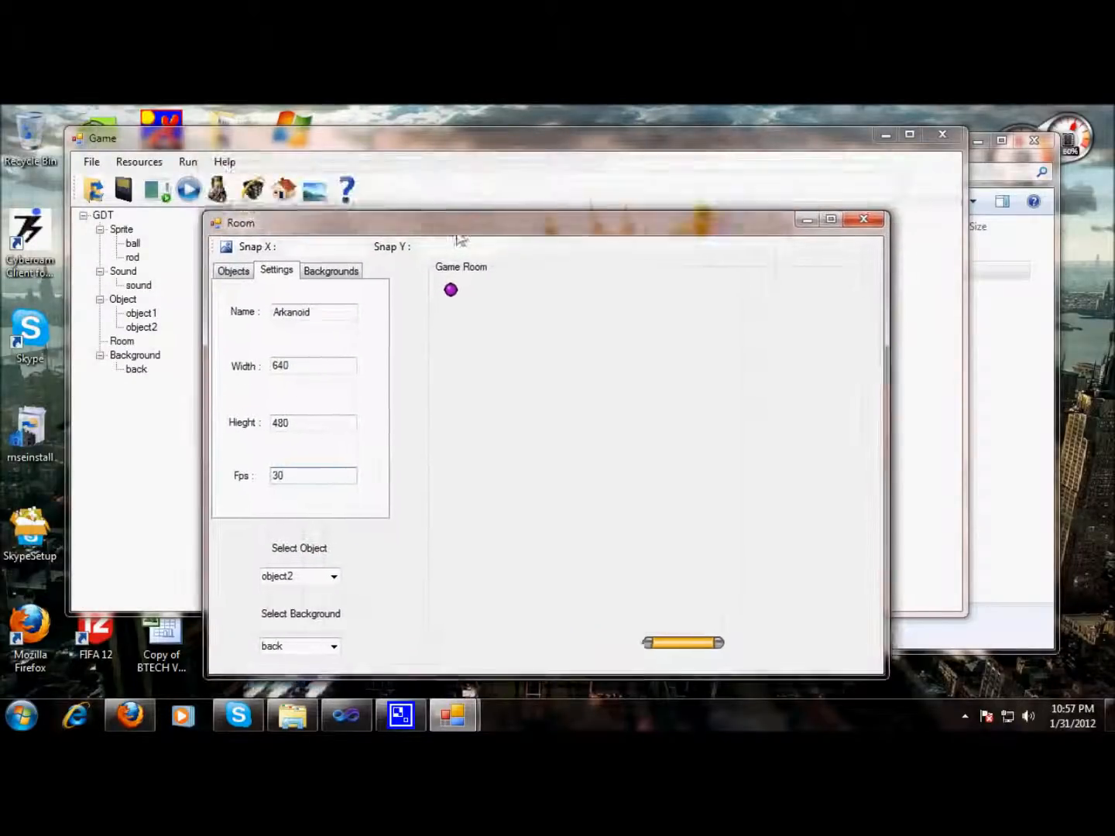
{"action": "left_click_drag", "start_coordinate": [460, 223], "coordinate": [460, 246]}
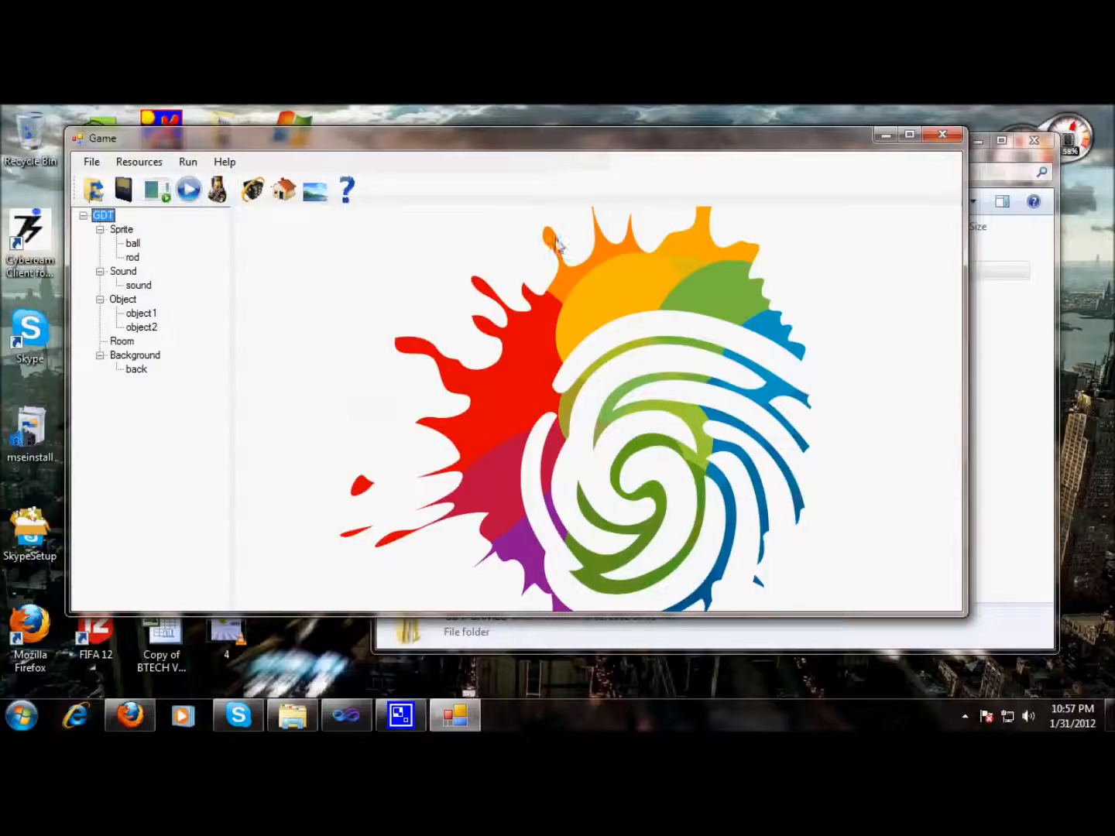
{"action": "mouse_move", "coordinate": [622, 167]}
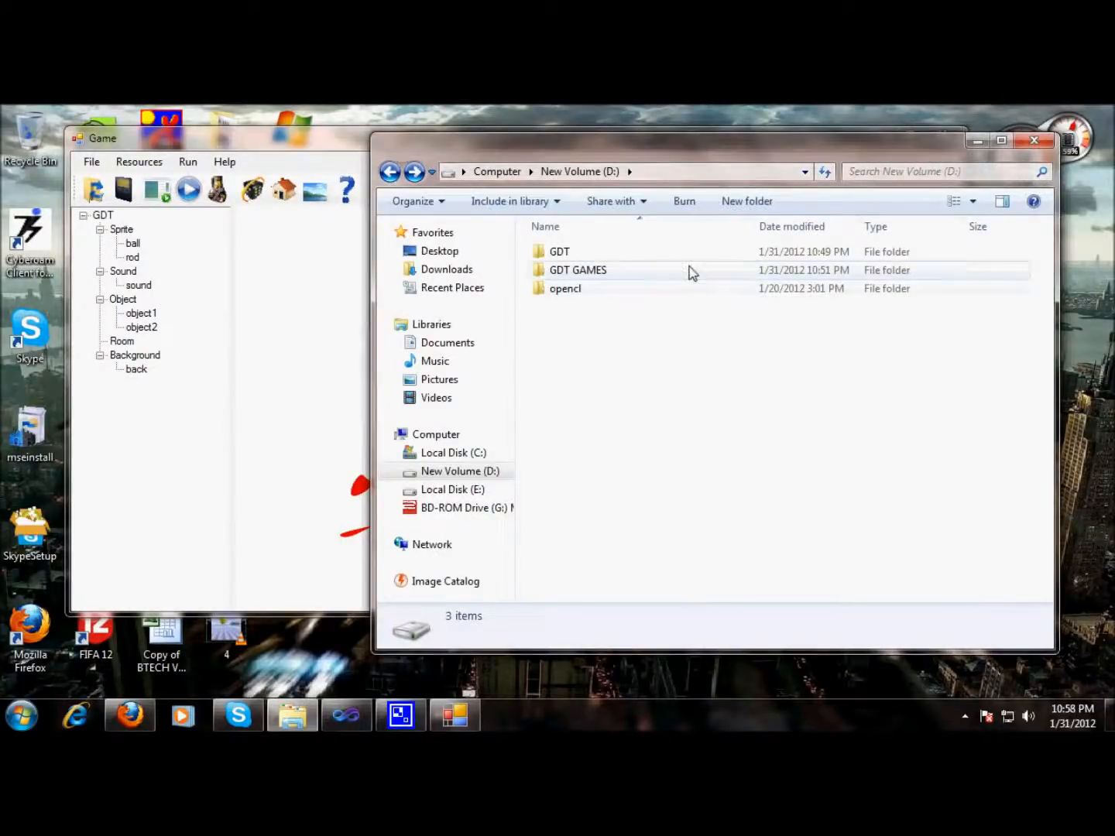
Browse into D:\GDT GAMES\arkanoid and open the arkanoid Access database.
{"action": "double_click", "coordinate": [578, 269]}
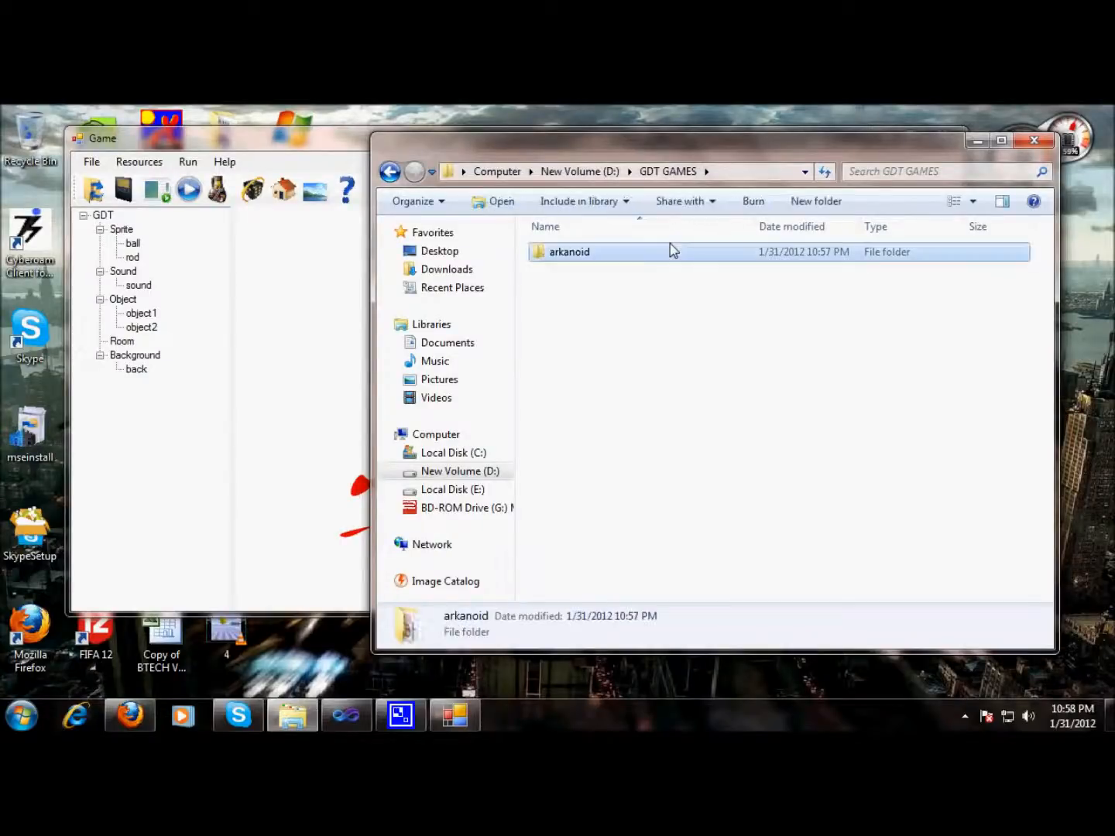
{"action": "double_click", "coordinate": [570, 250]}
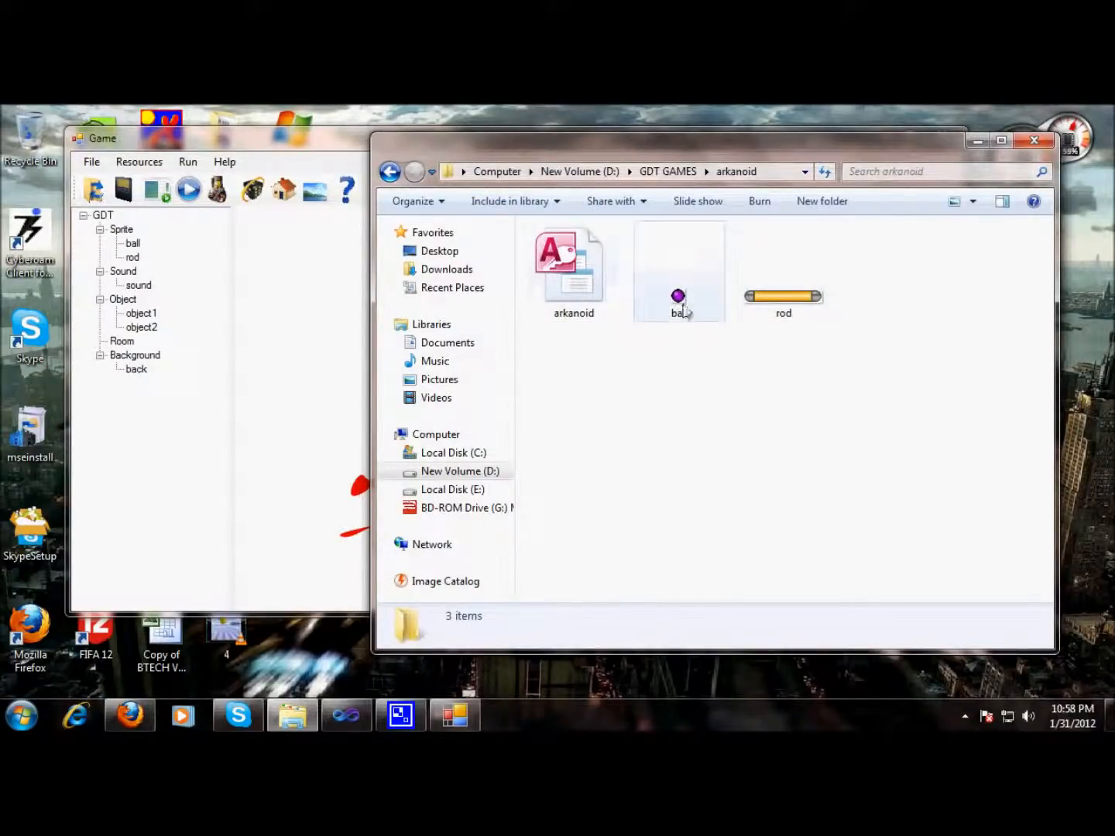
{"action": "left_click", "coordinate": [678, 297]}
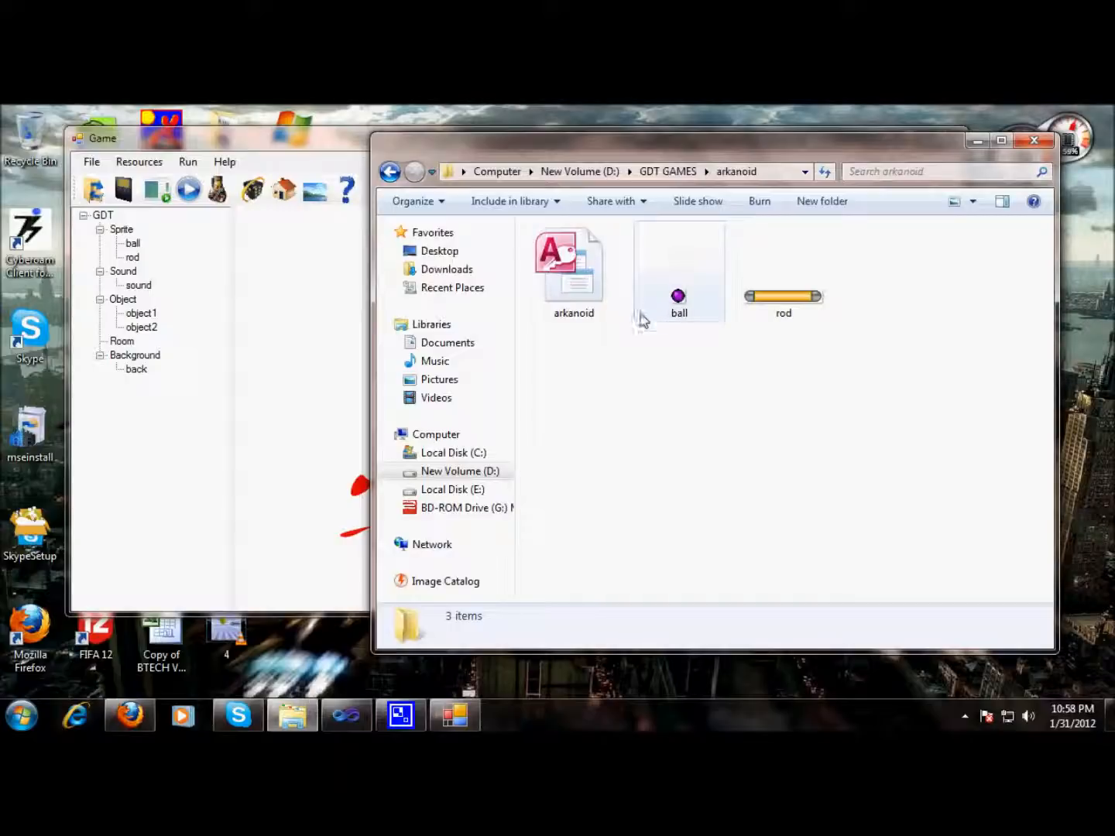
{"action": "left_click", "coordinate": [572, 266]}
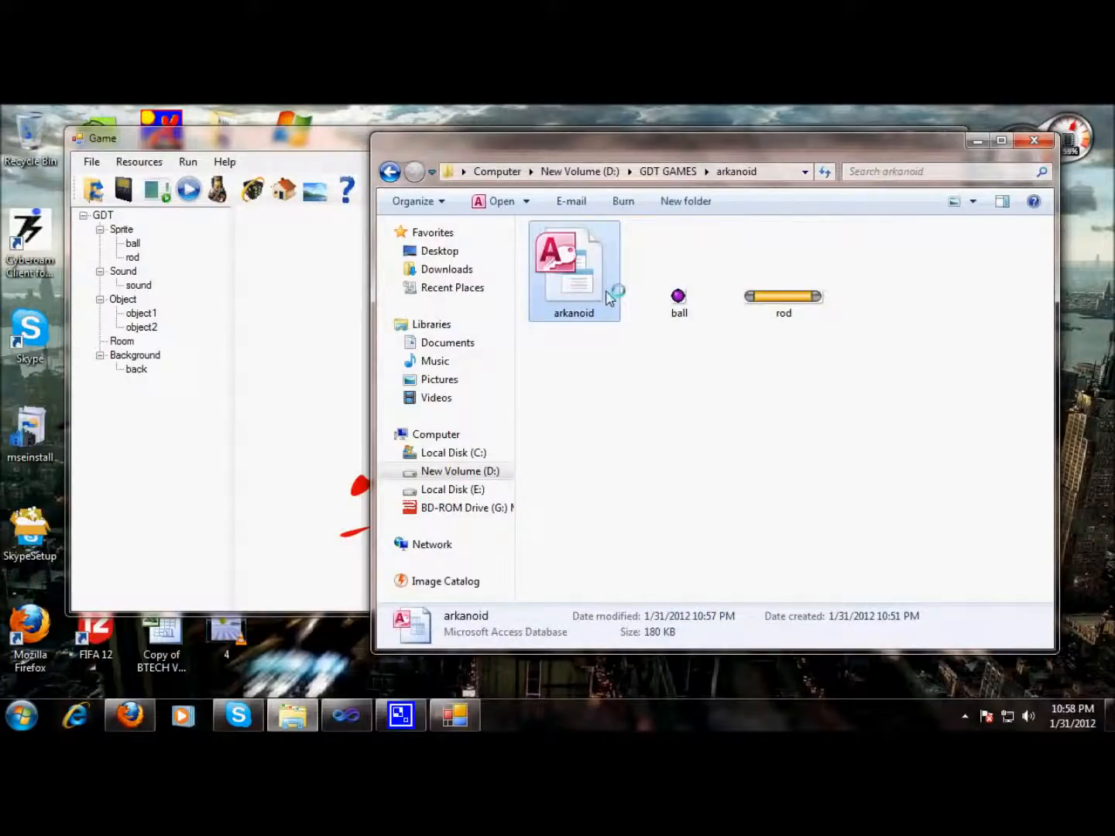
{"action": "double_click", "coordinate": [573, 264]}
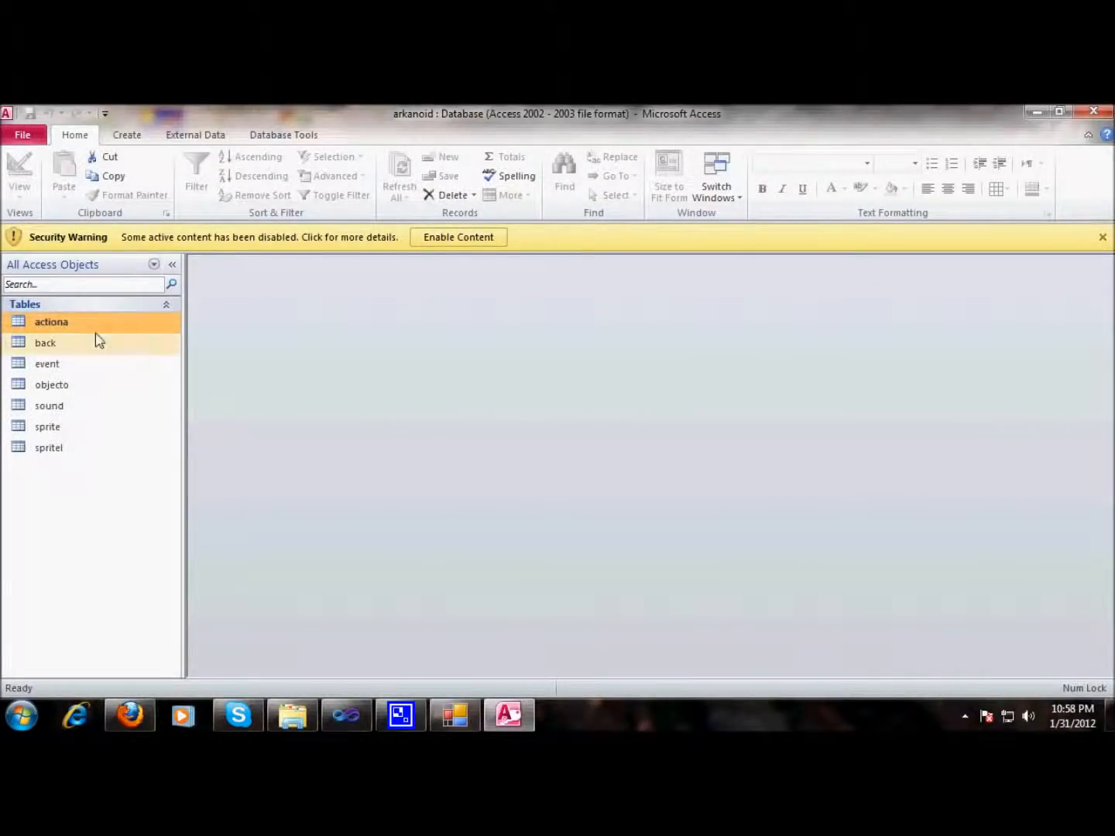
View the back table and the event table of the arkanoid database.
{"action": "double_click", "coordinate": [51, 322]}
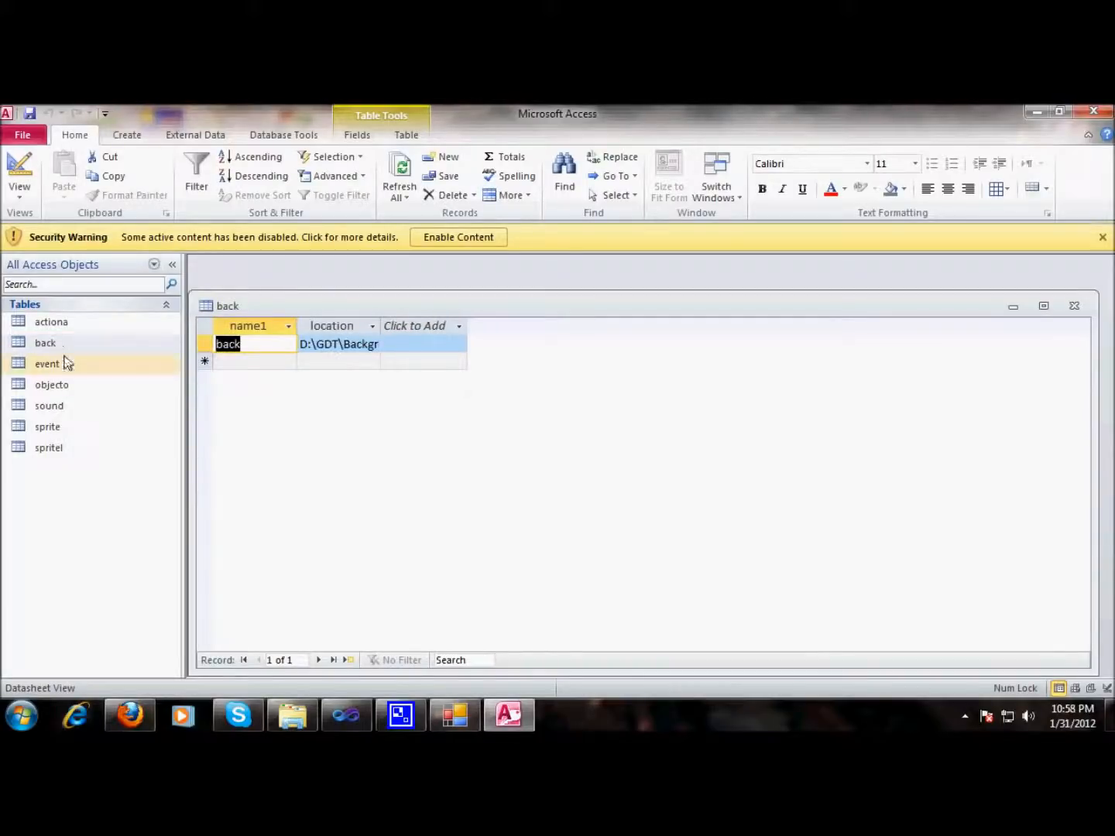
{"action": "double_click", "coordinate": [46, 364]}
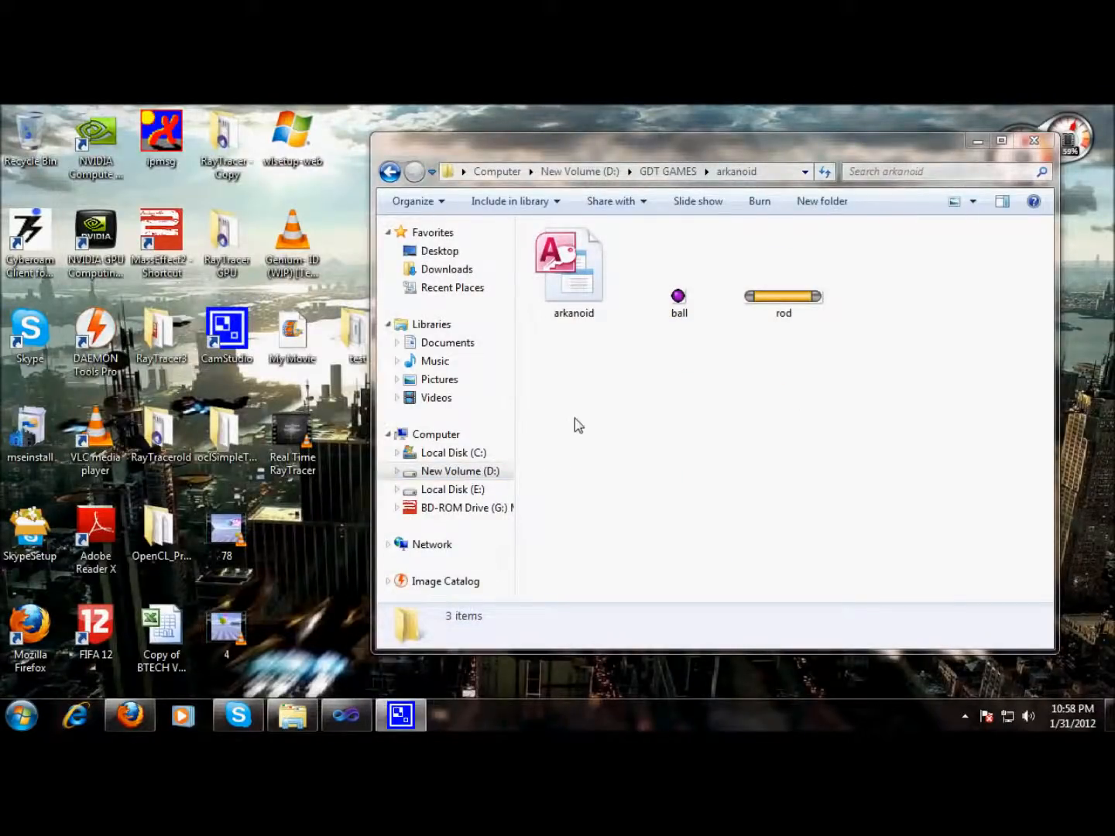
Navigate back to drive D and launch the gdt application from the GDT folder.
{"action": "left_click", "coordinate": [390, 170]}
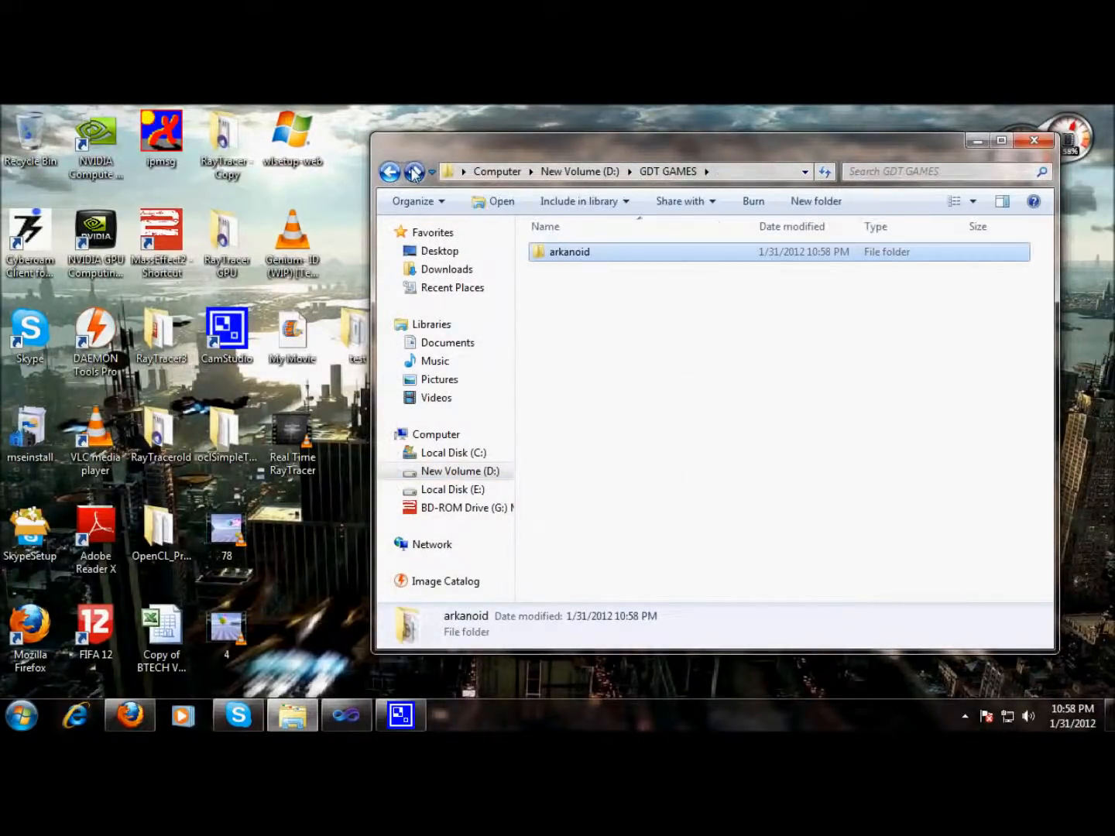
{"action": "left_click", "coordinate": [391, 170]}
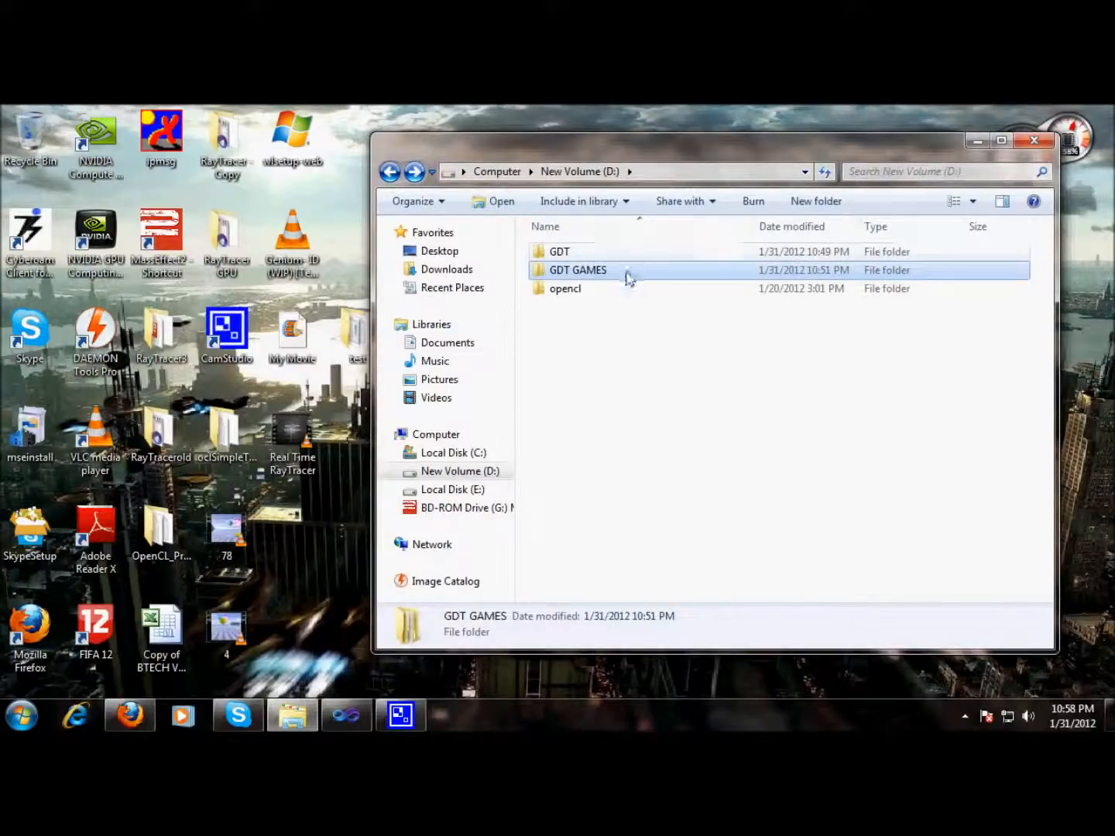
{"action": "mouse_move", "coordinate": [627, 275]}
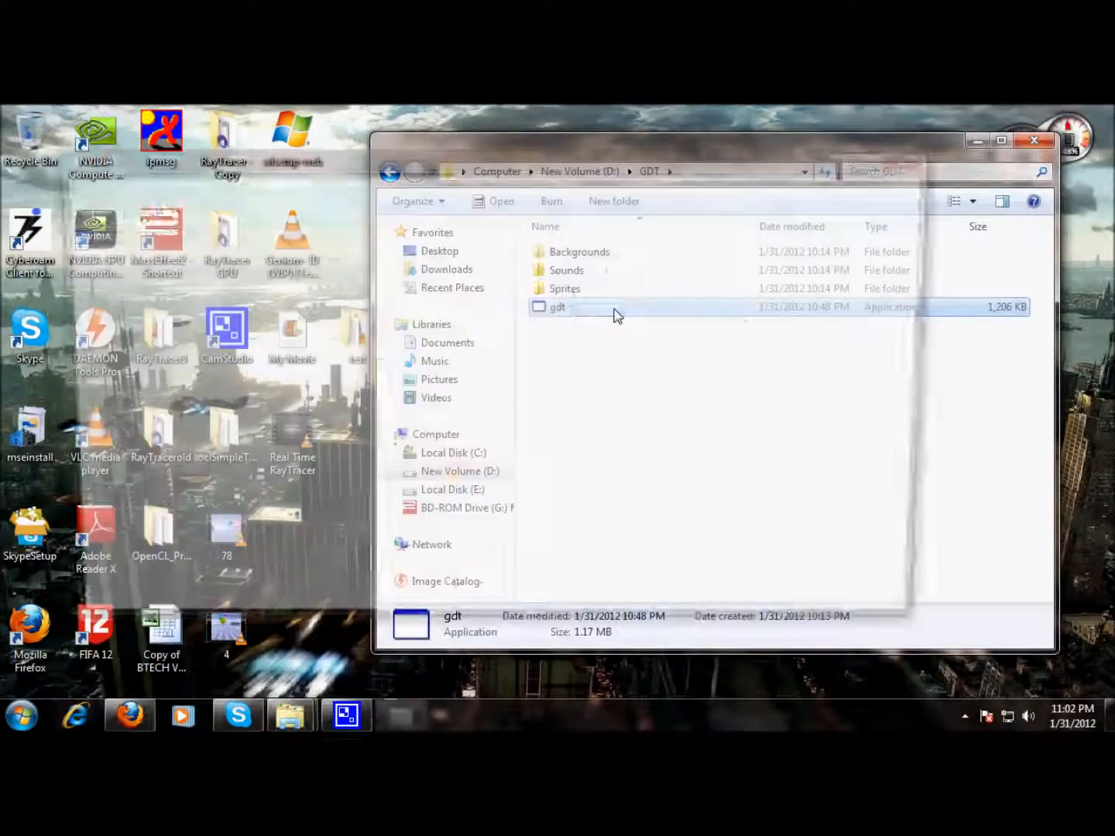
{"action": "double_click", "coordinate": [556, 307]}
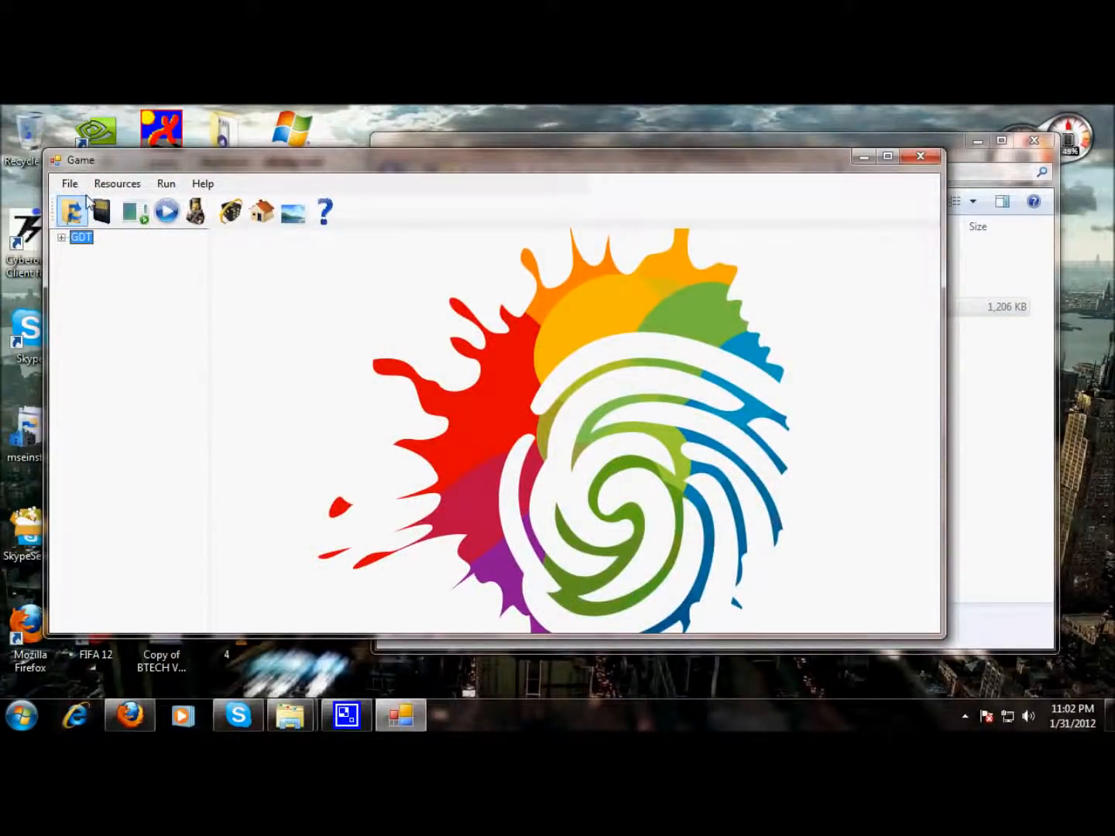
Load the saved game from D:\GDT GAMES\arkanoid and run it.
{"action": "left_click", "coordinate": [70, 183]}
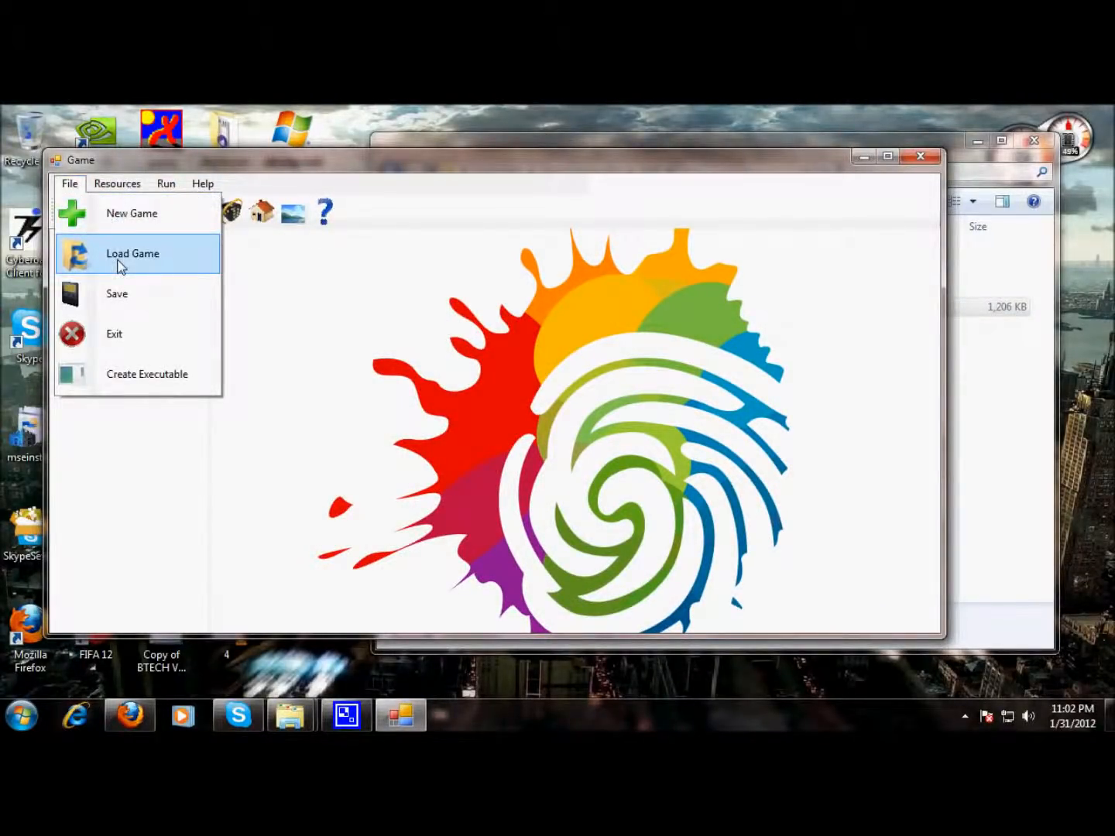
{"action": "left_click", "coordinate": [133, 254]}
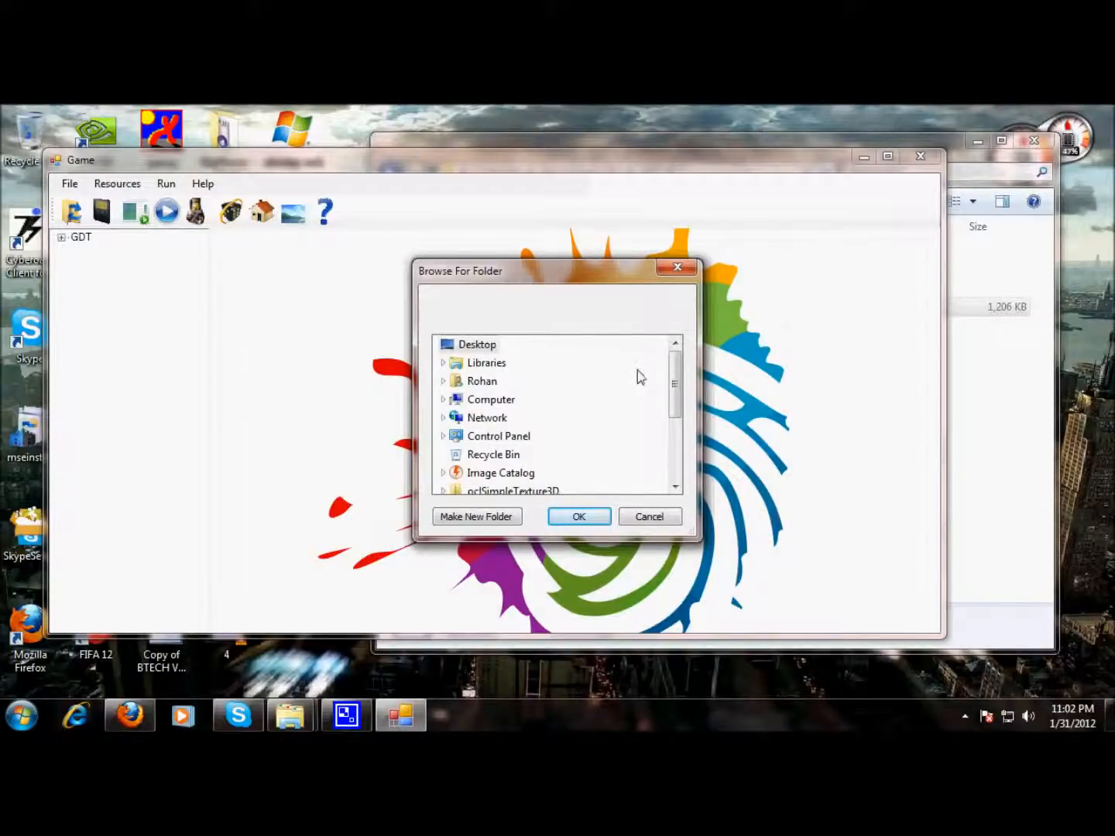
{"action": "scroll", "scroll_direction": "down", "scroll_amount": 3}
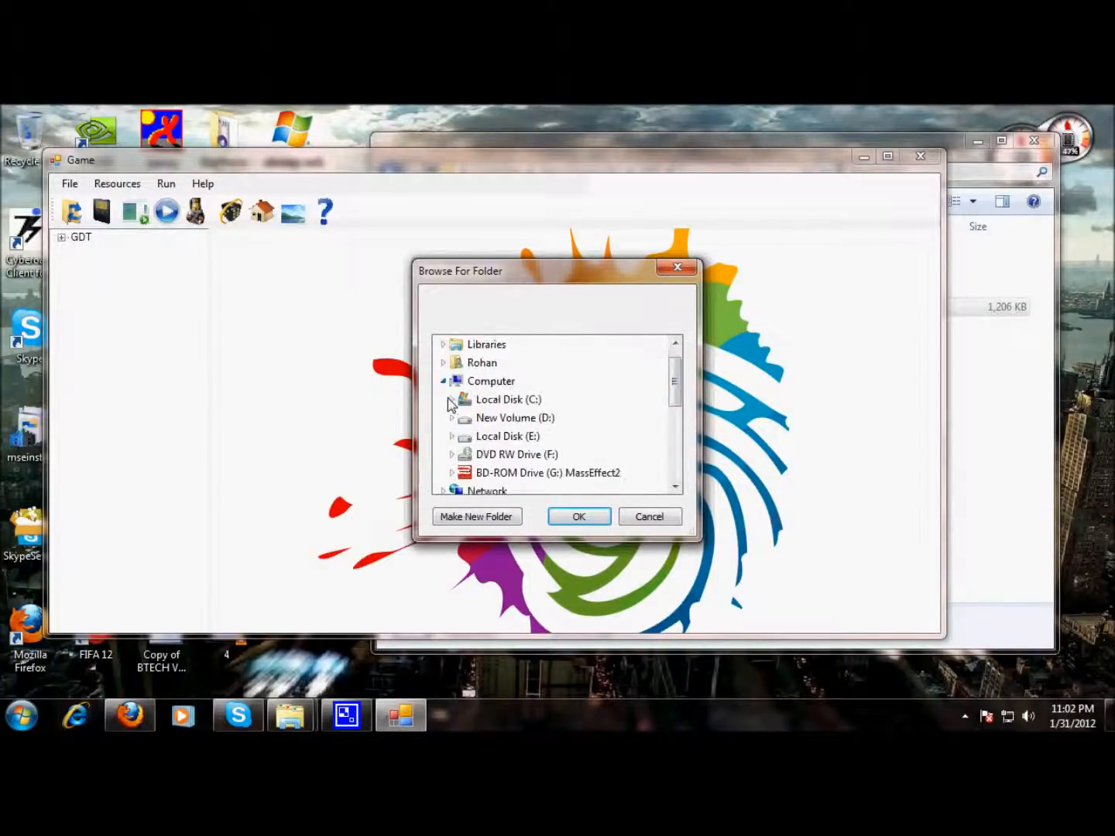
{"action": "left_click", "coordinate": [453, 418]}
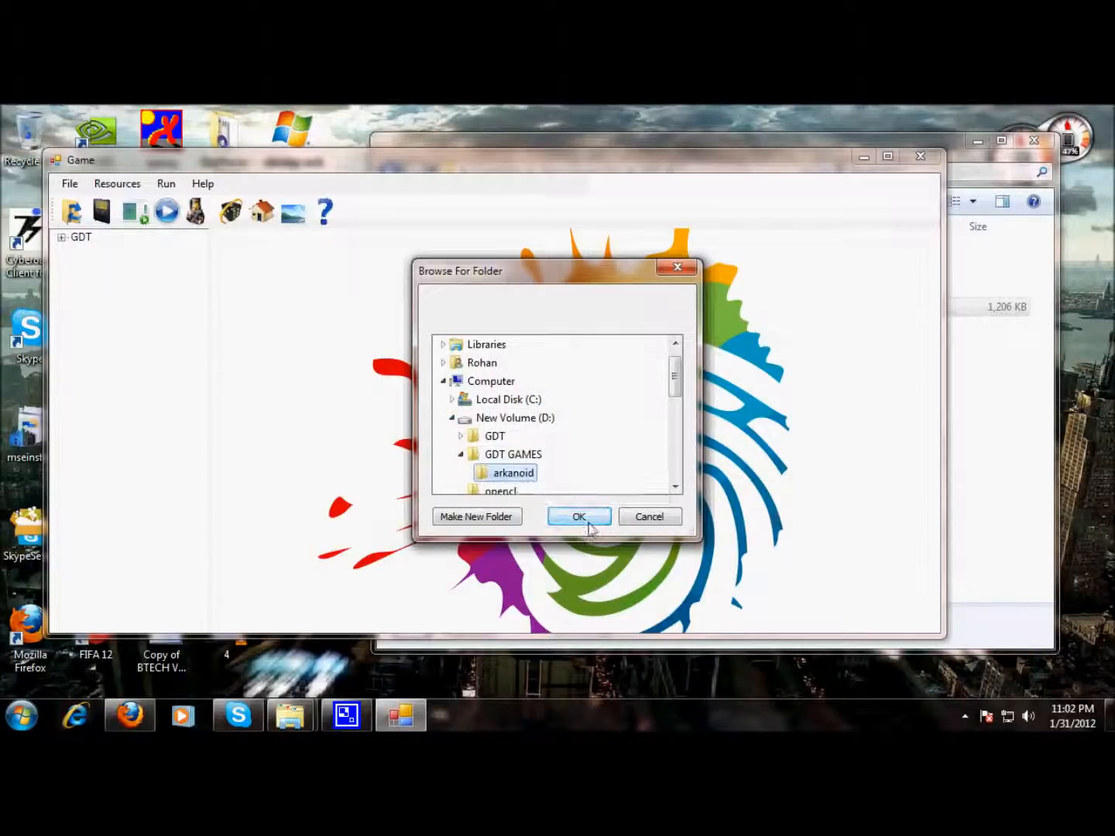
{"action": "left_click", "coordinate": [579, 518]}
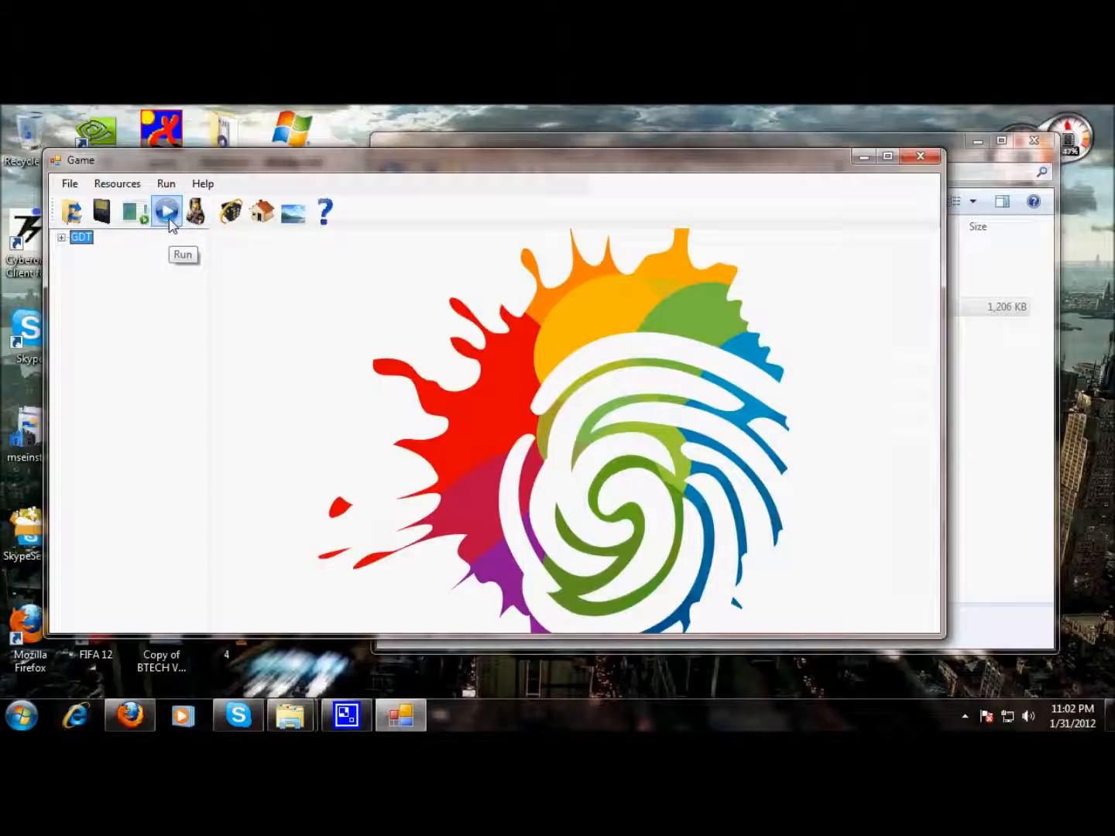
{"action": "left_click", "coordinate": [167, 211]}
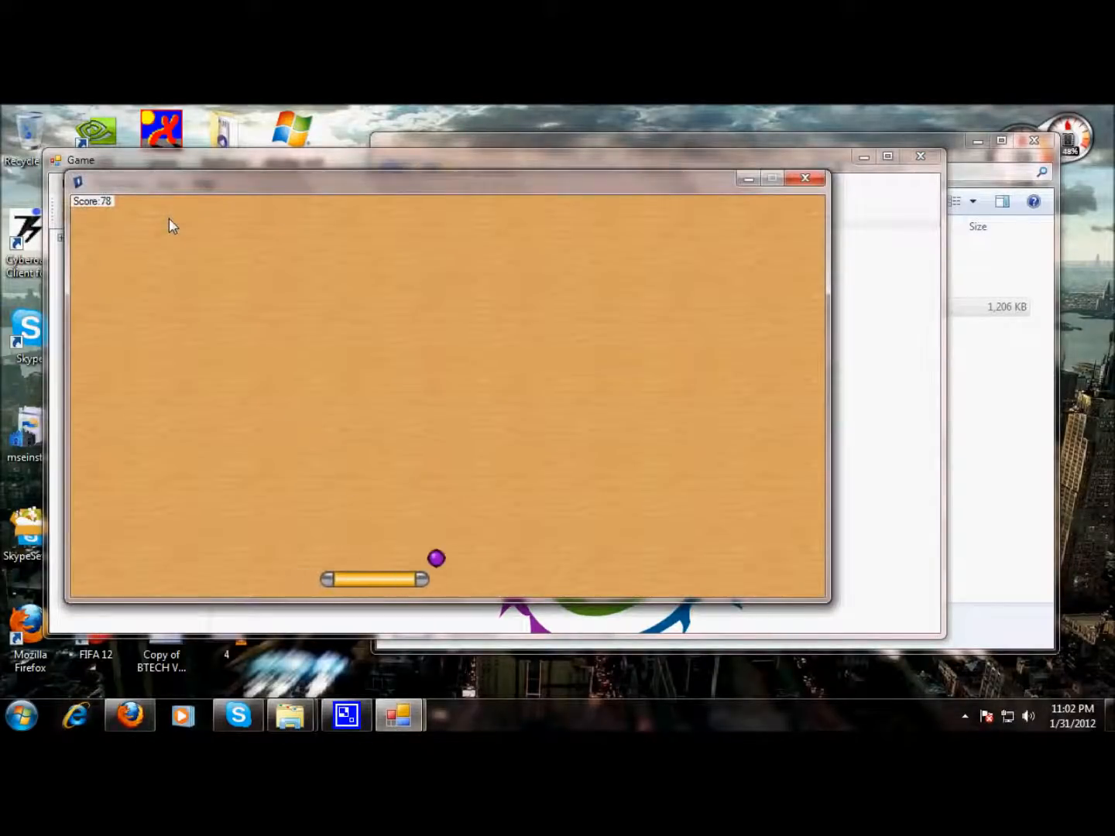